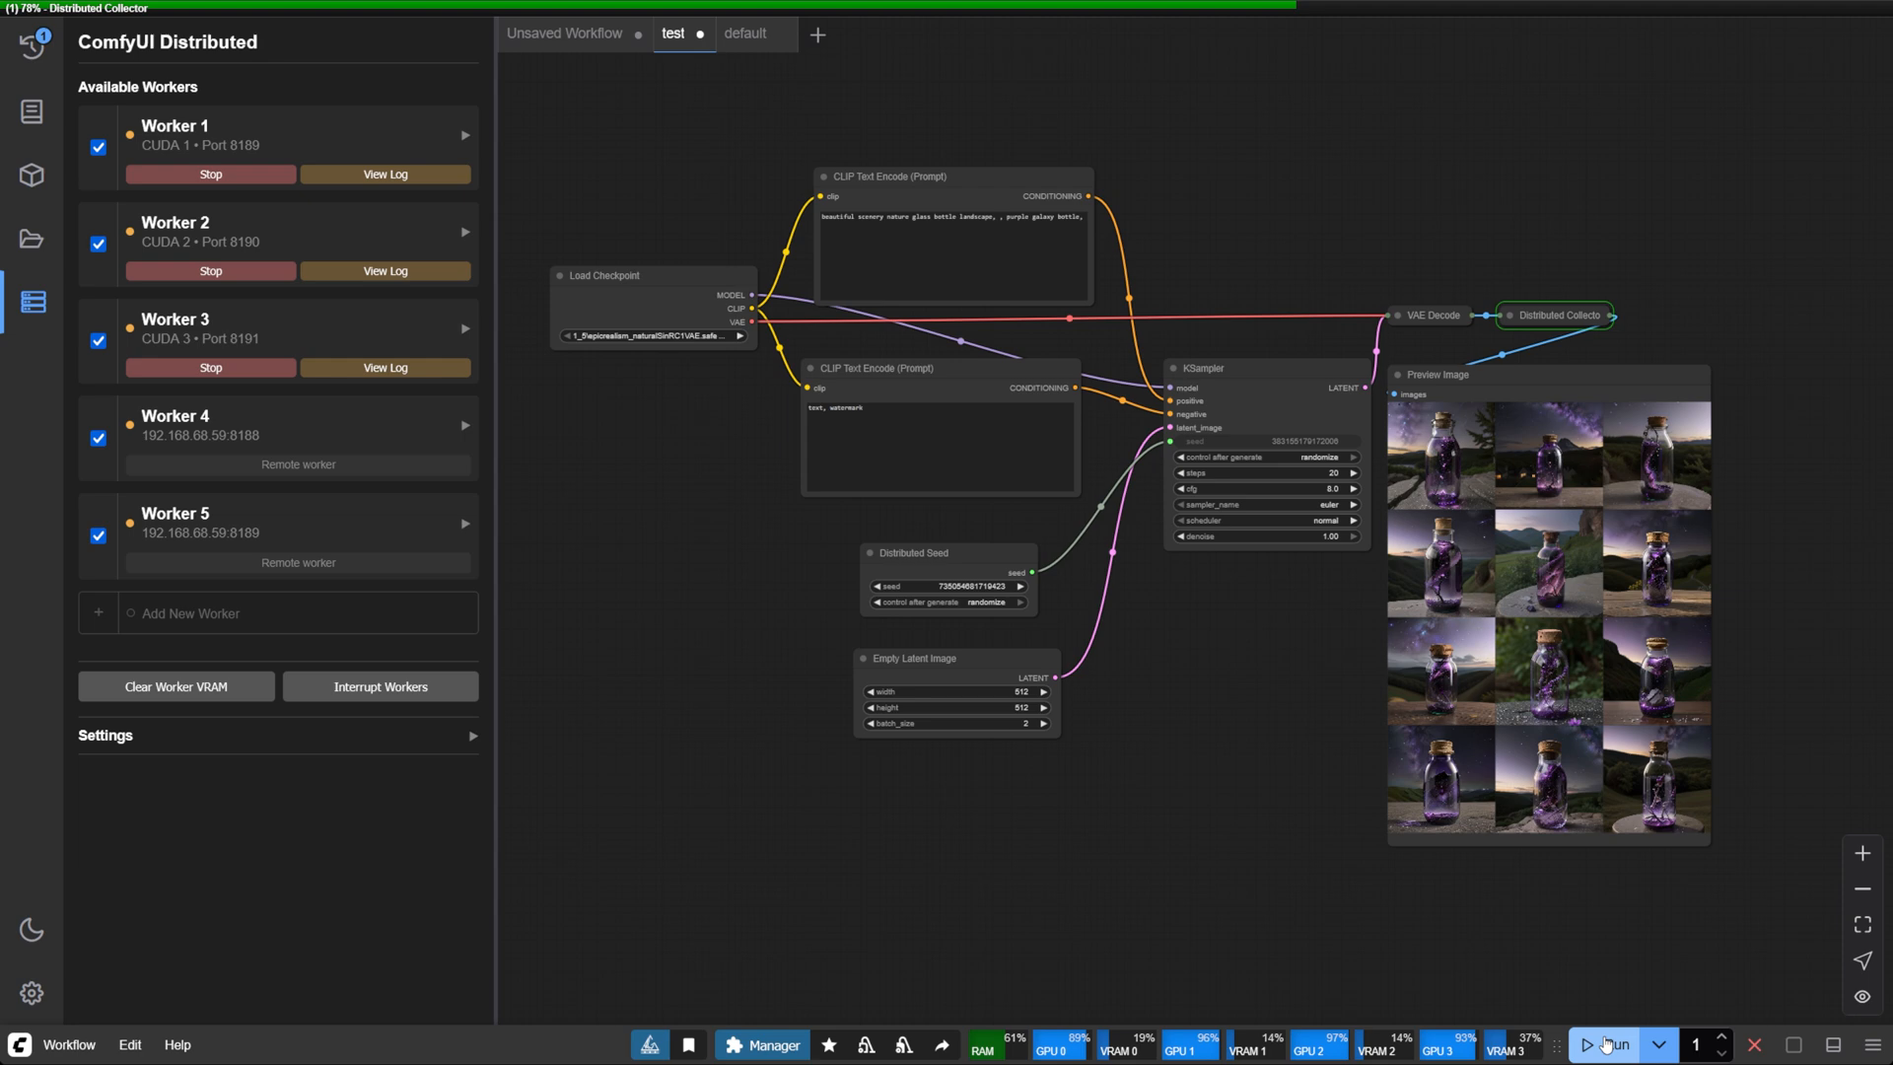
Step: Run the bottle workflow again to queue more purple galaxy bottle batches across workers
click(1608, 1044)
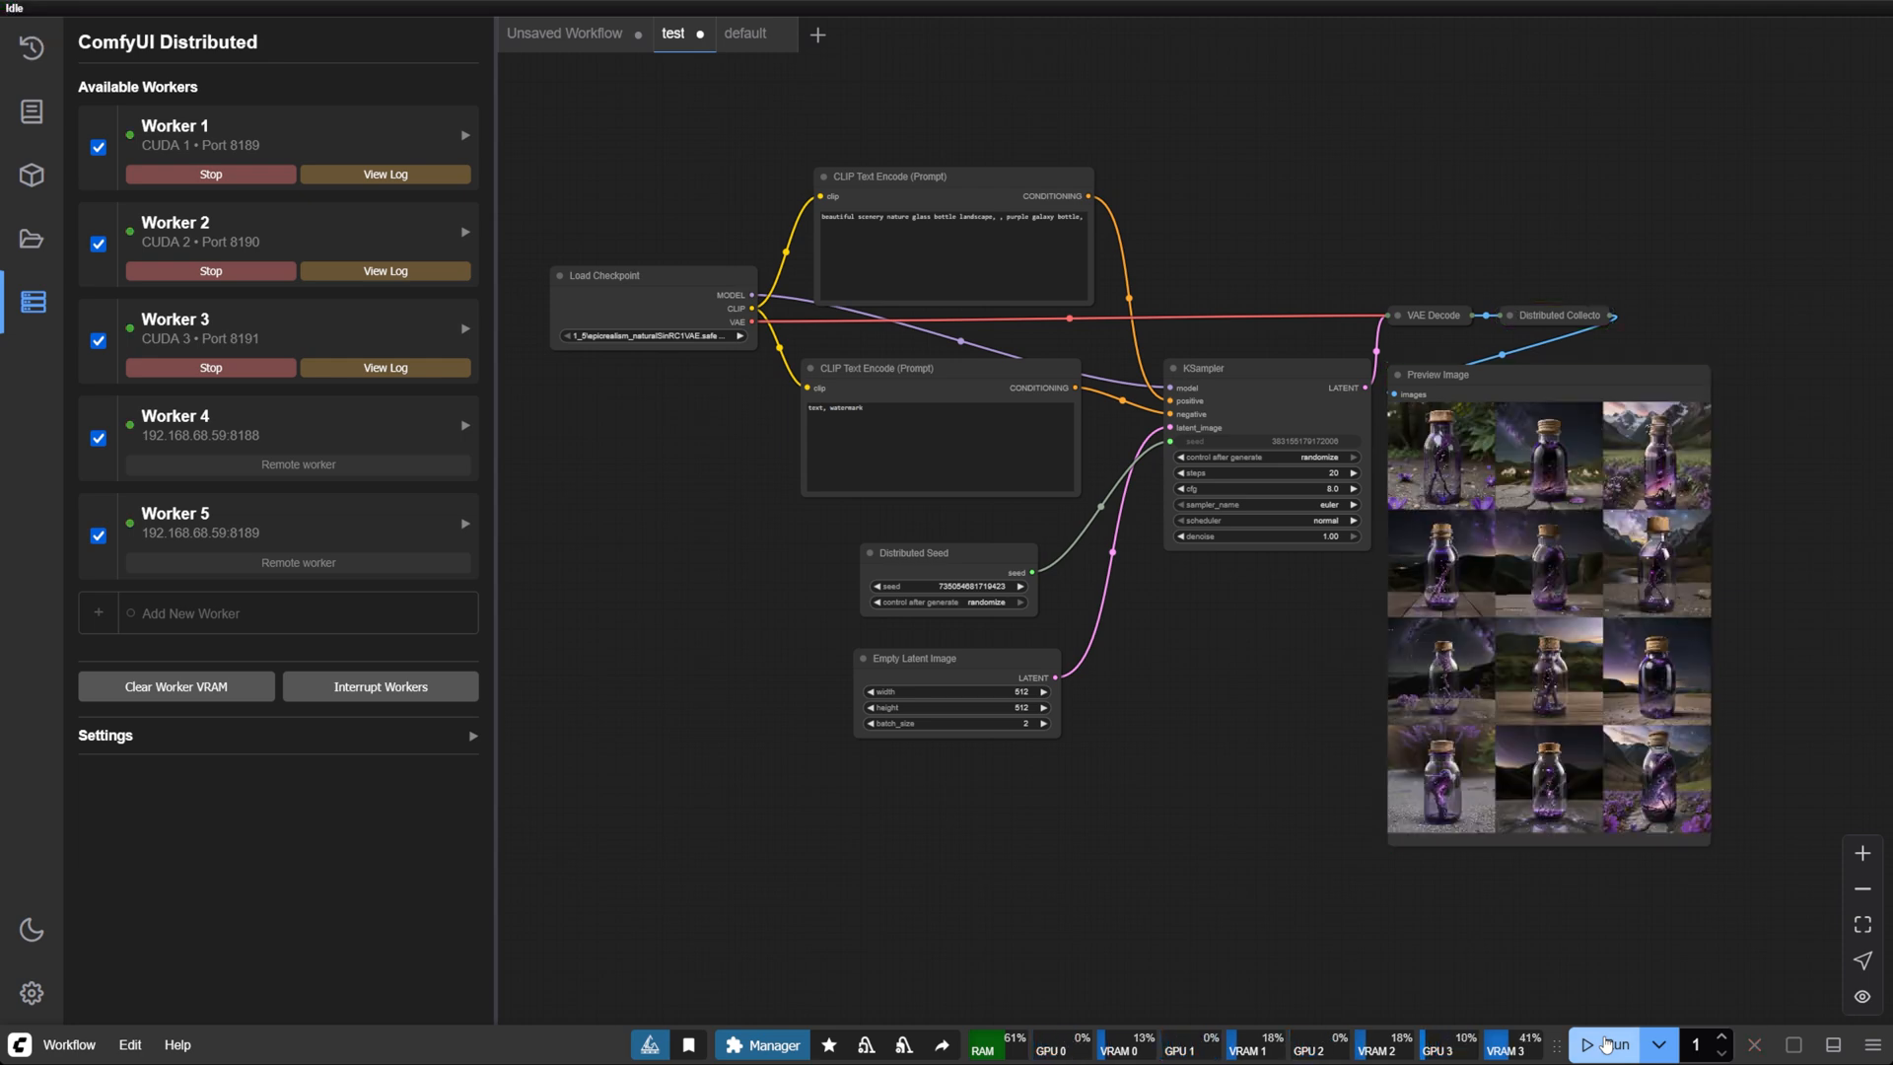
click(1609, 1043)
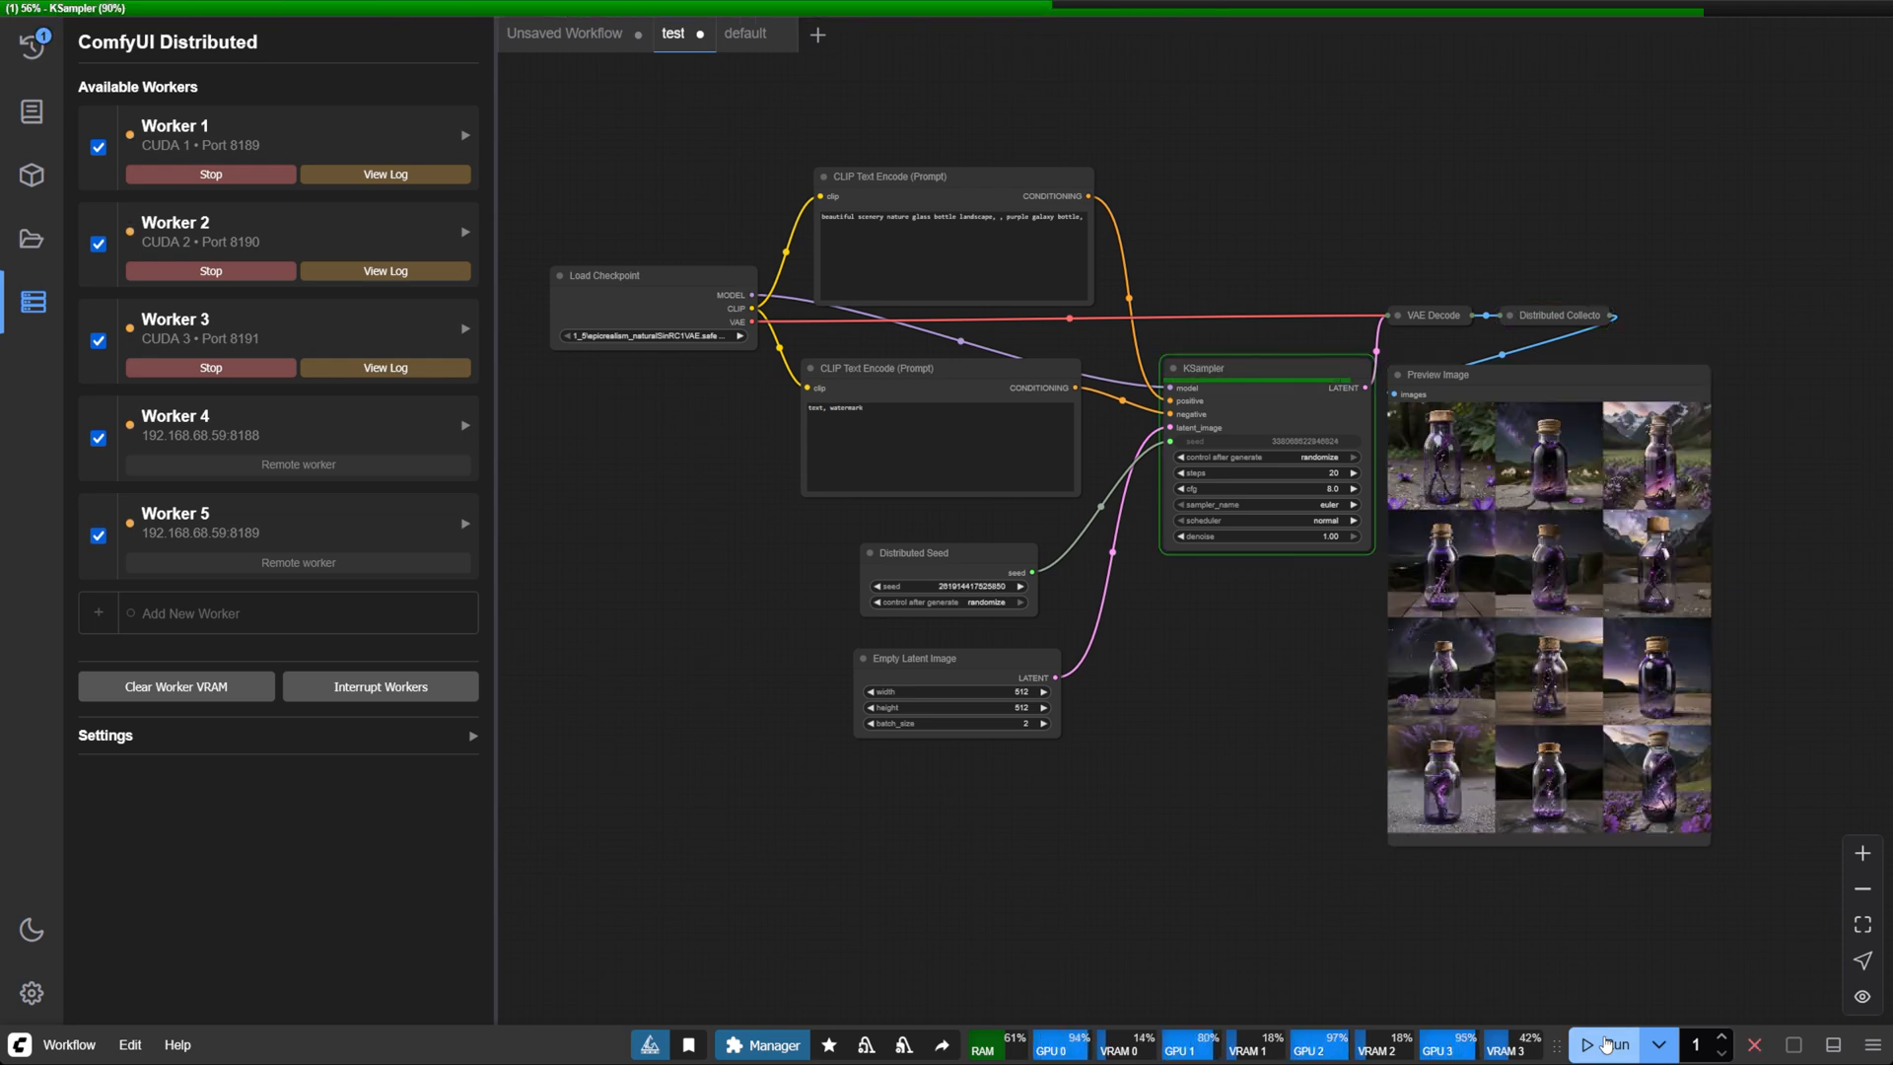
click(1607, 1044)
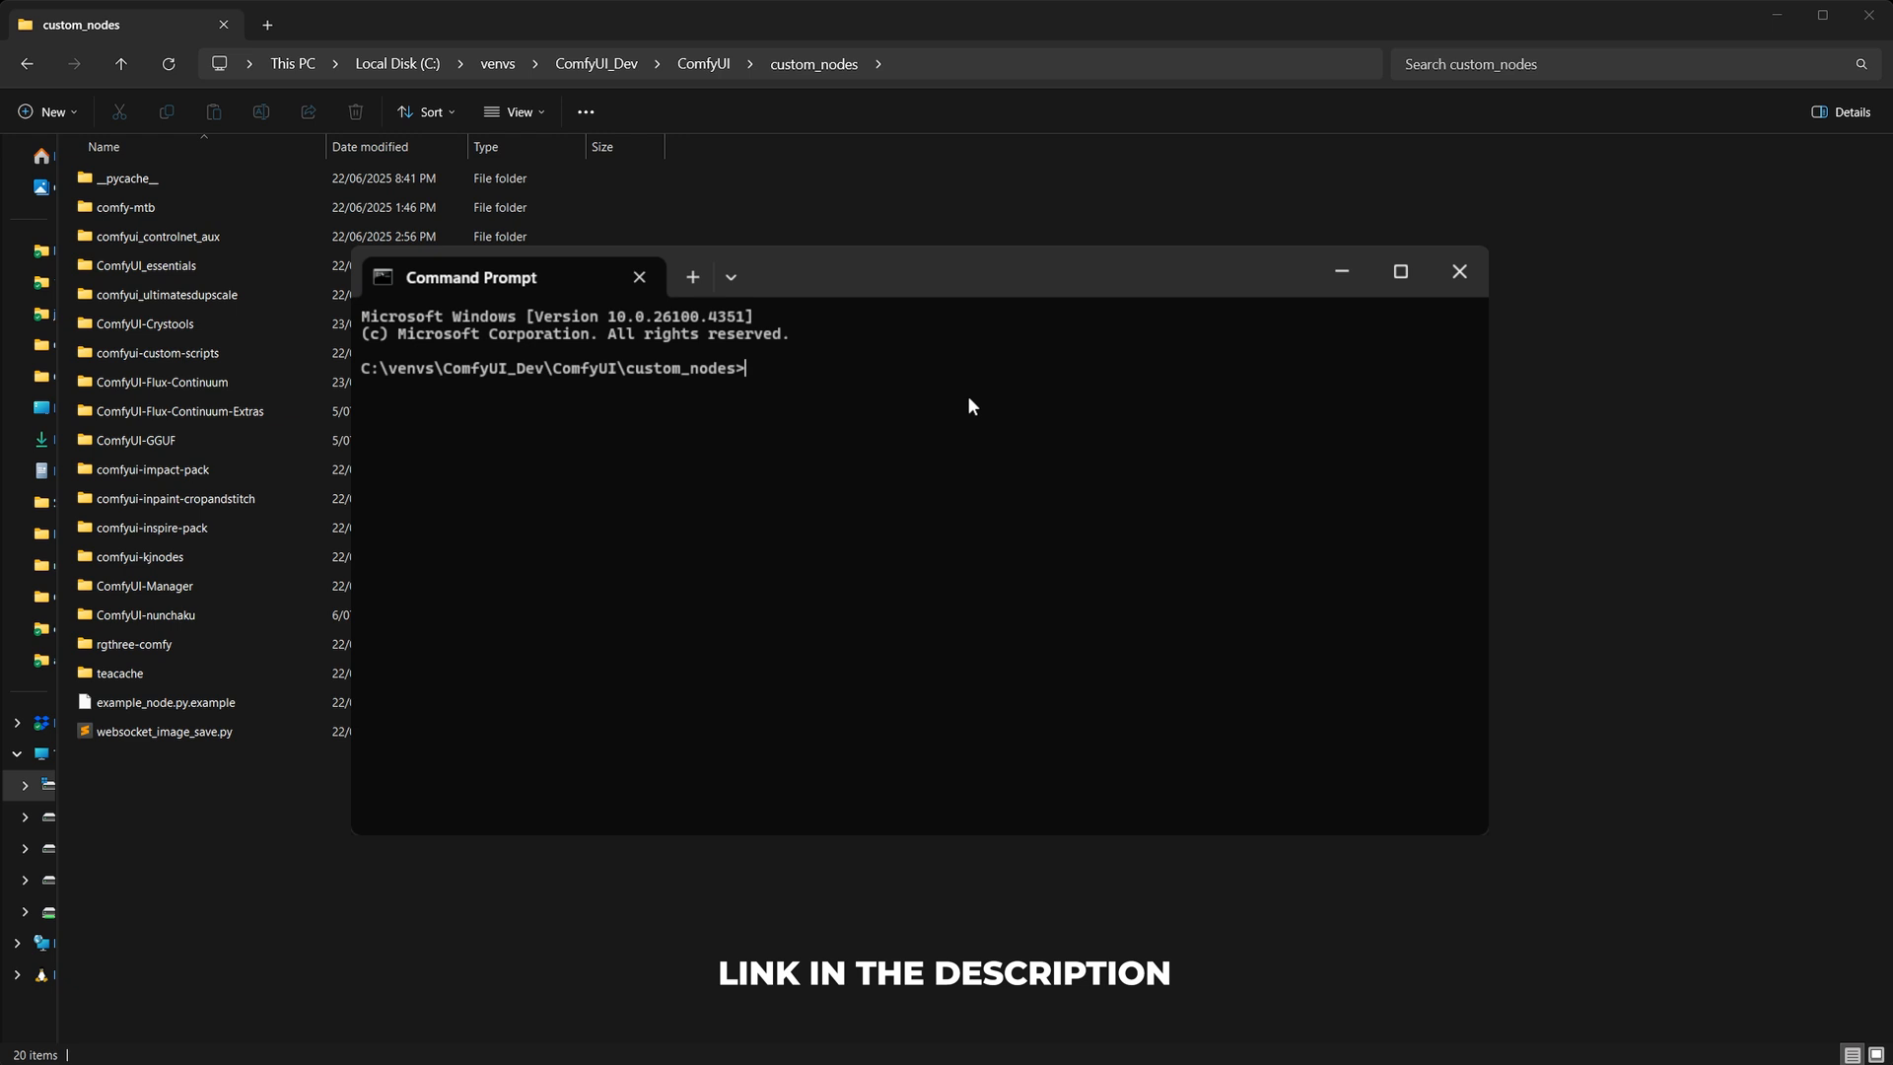
text(git clone https://github.com/robertvoy/ComfyUI-Distributed)
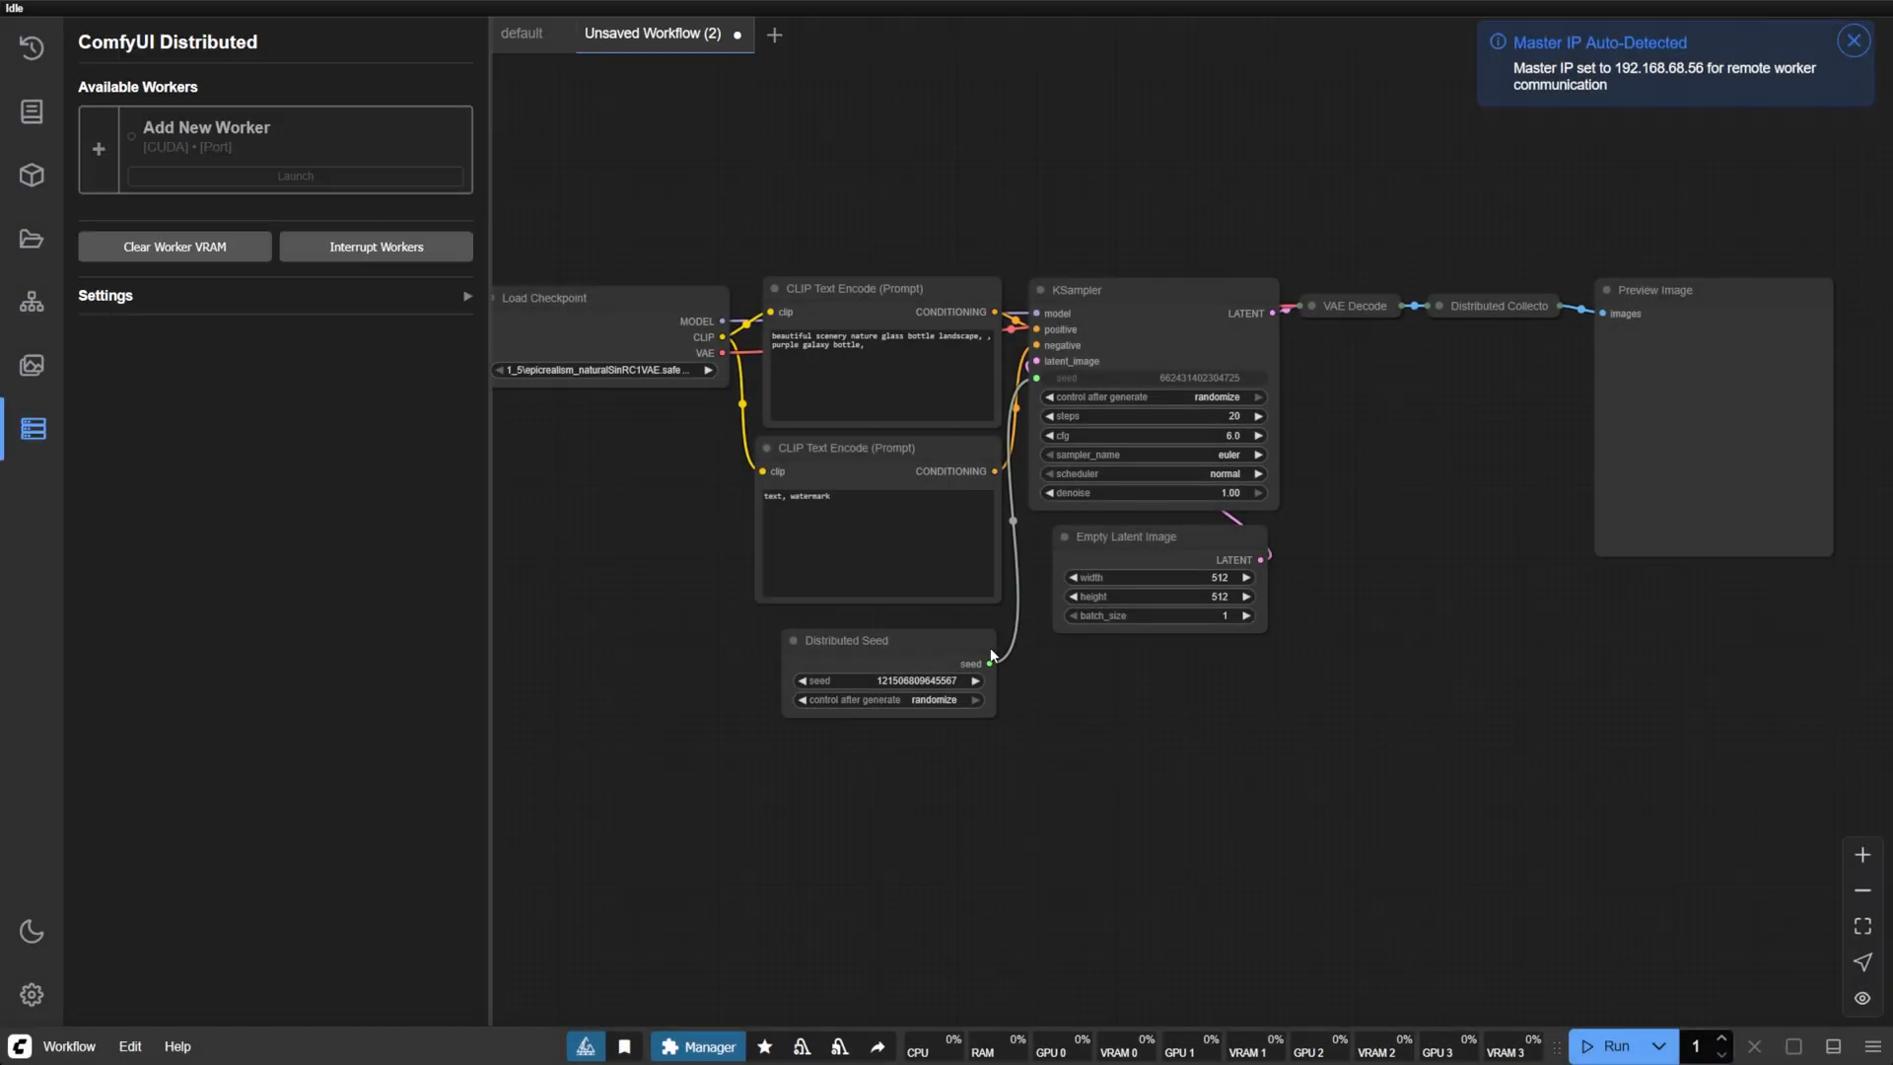
Step: Dismiss the Master IP Auto-Detected notification
click(1855, 40)
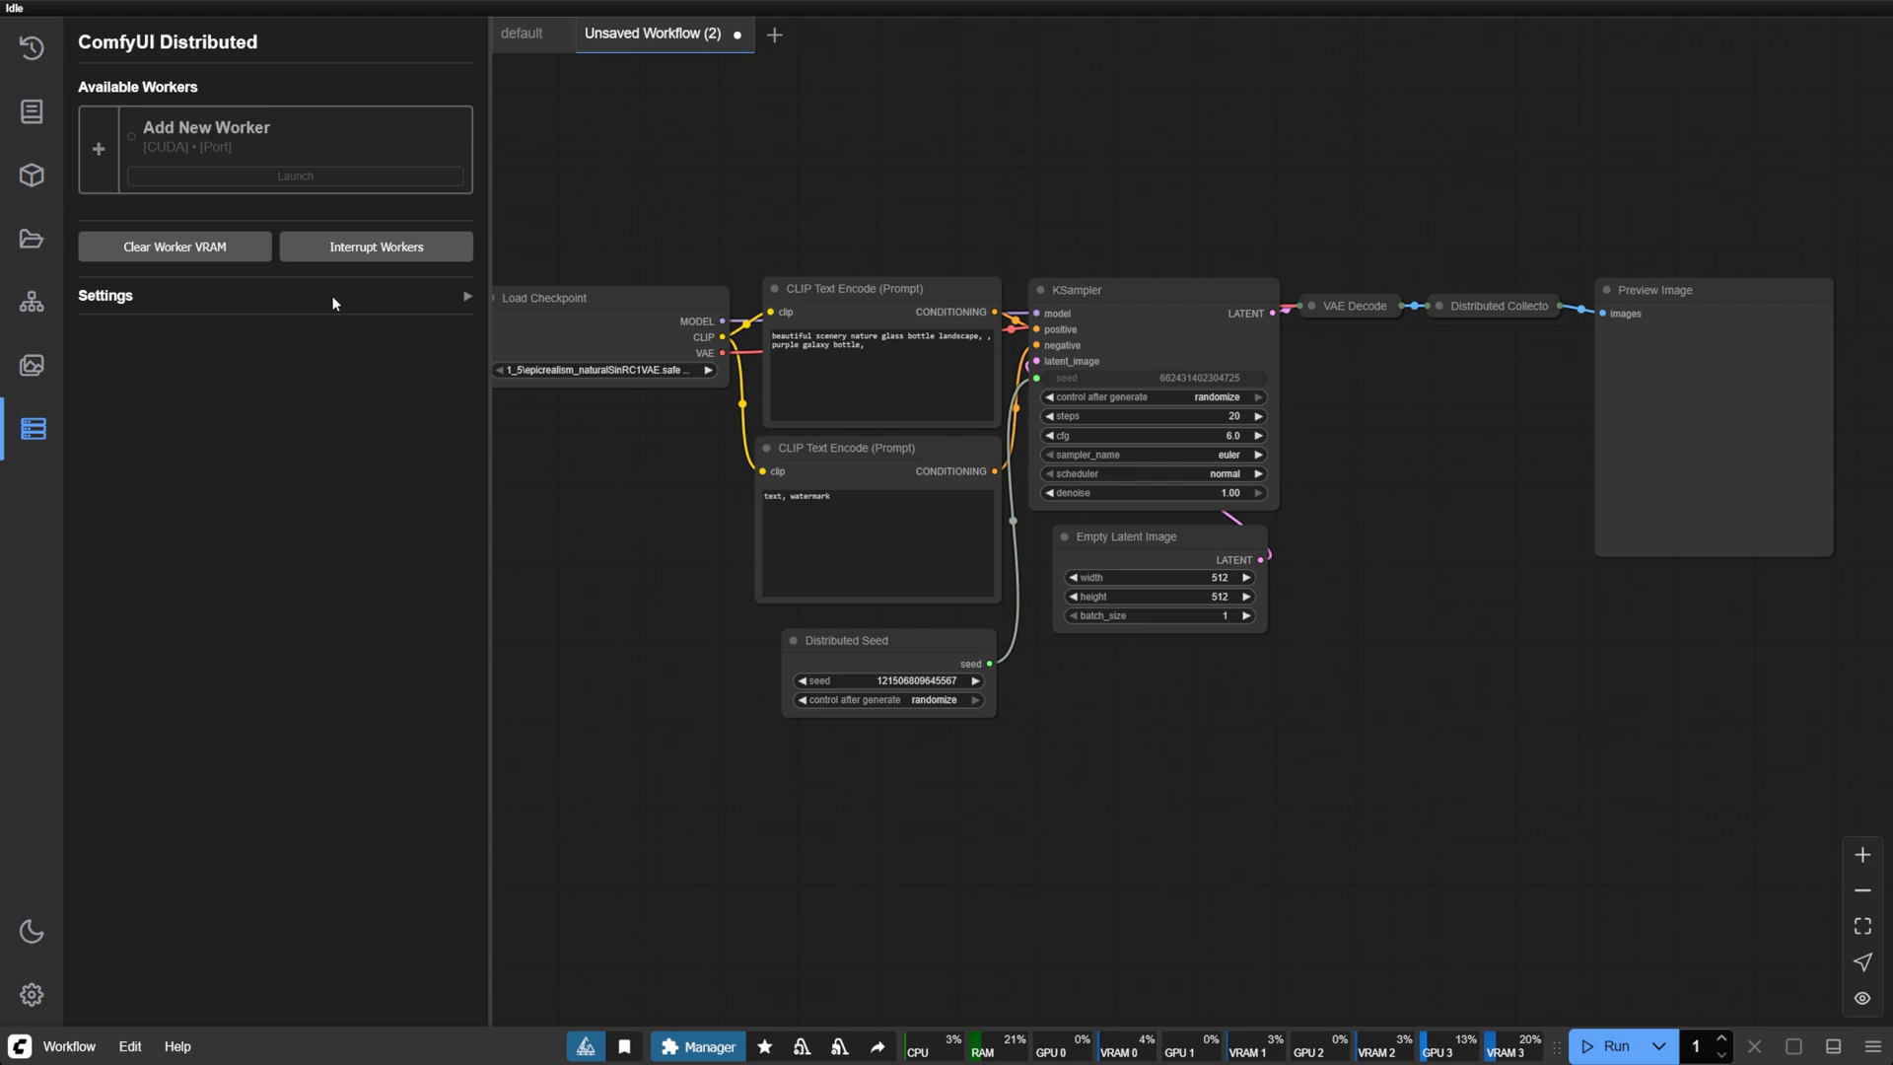
mouse_move(188, 146)
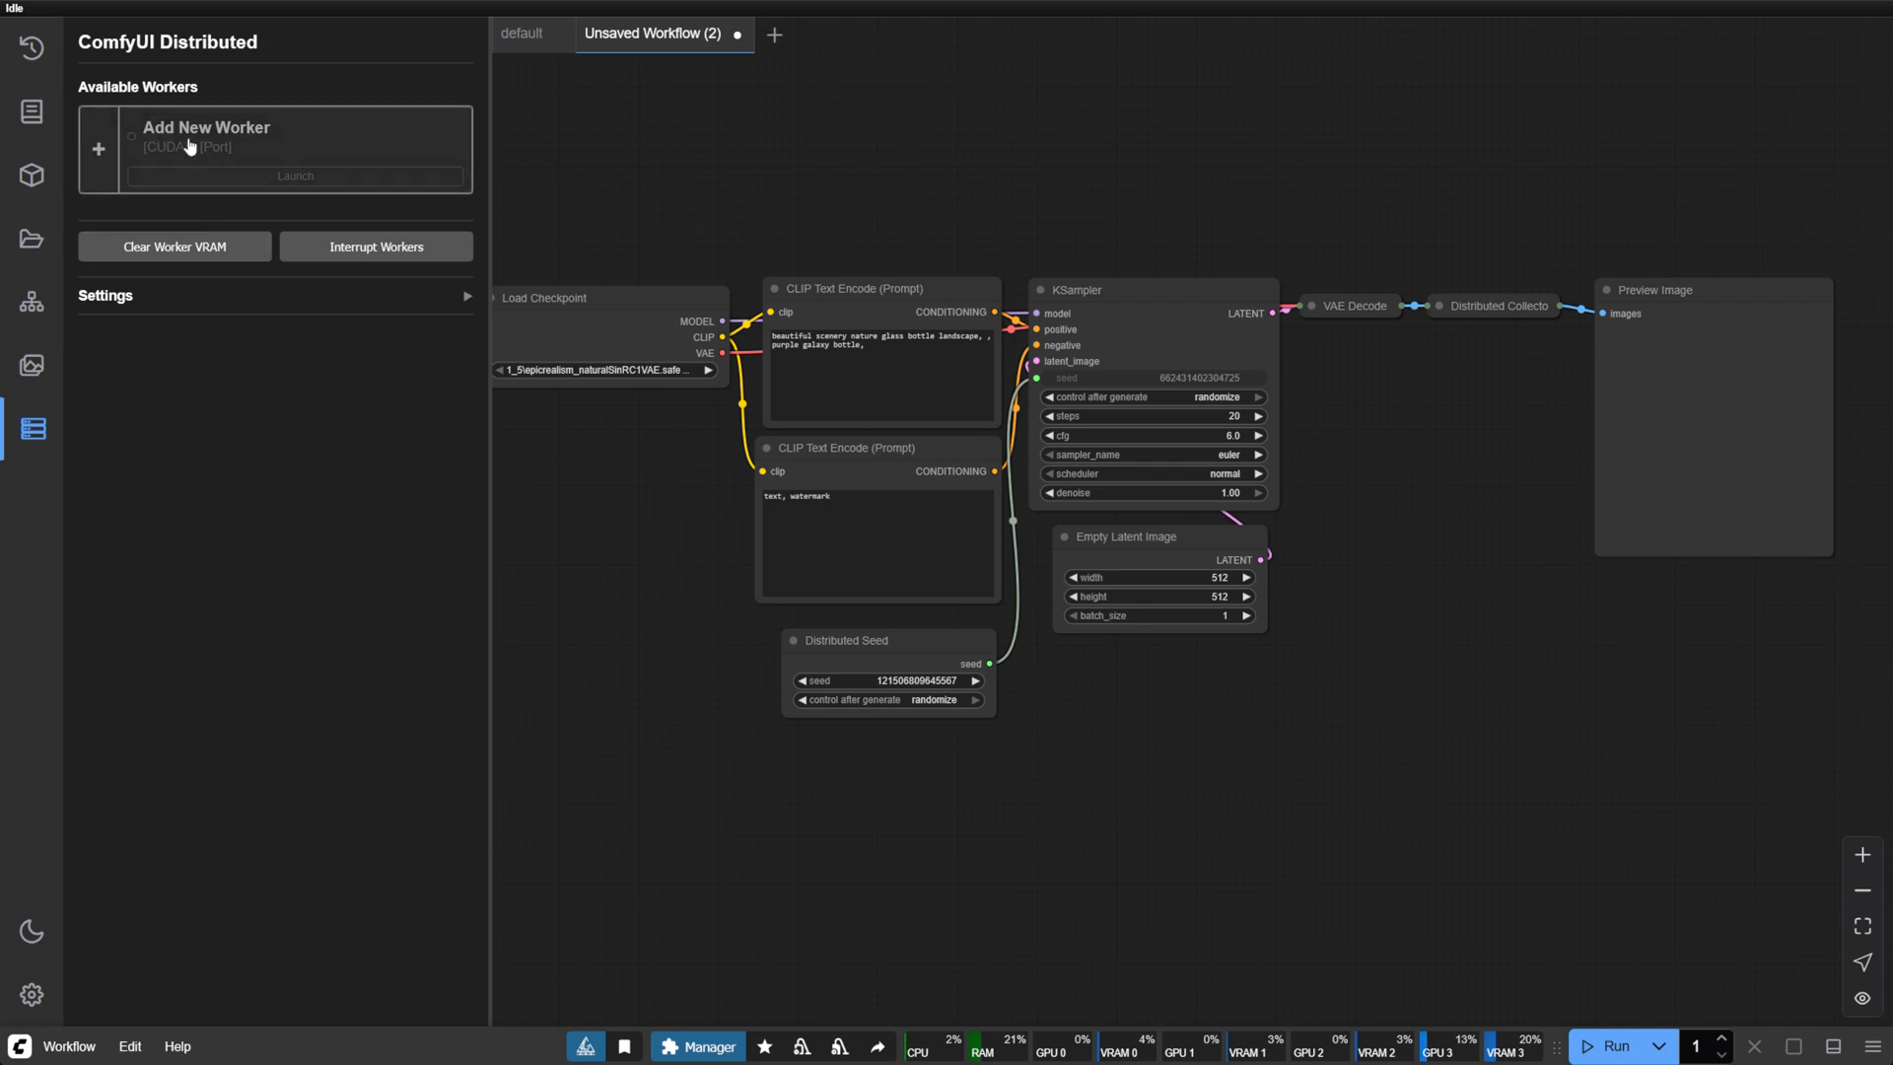
Step: Add a new local worker on port 8189 and enter the name Studio GPU 2
click(205, 127)
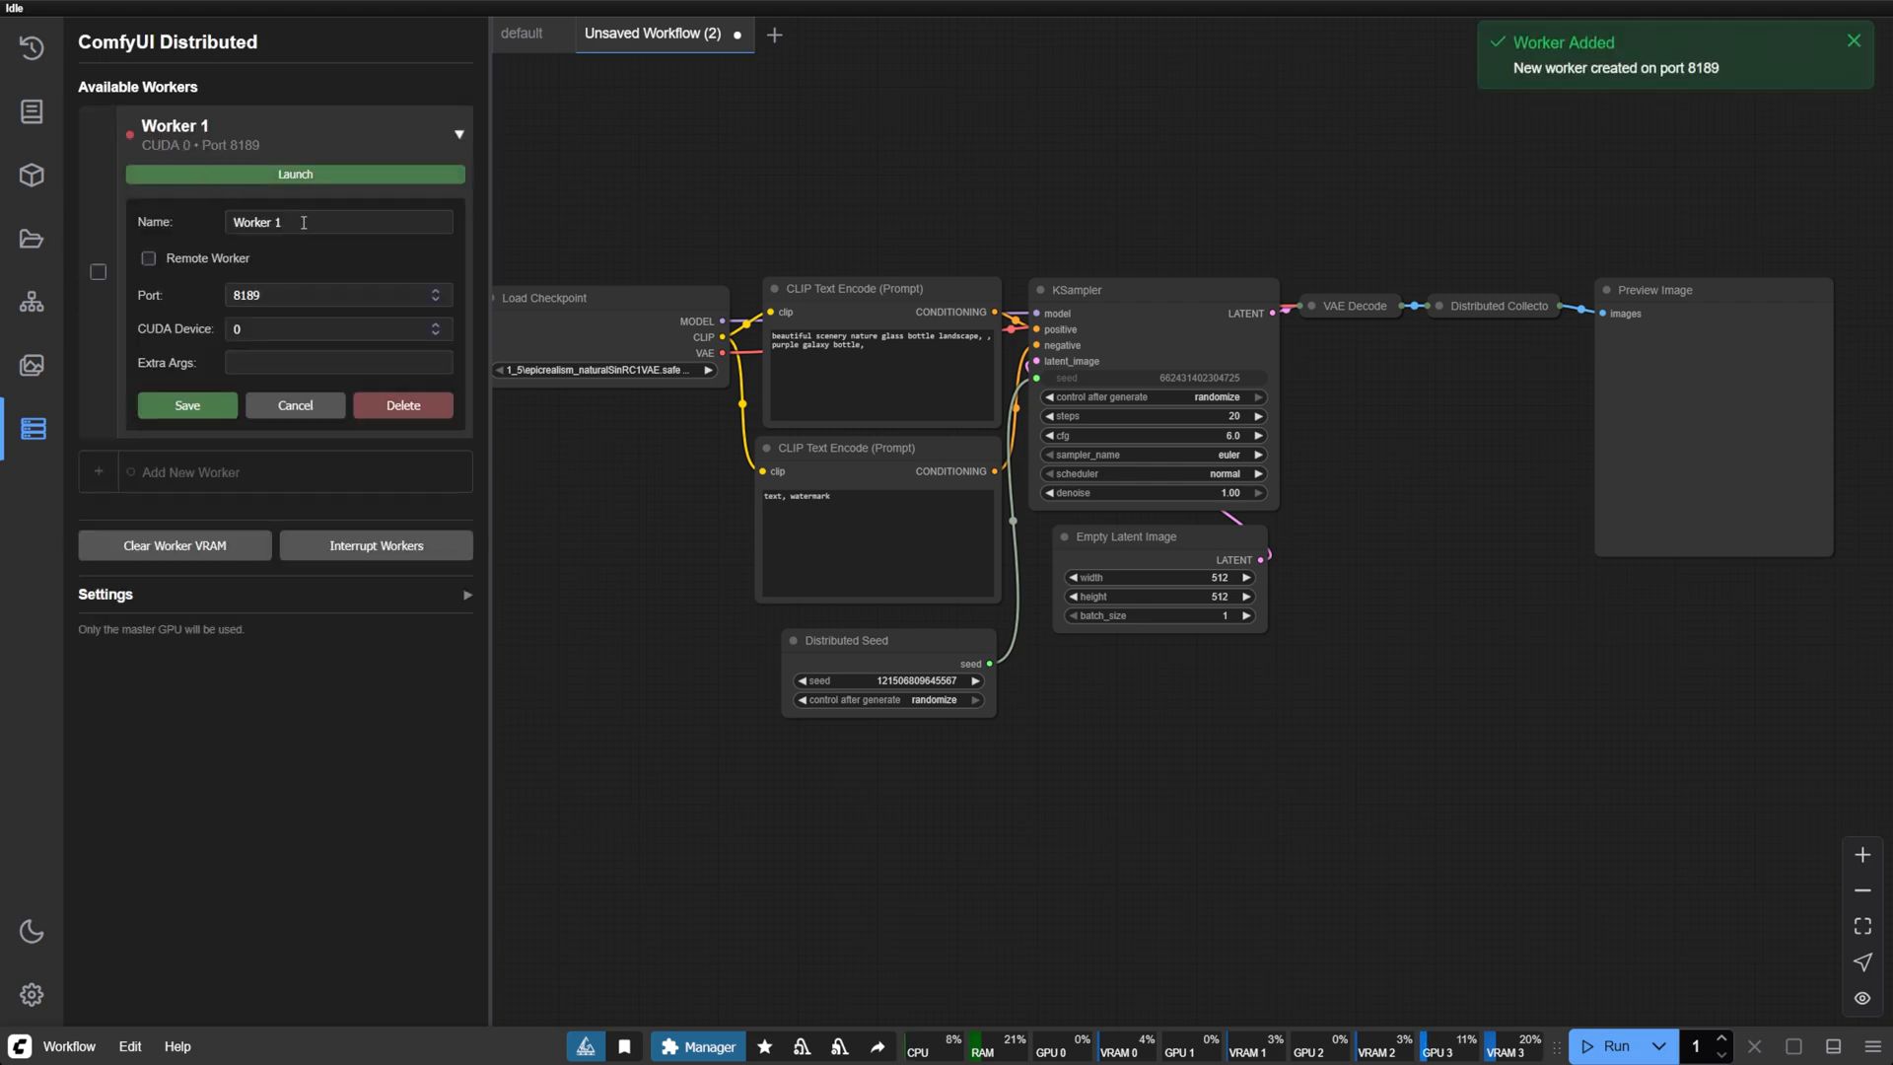
text(Studio GPU 2)
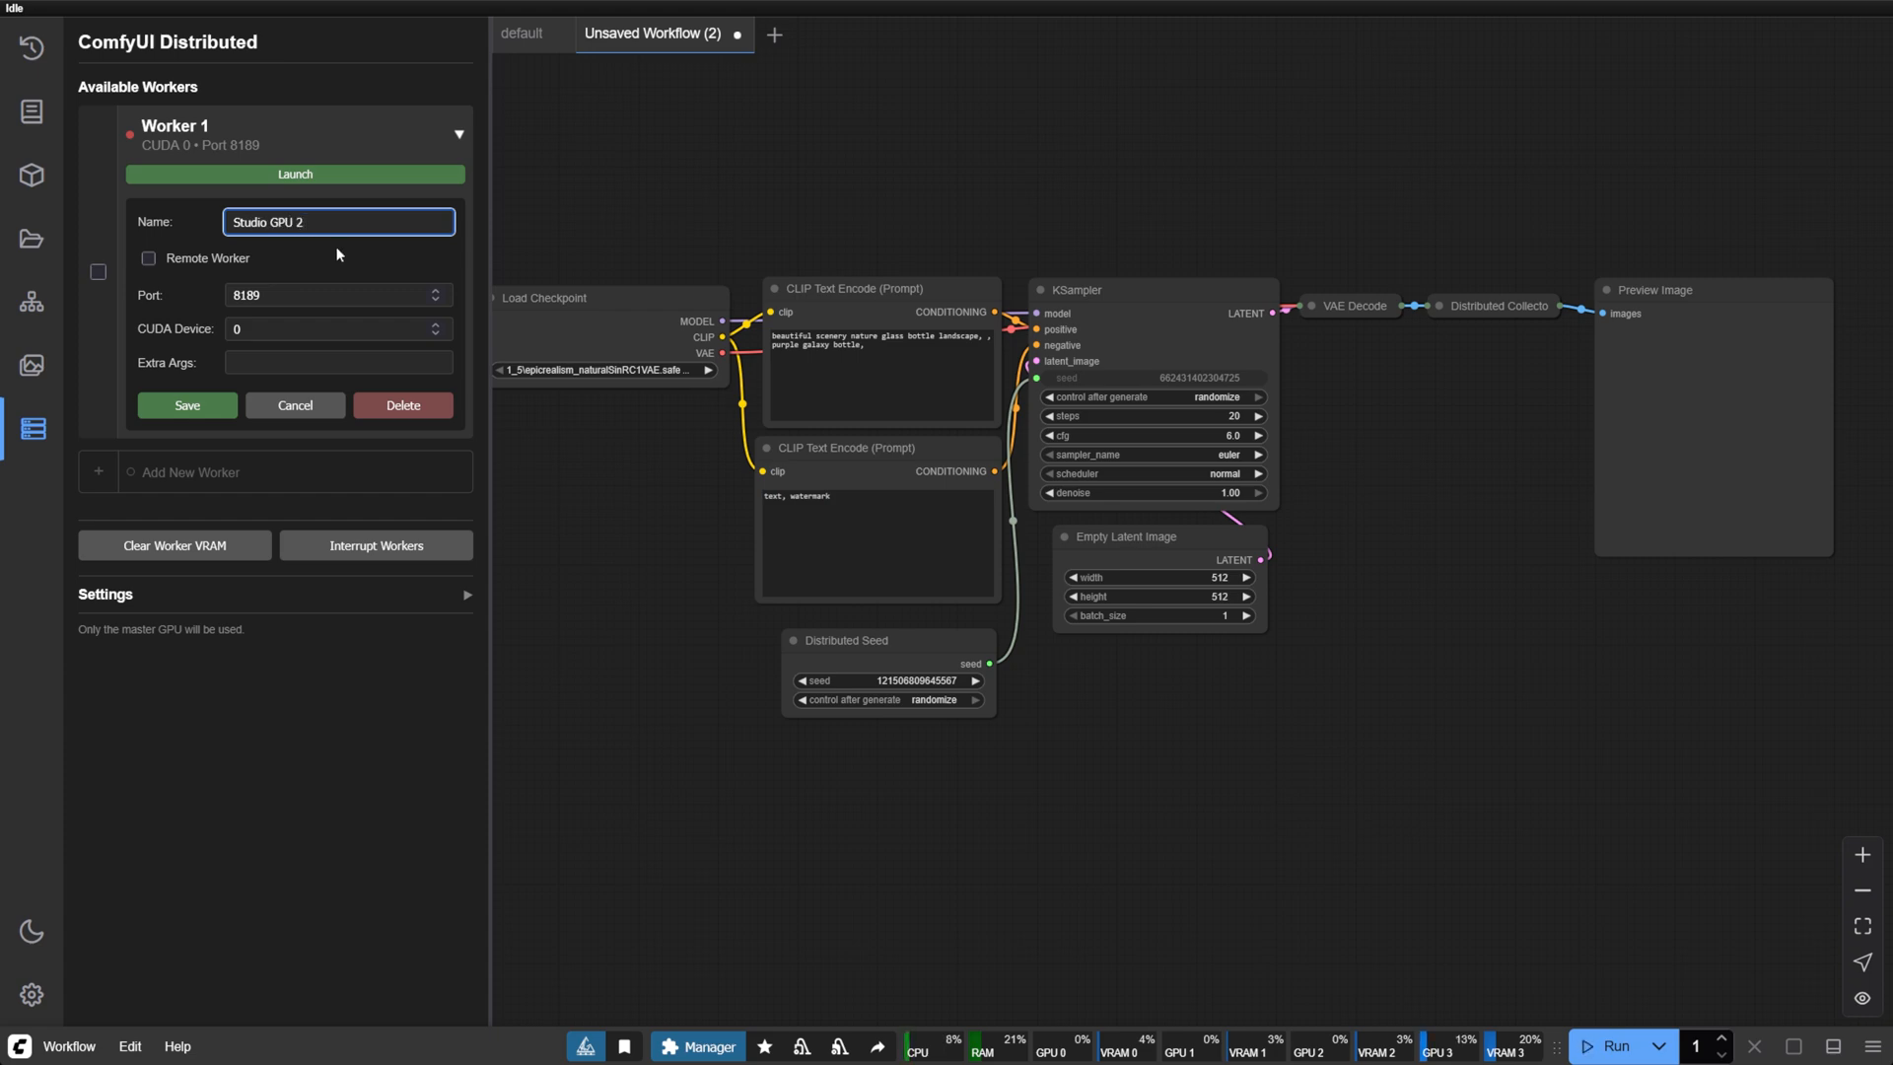
click(335, 295)
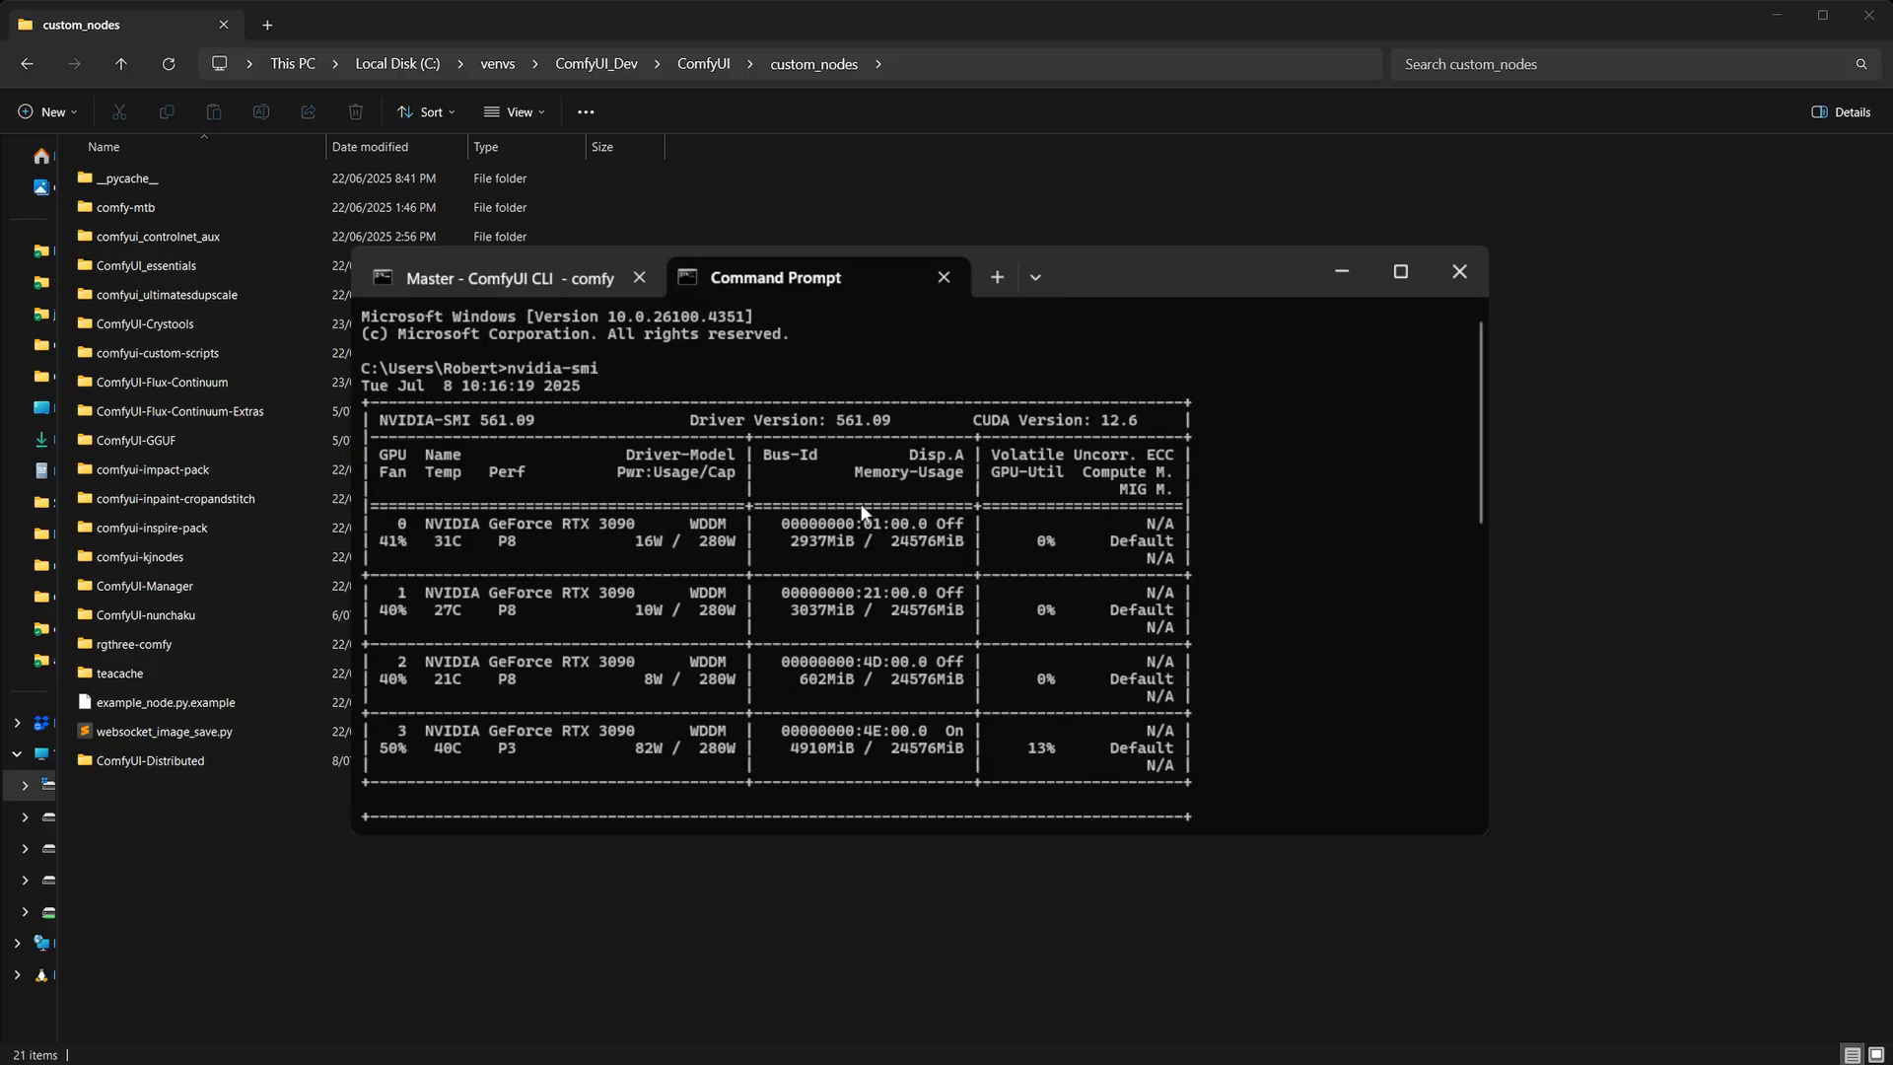
mouse_move(404, 568)
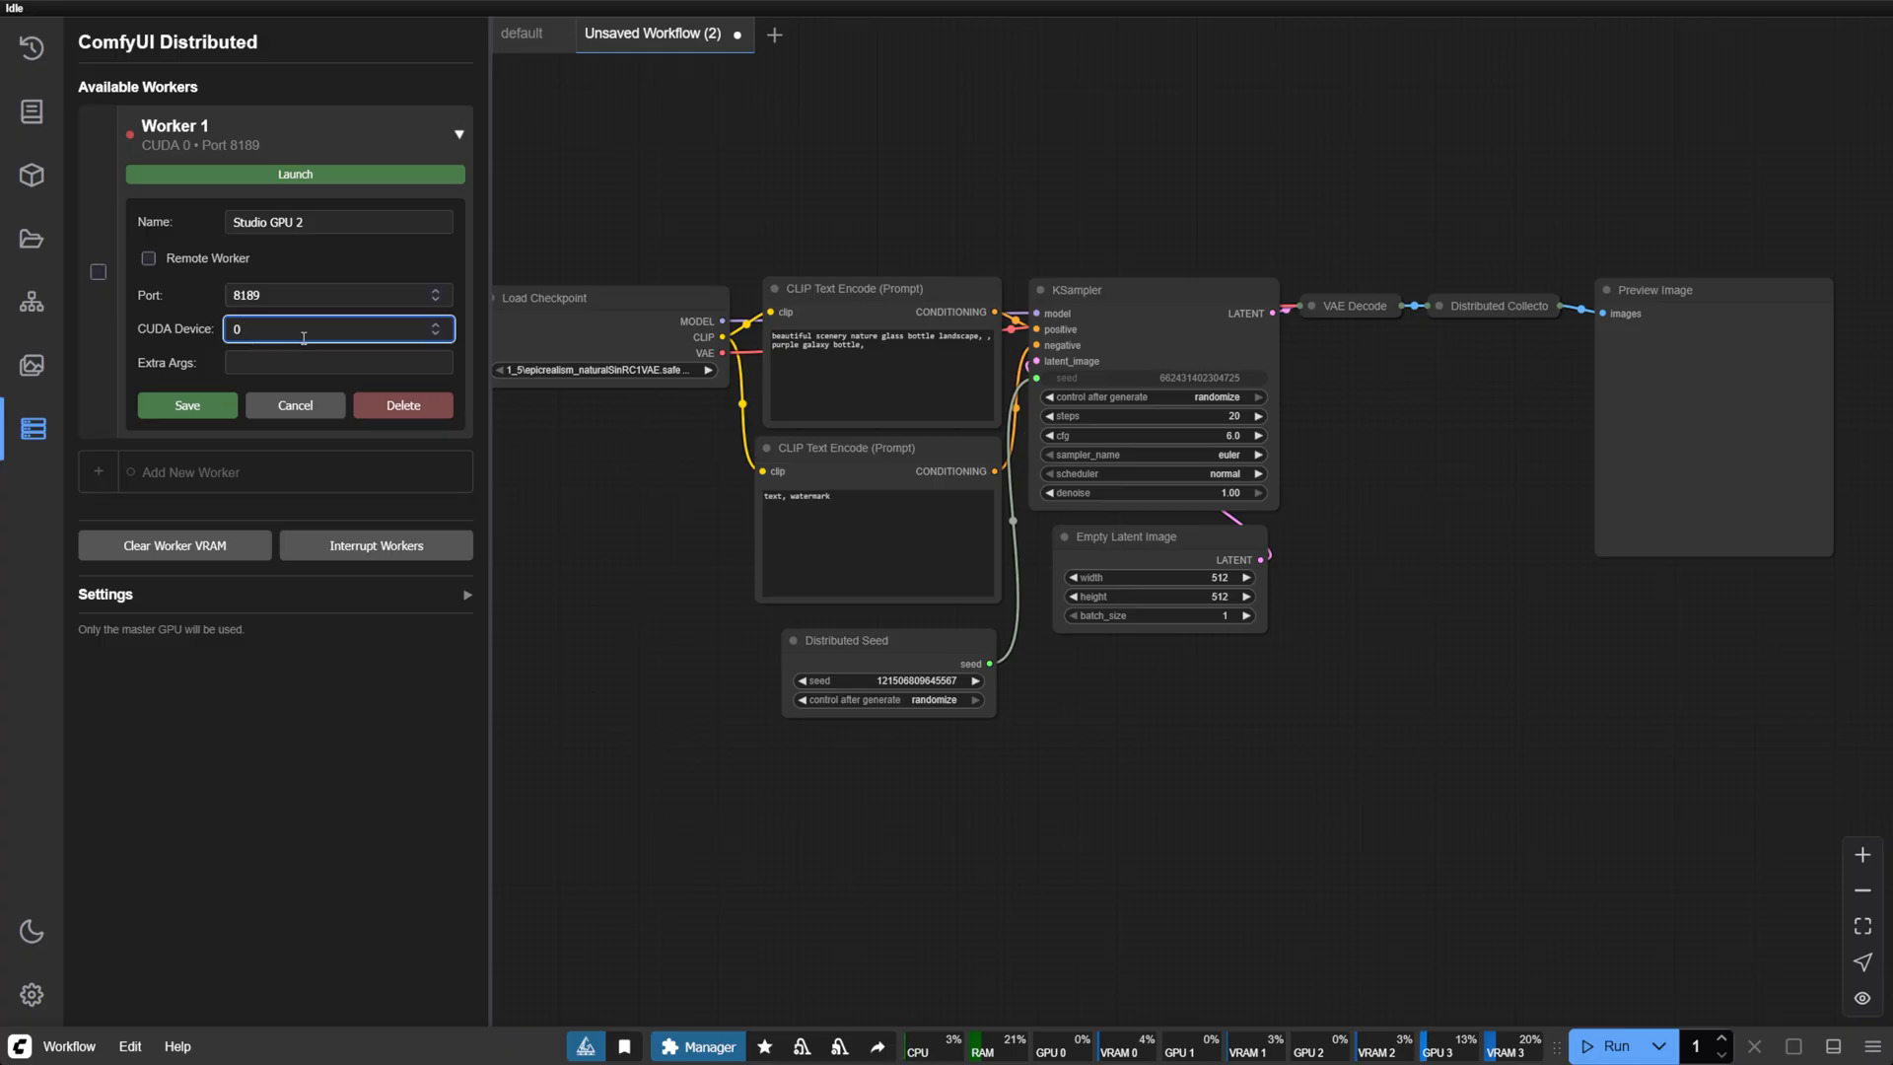
Step: Assign Studio GPU 2 to CUDA device 1, save it, and launch the worker
text(1)
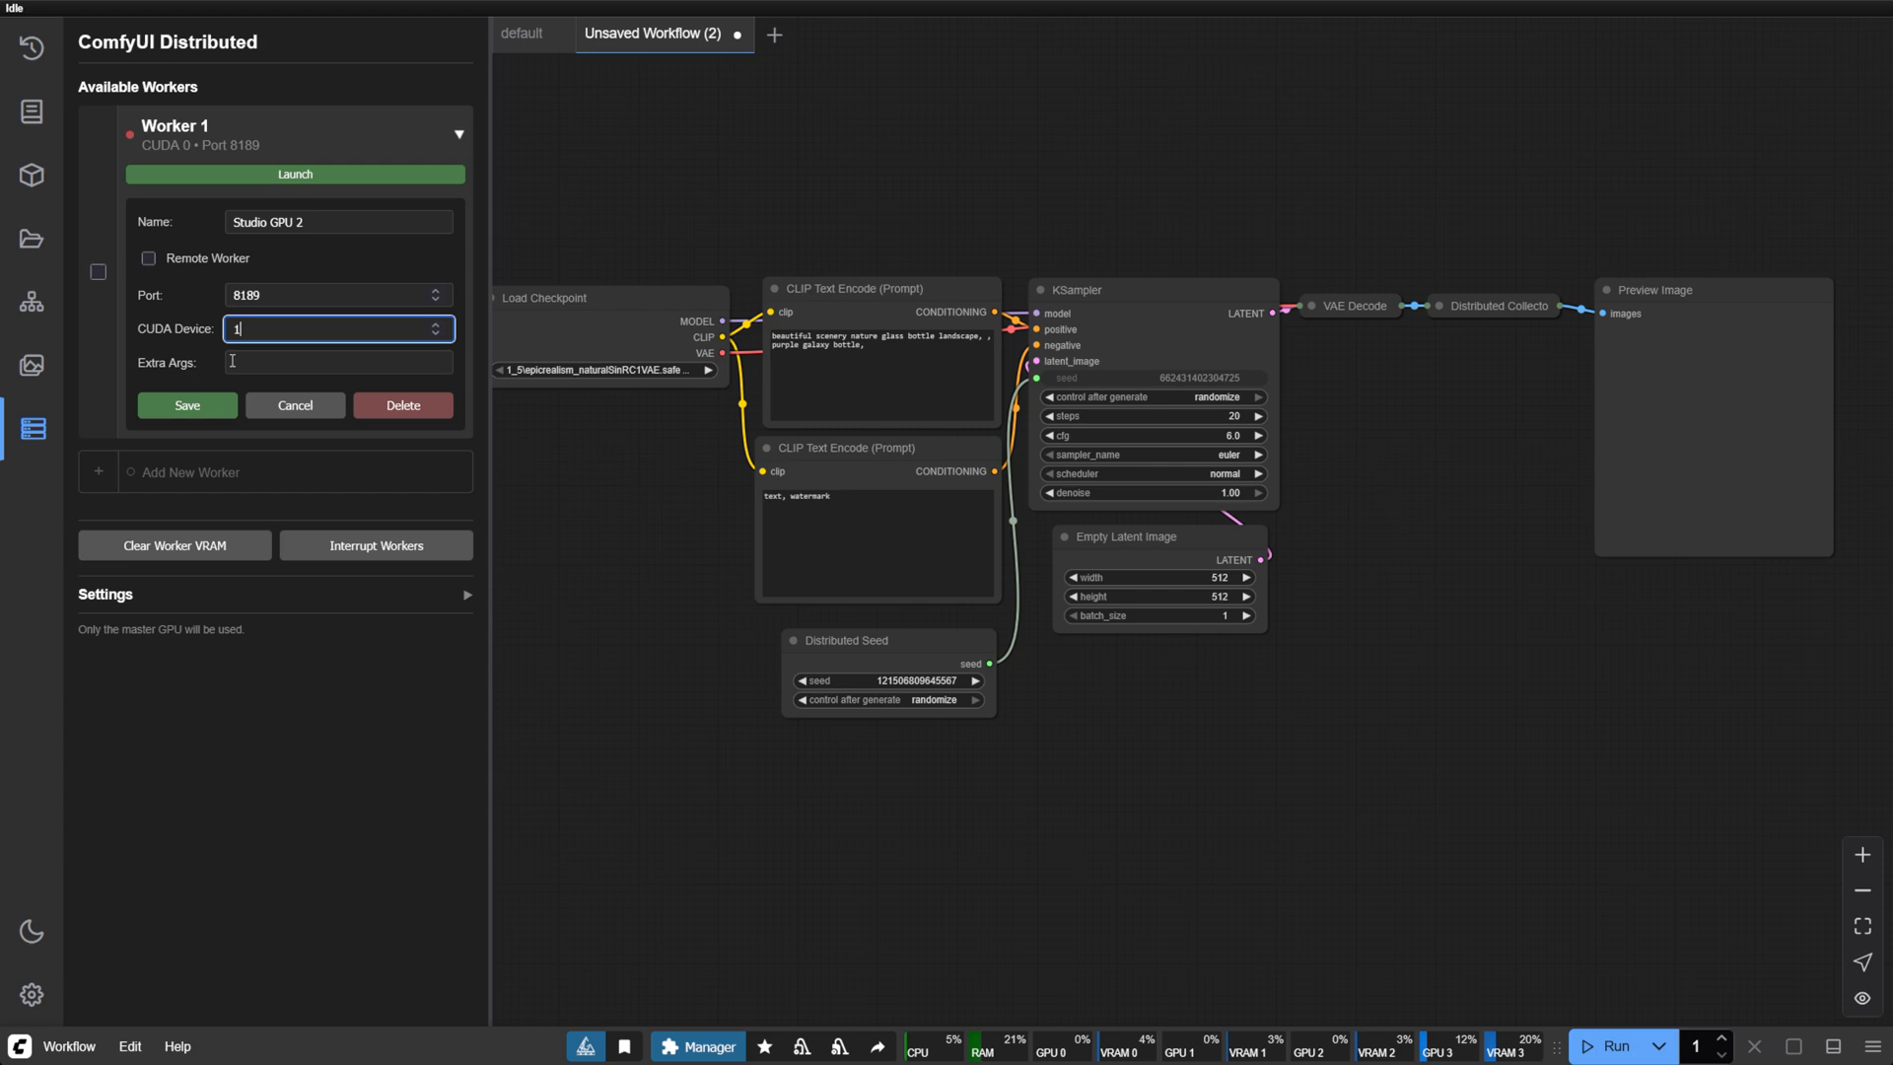
click(187, 410)
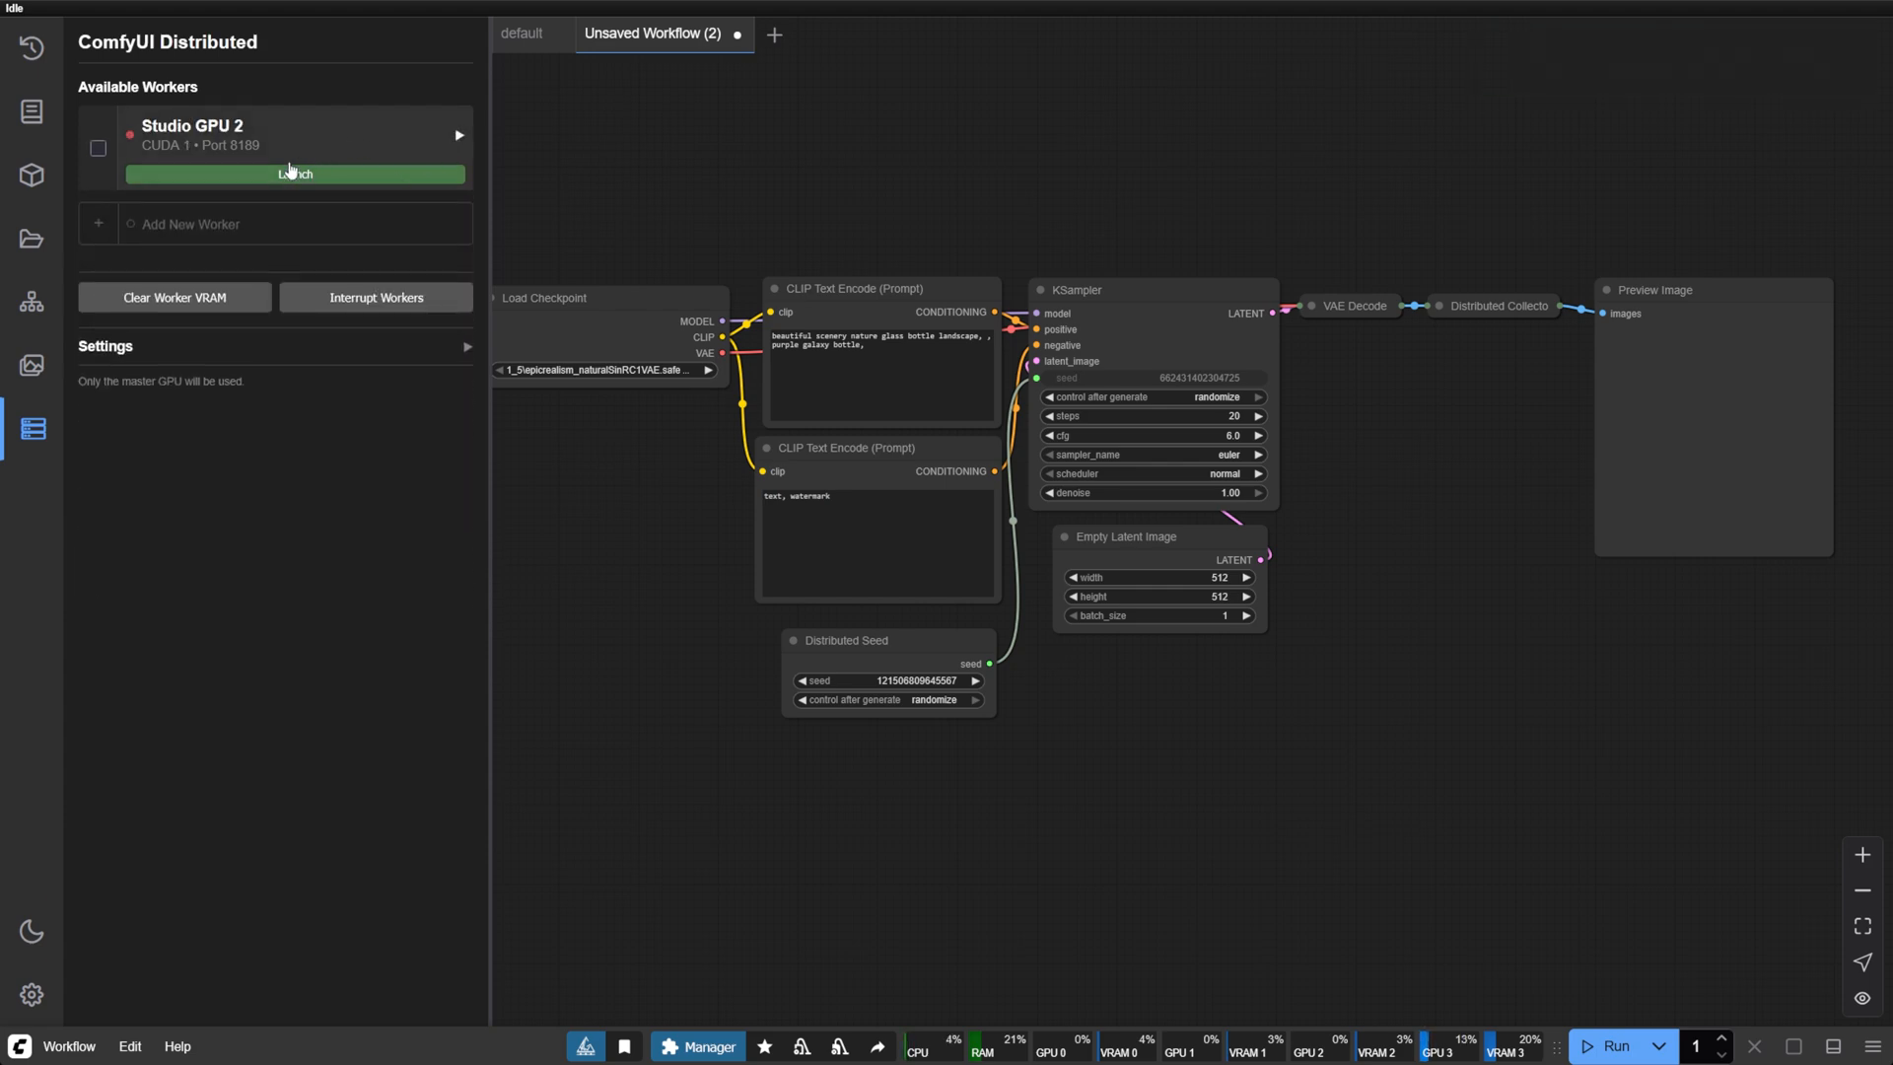
click(295, 174)
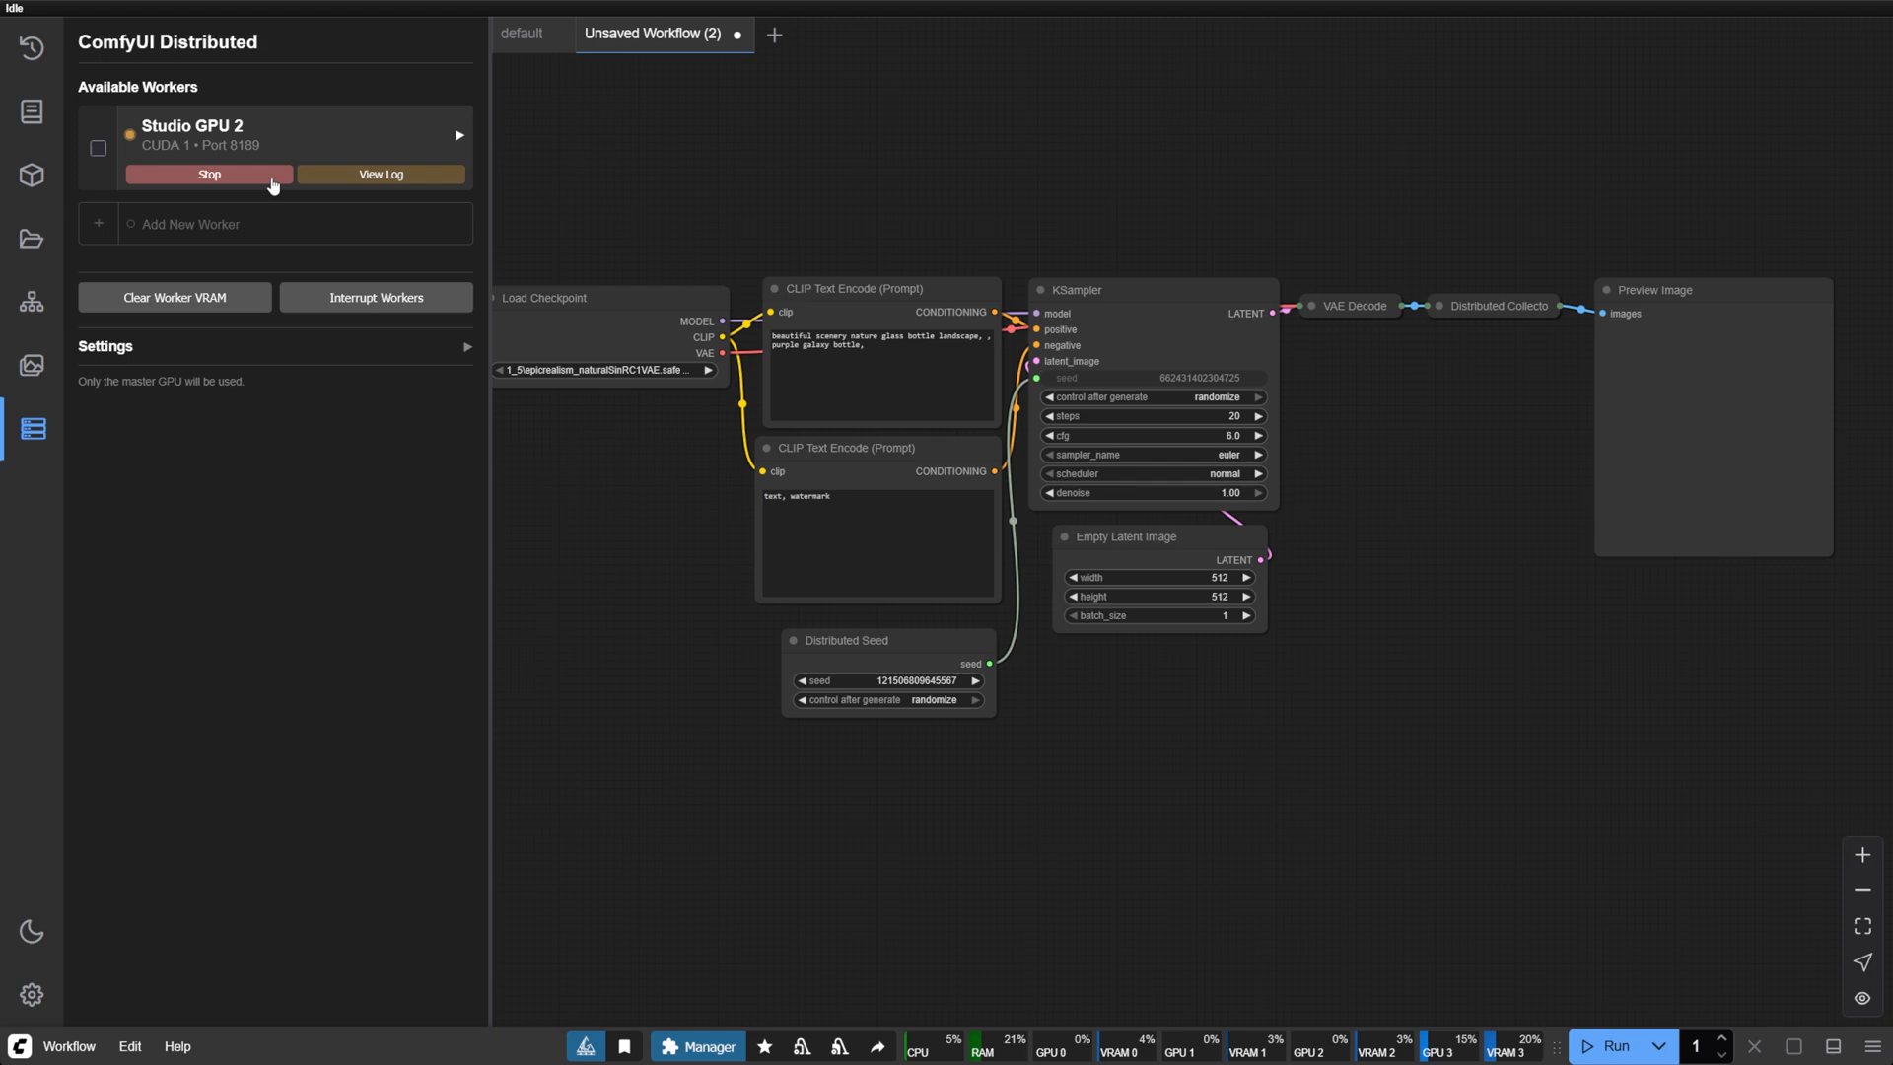
mouse_move(364, 458)
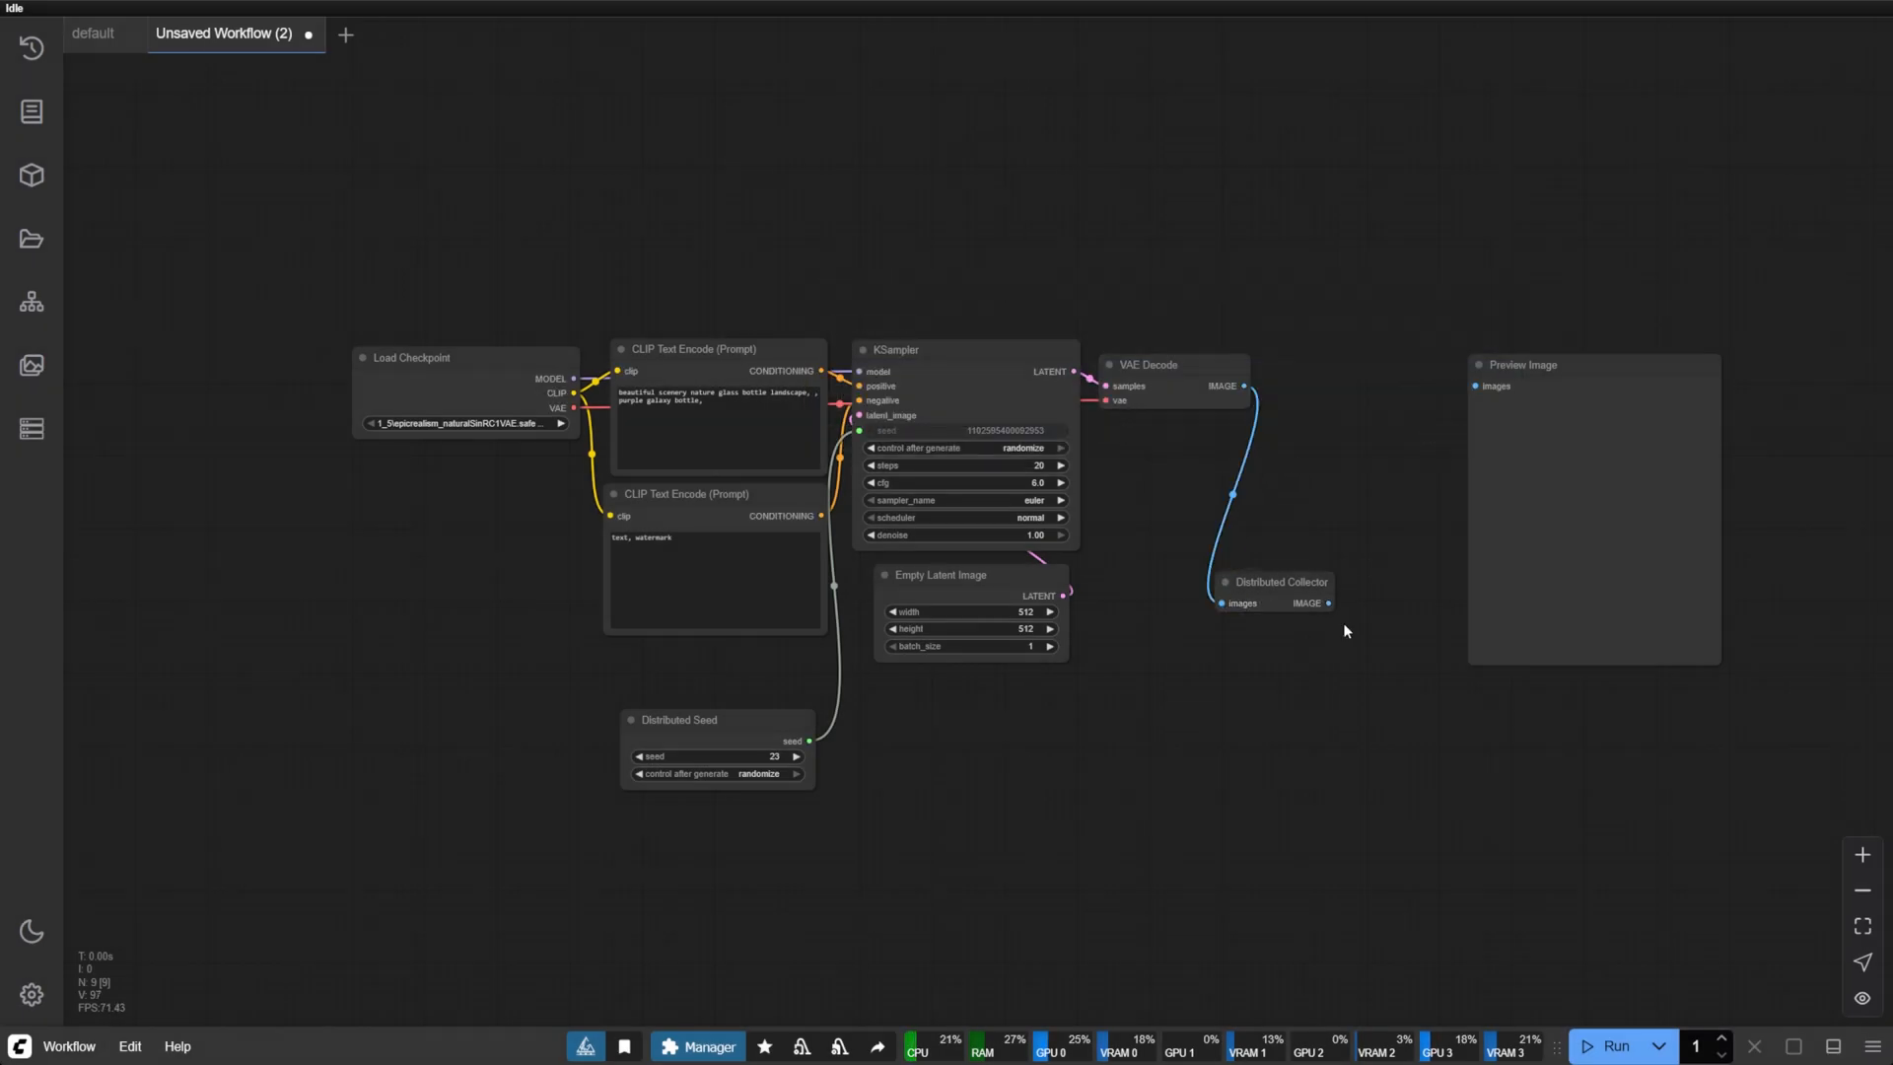
Step: Link Distributed Collector's output to Preview Image, align it, and queue a generation
drag(1279, 582, 1327, 453)
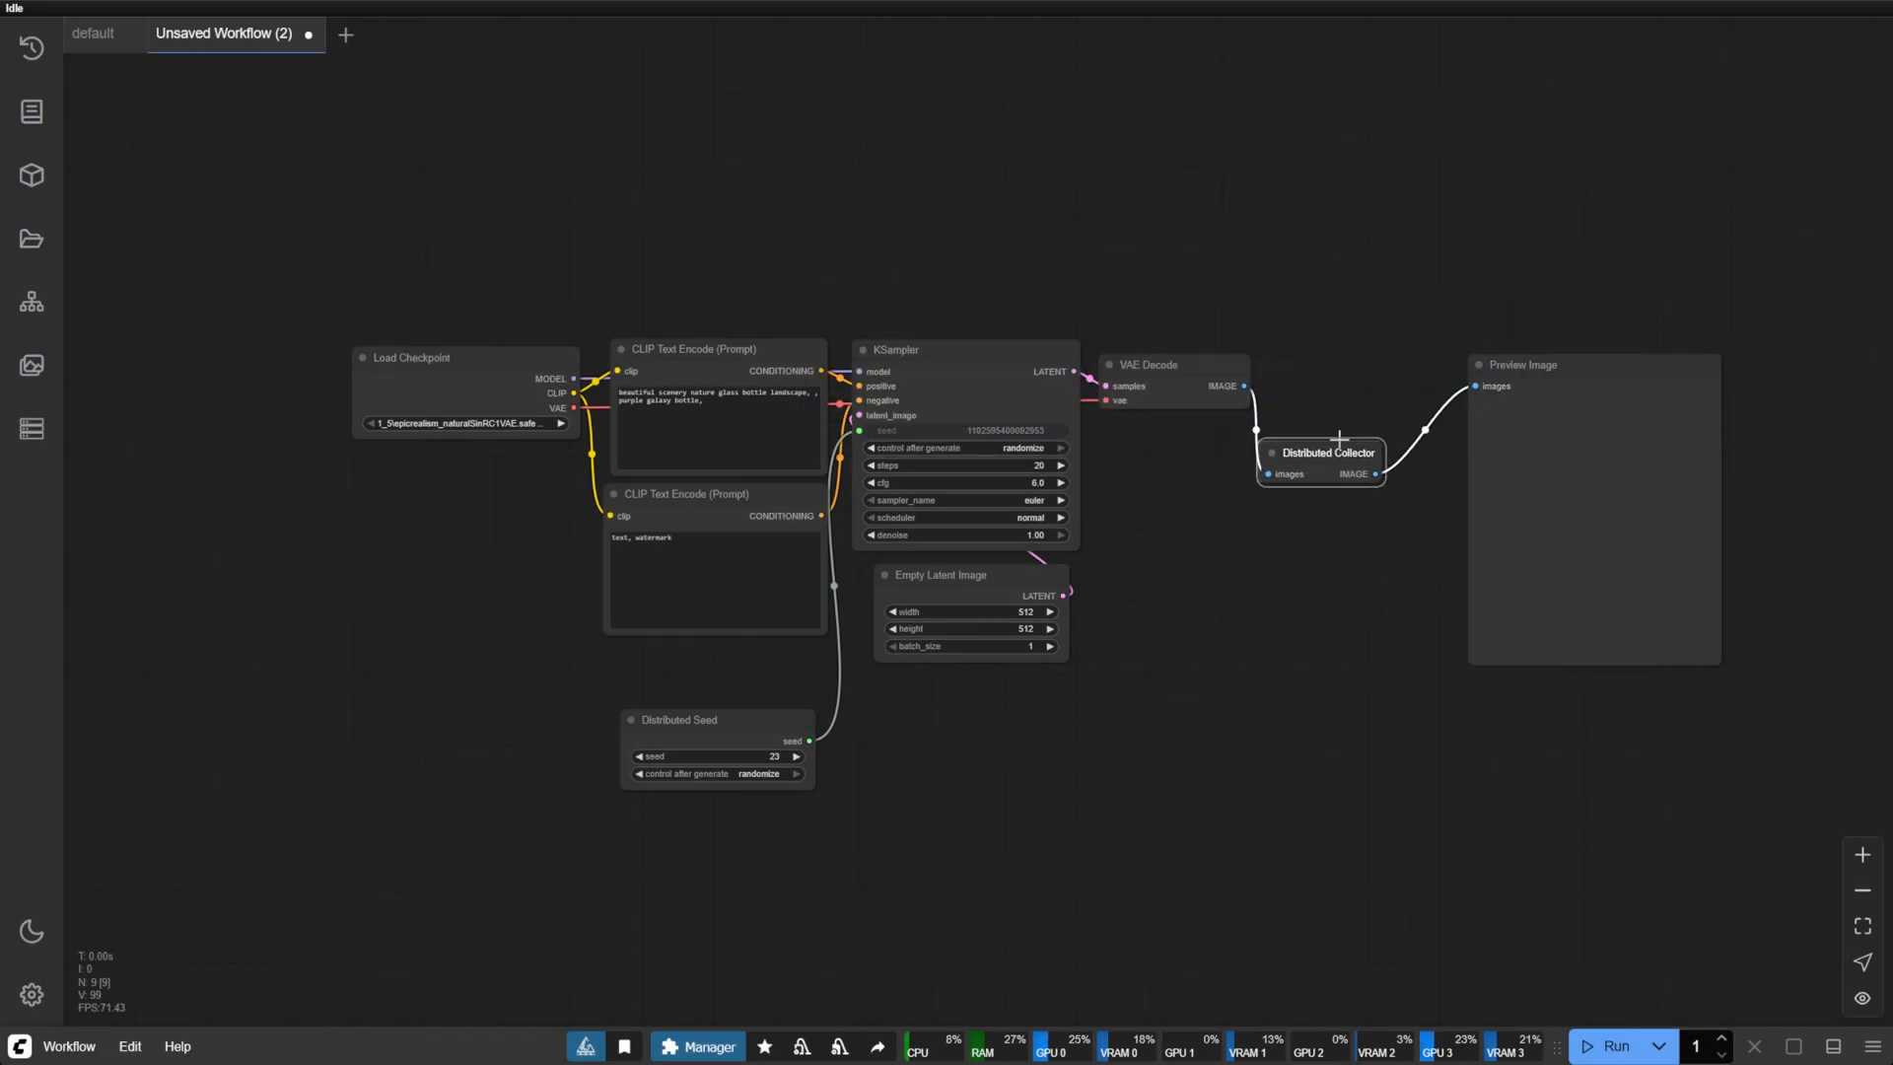
drag(1324, 453, 1351, 377)
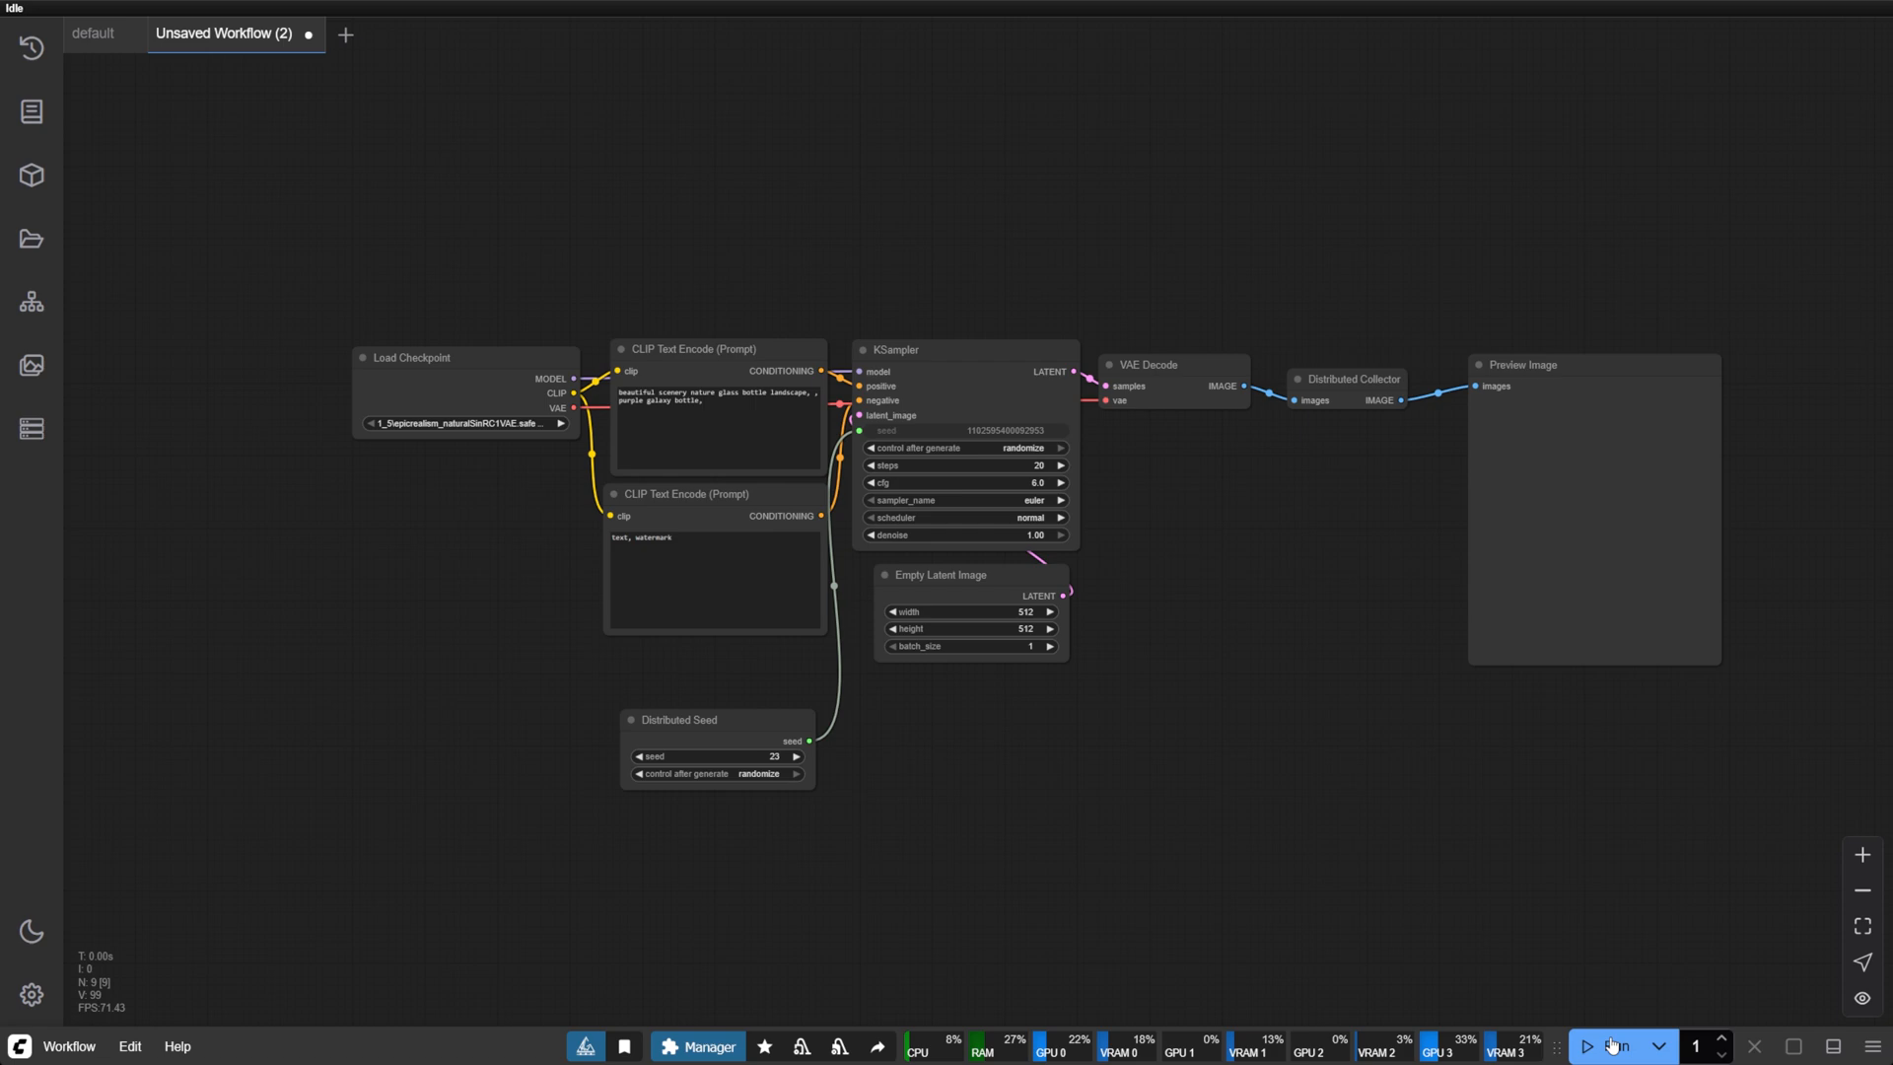
click(1612, 1045)
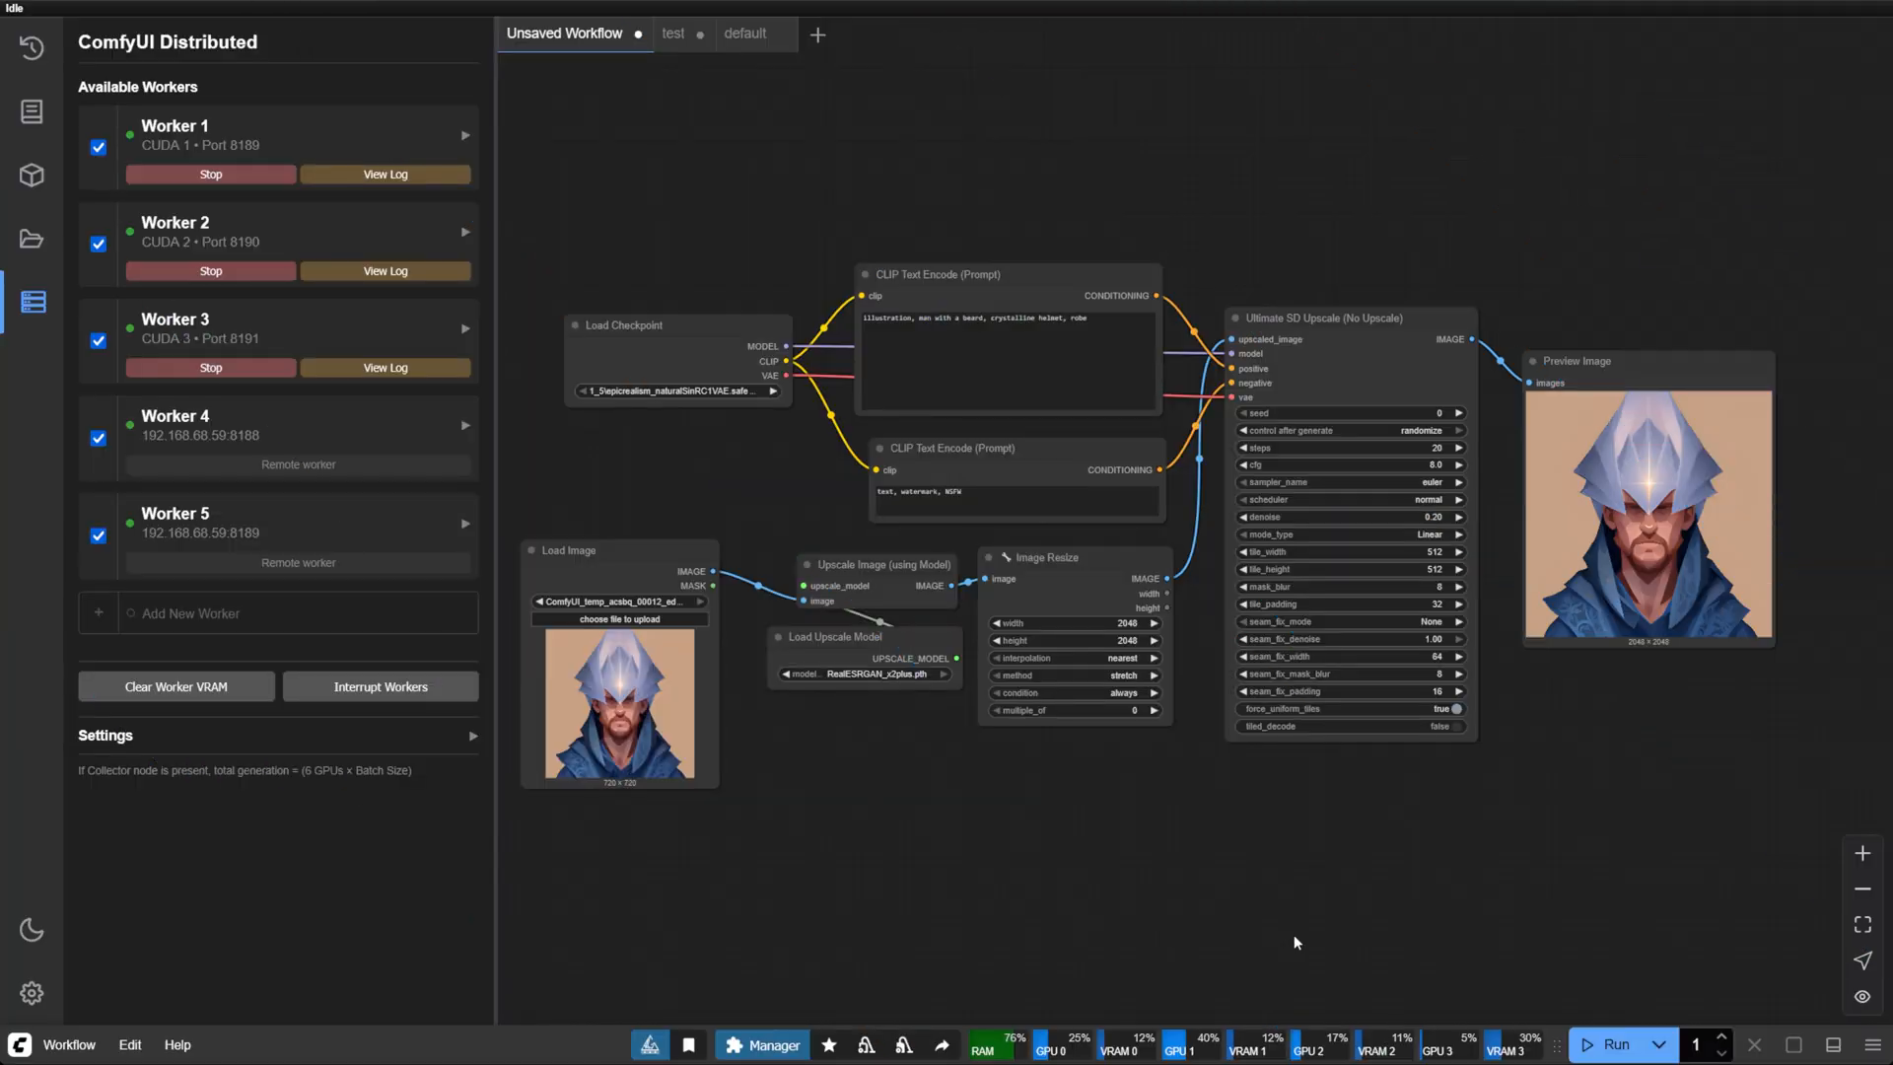
Step: Replace the Ultimate SD Upscale node with Ultimate SD Upscale Distributed (No Upscale)
click(1328, 318)
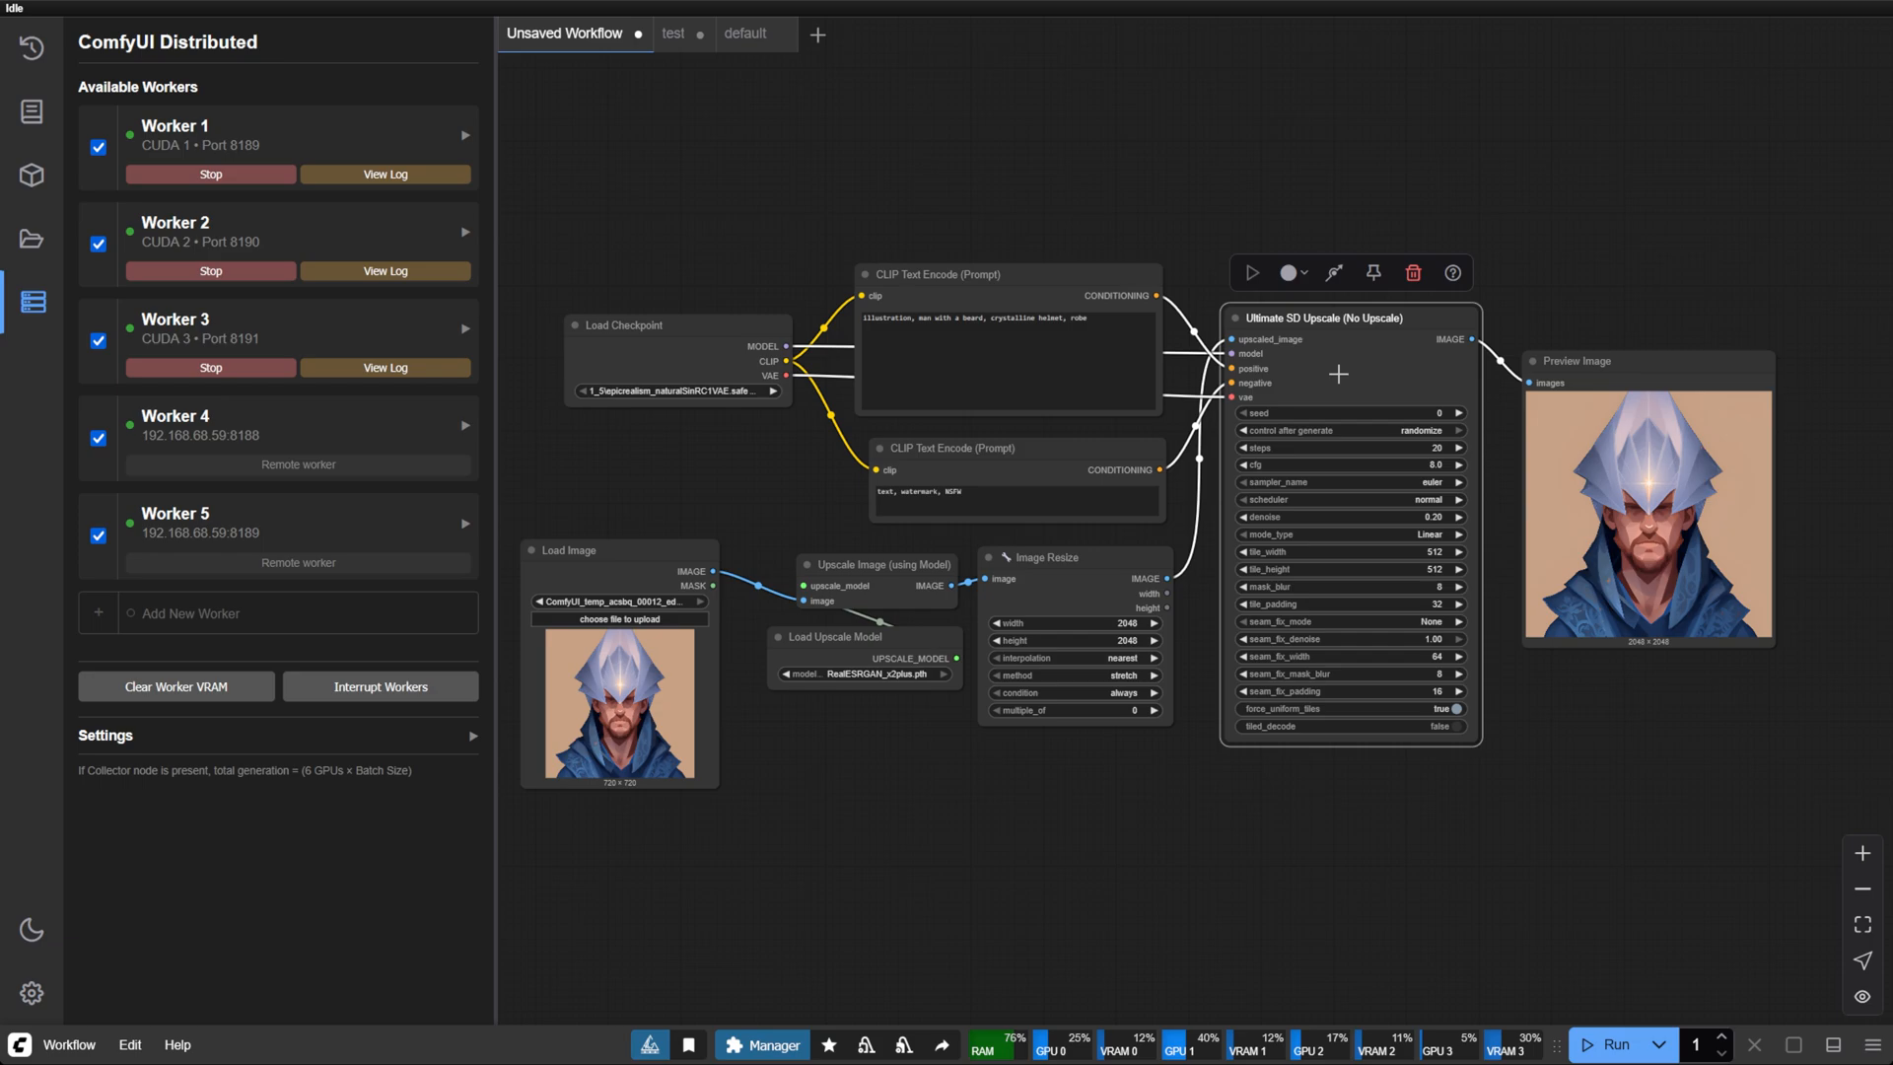
click(1413, 272)
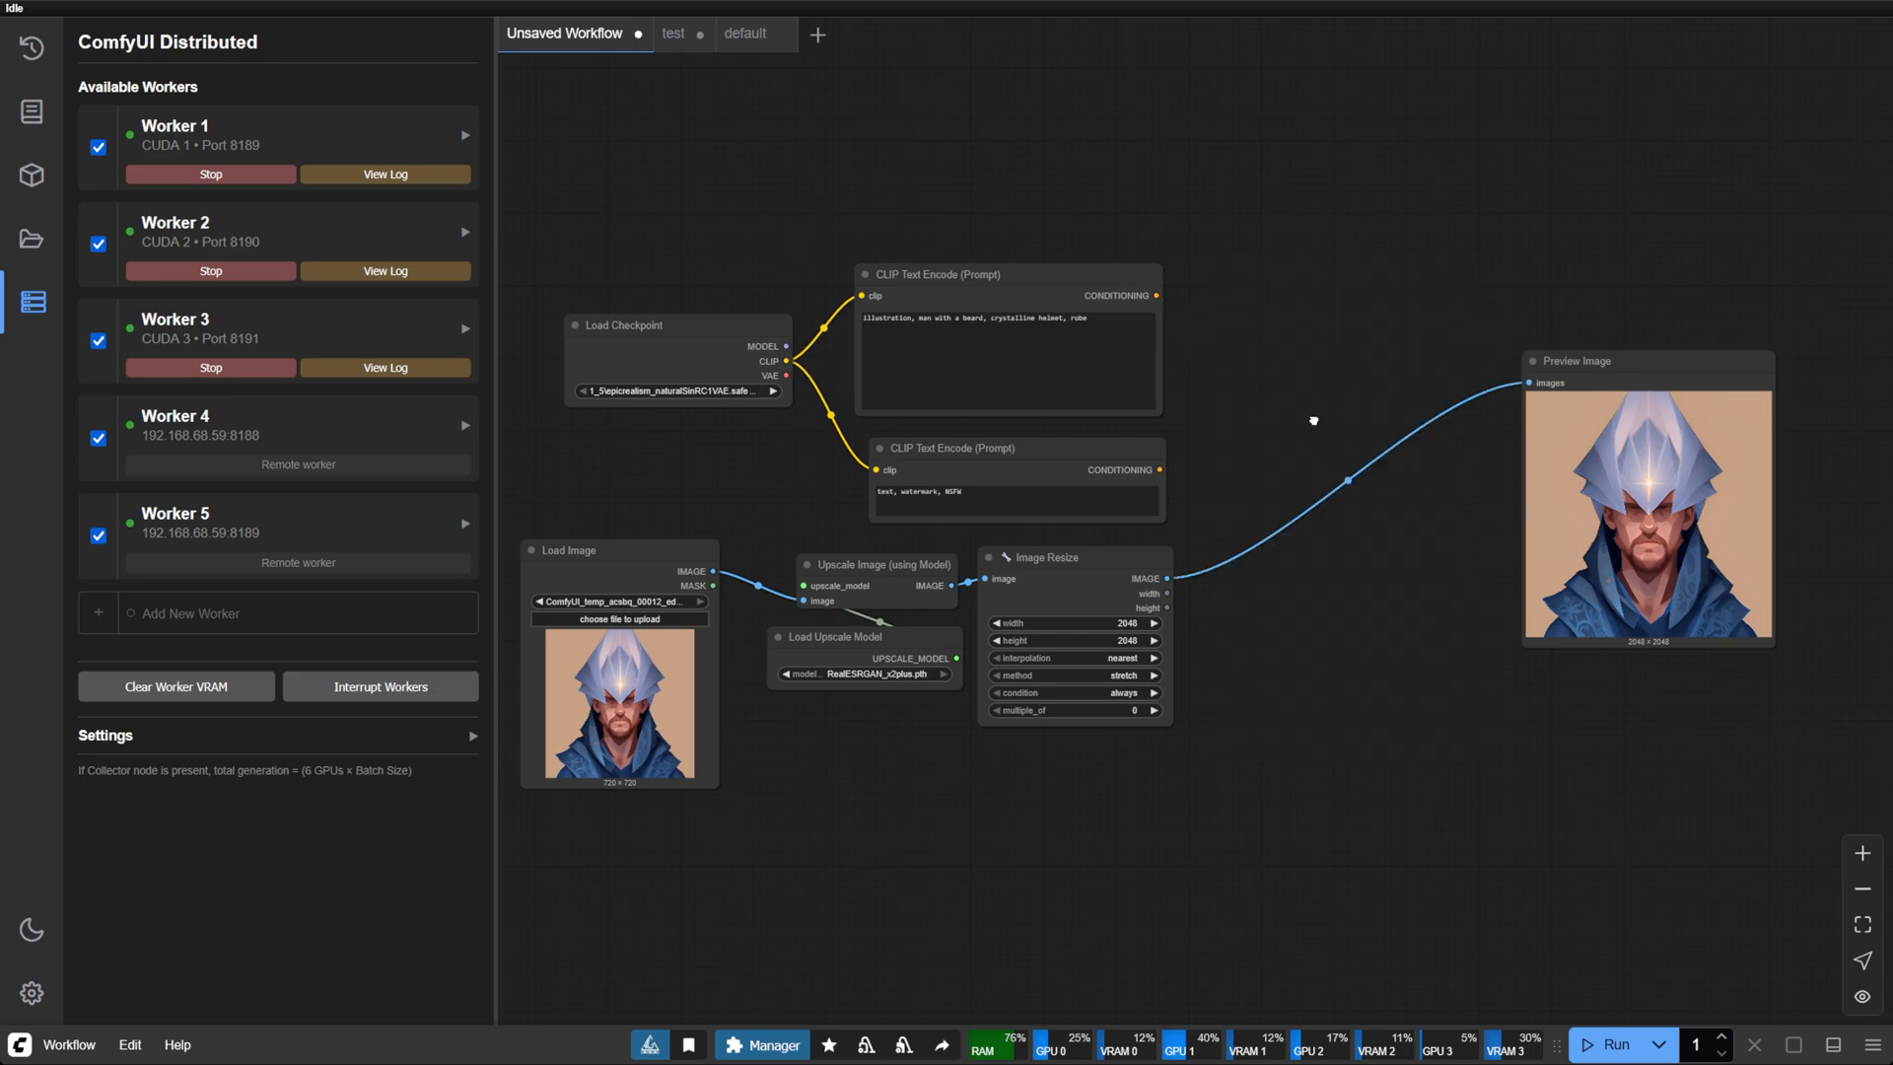
text(ultimate sd)
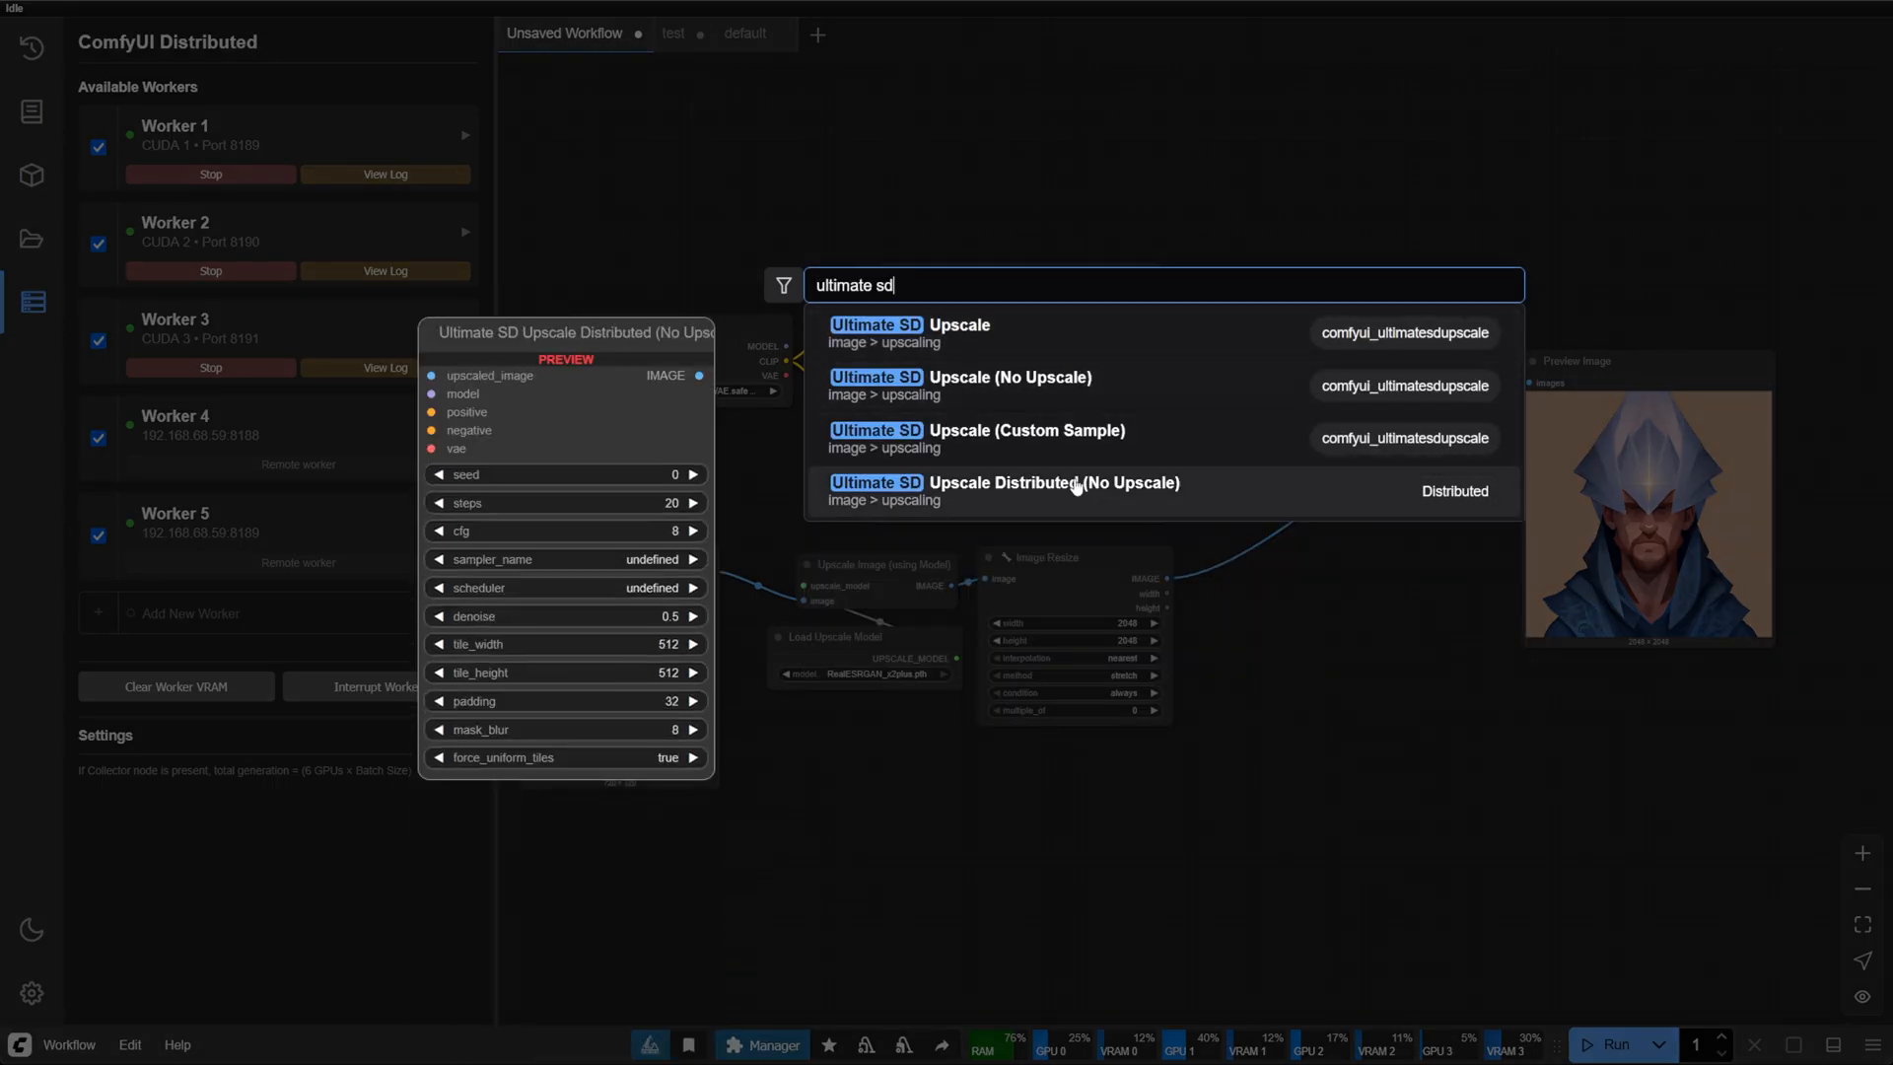
click(1005, 490)
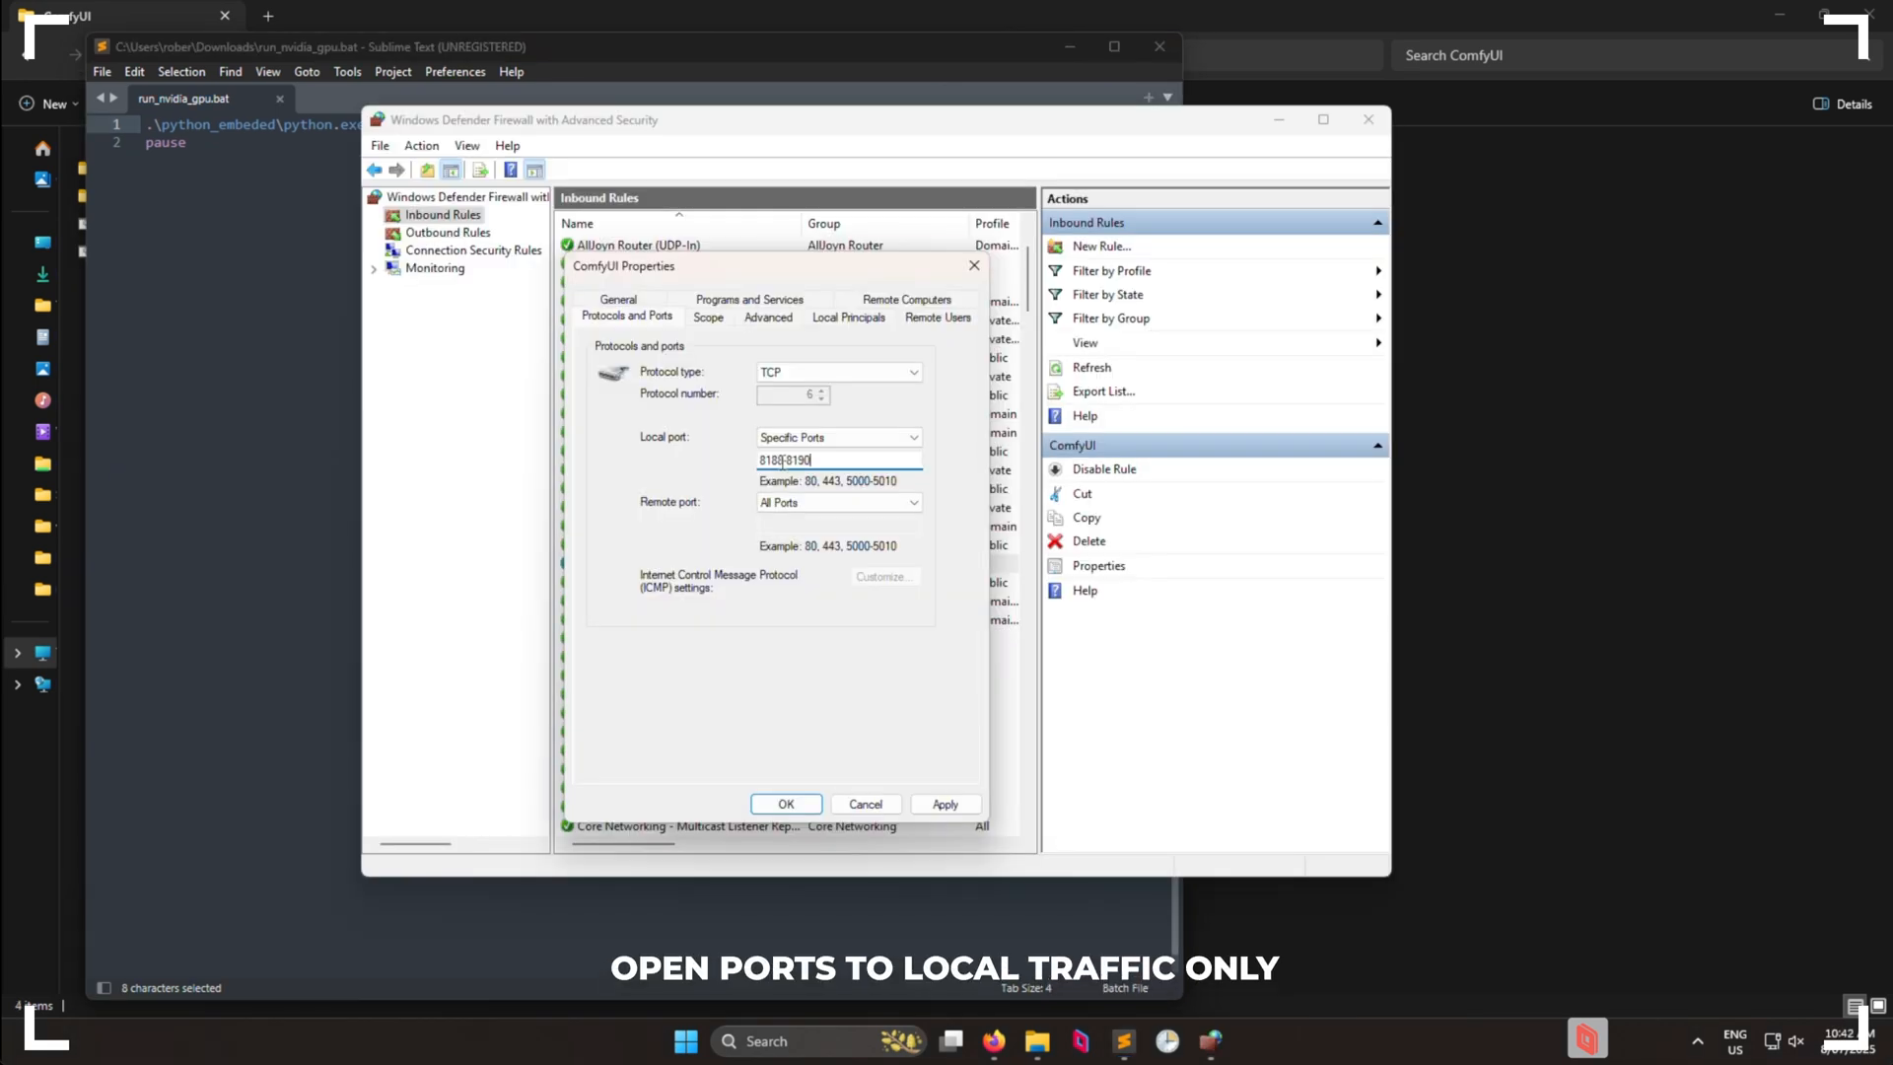
Step: Set the ComfyUI inbound rule's specific local ports to 8188-8190 and apply
triple_click(785, 461)
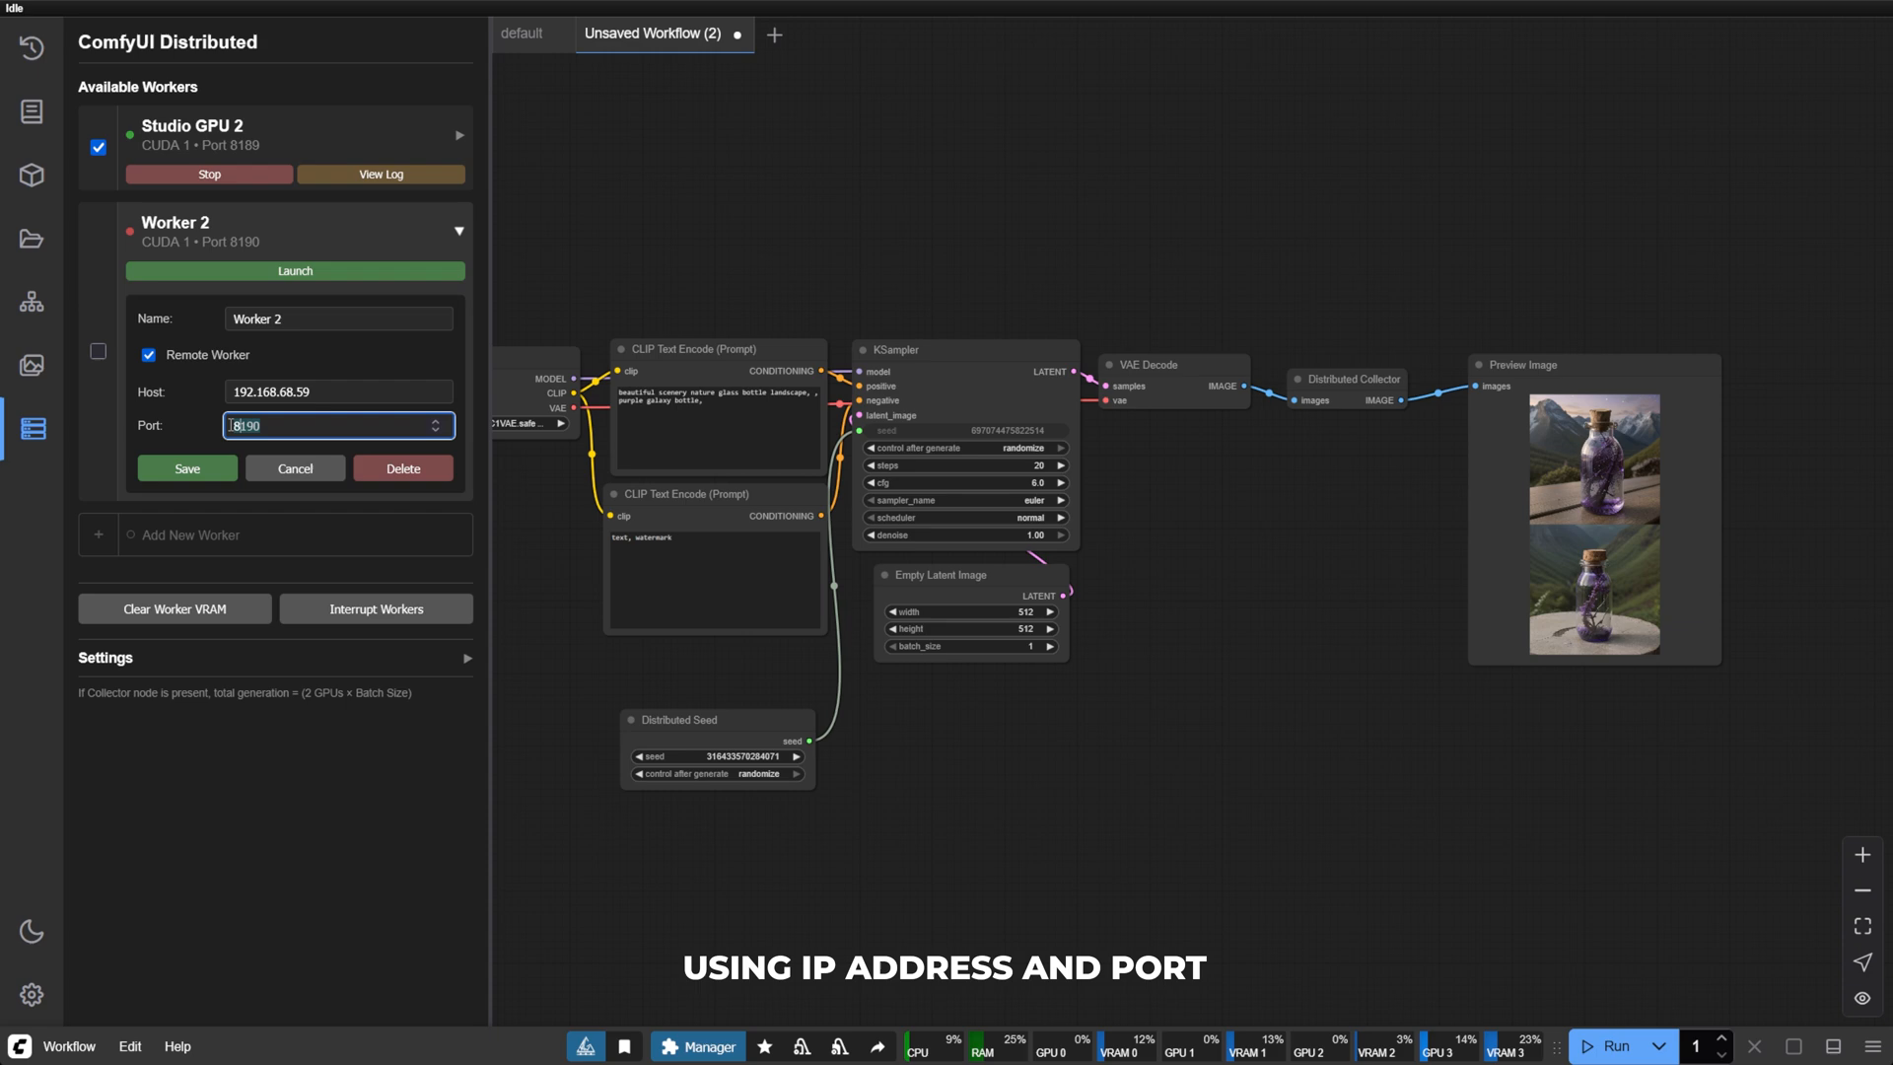
click(187, 468)
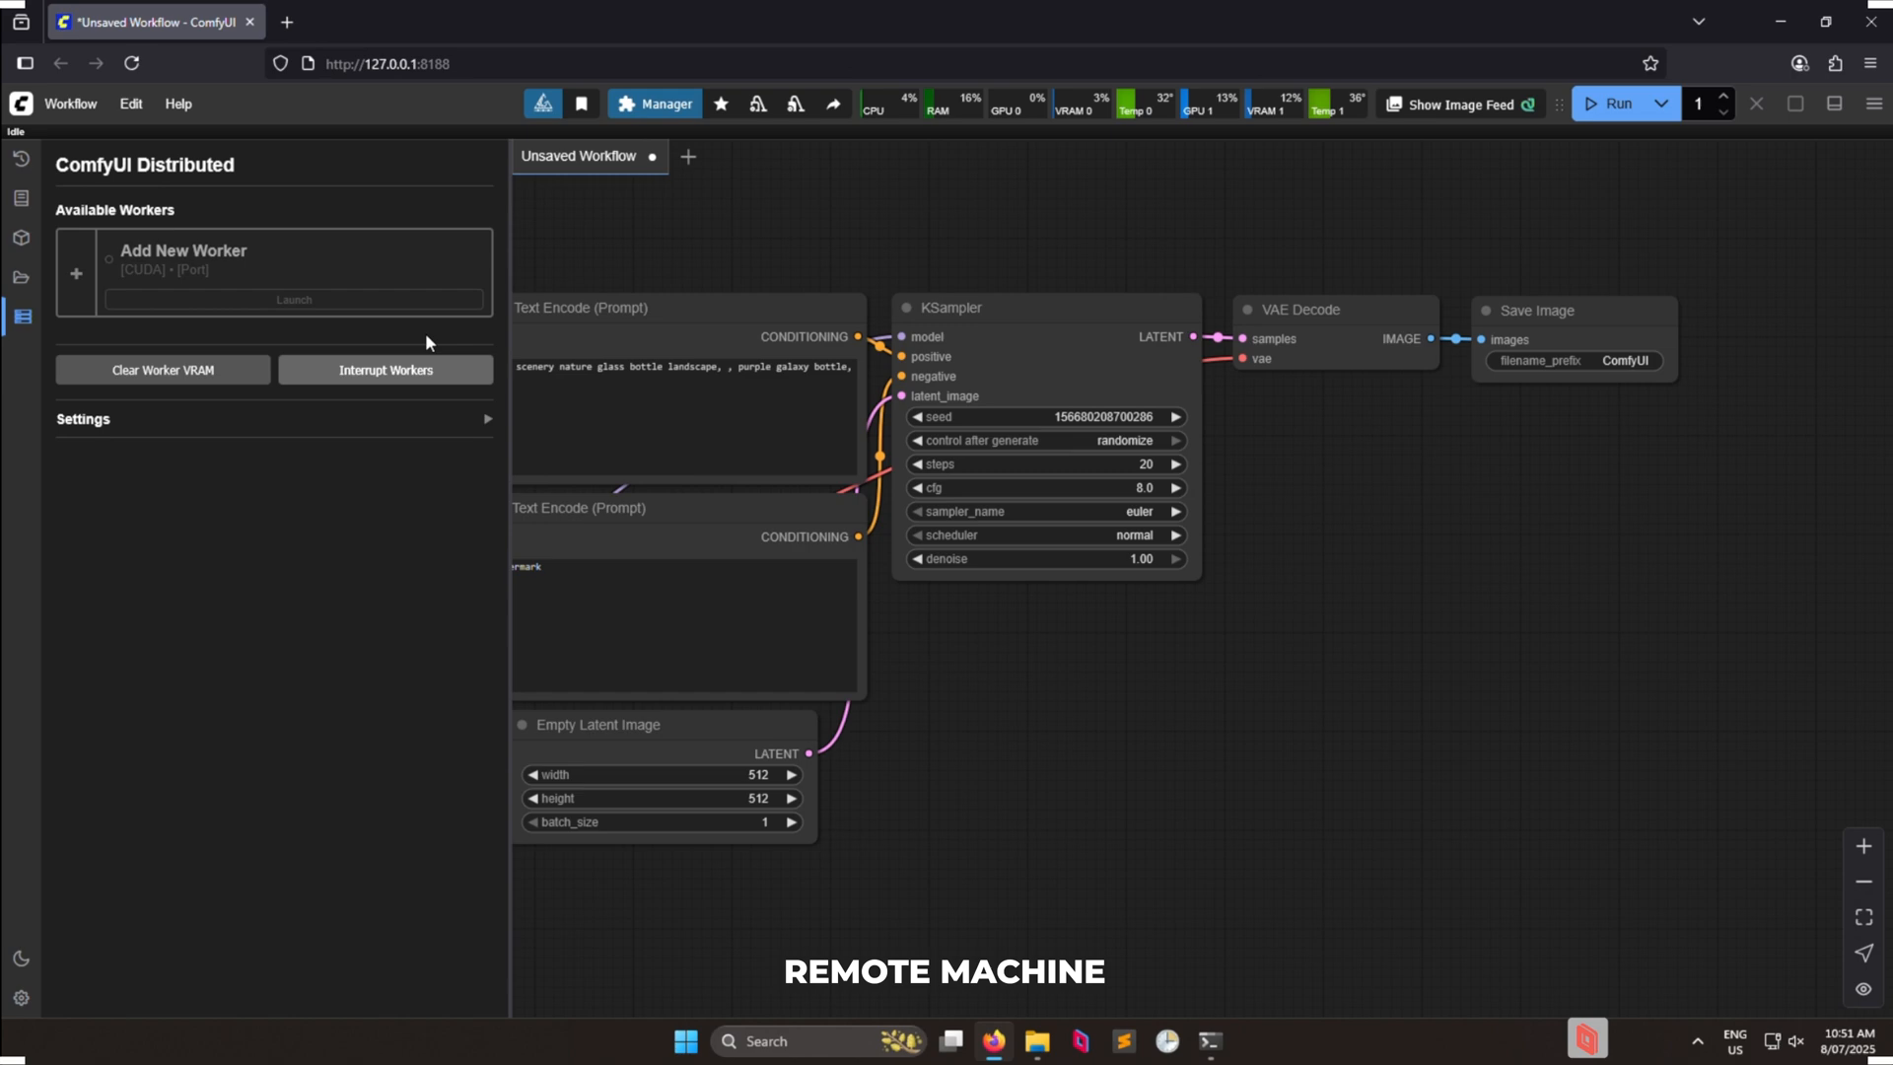
Step: Add a remote-machine worker on port 8189 with CUDA device 1 and --listen, then save
click(295, 299)
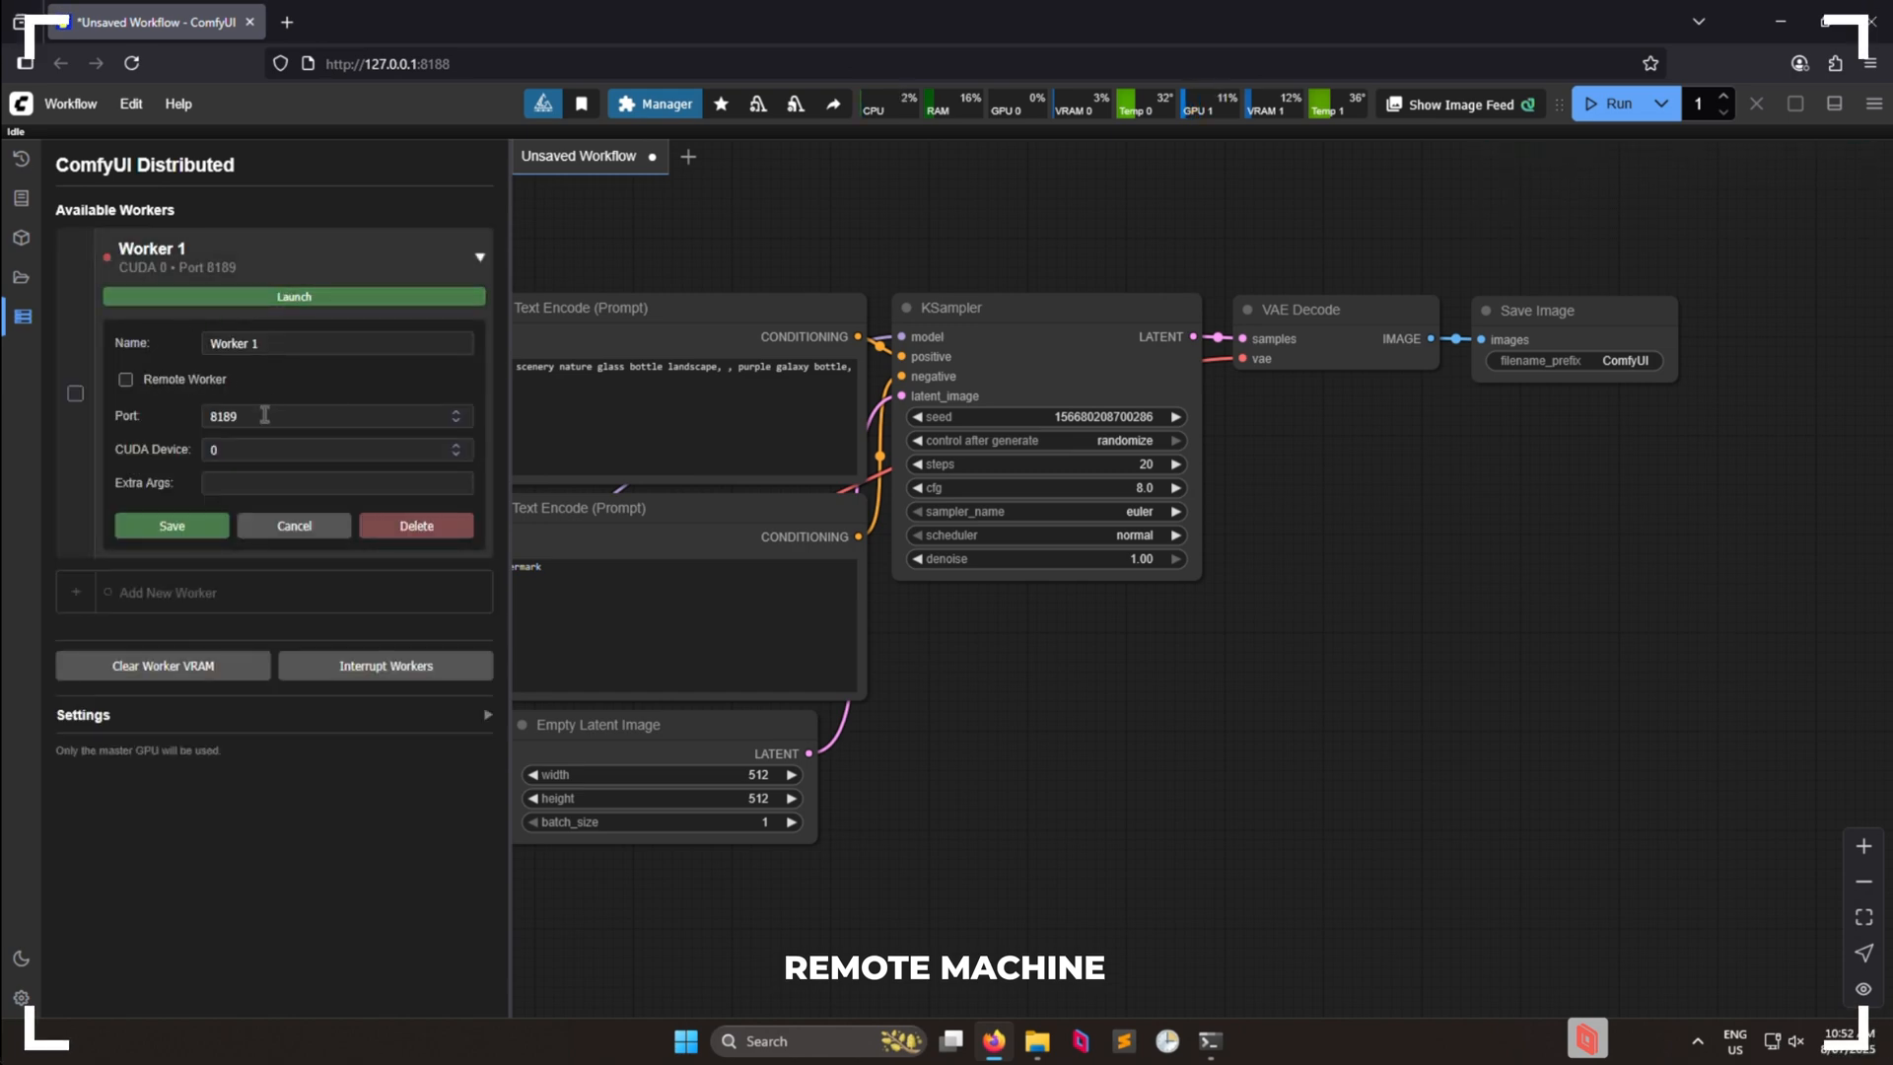
click(333, 450)
text(--listen)
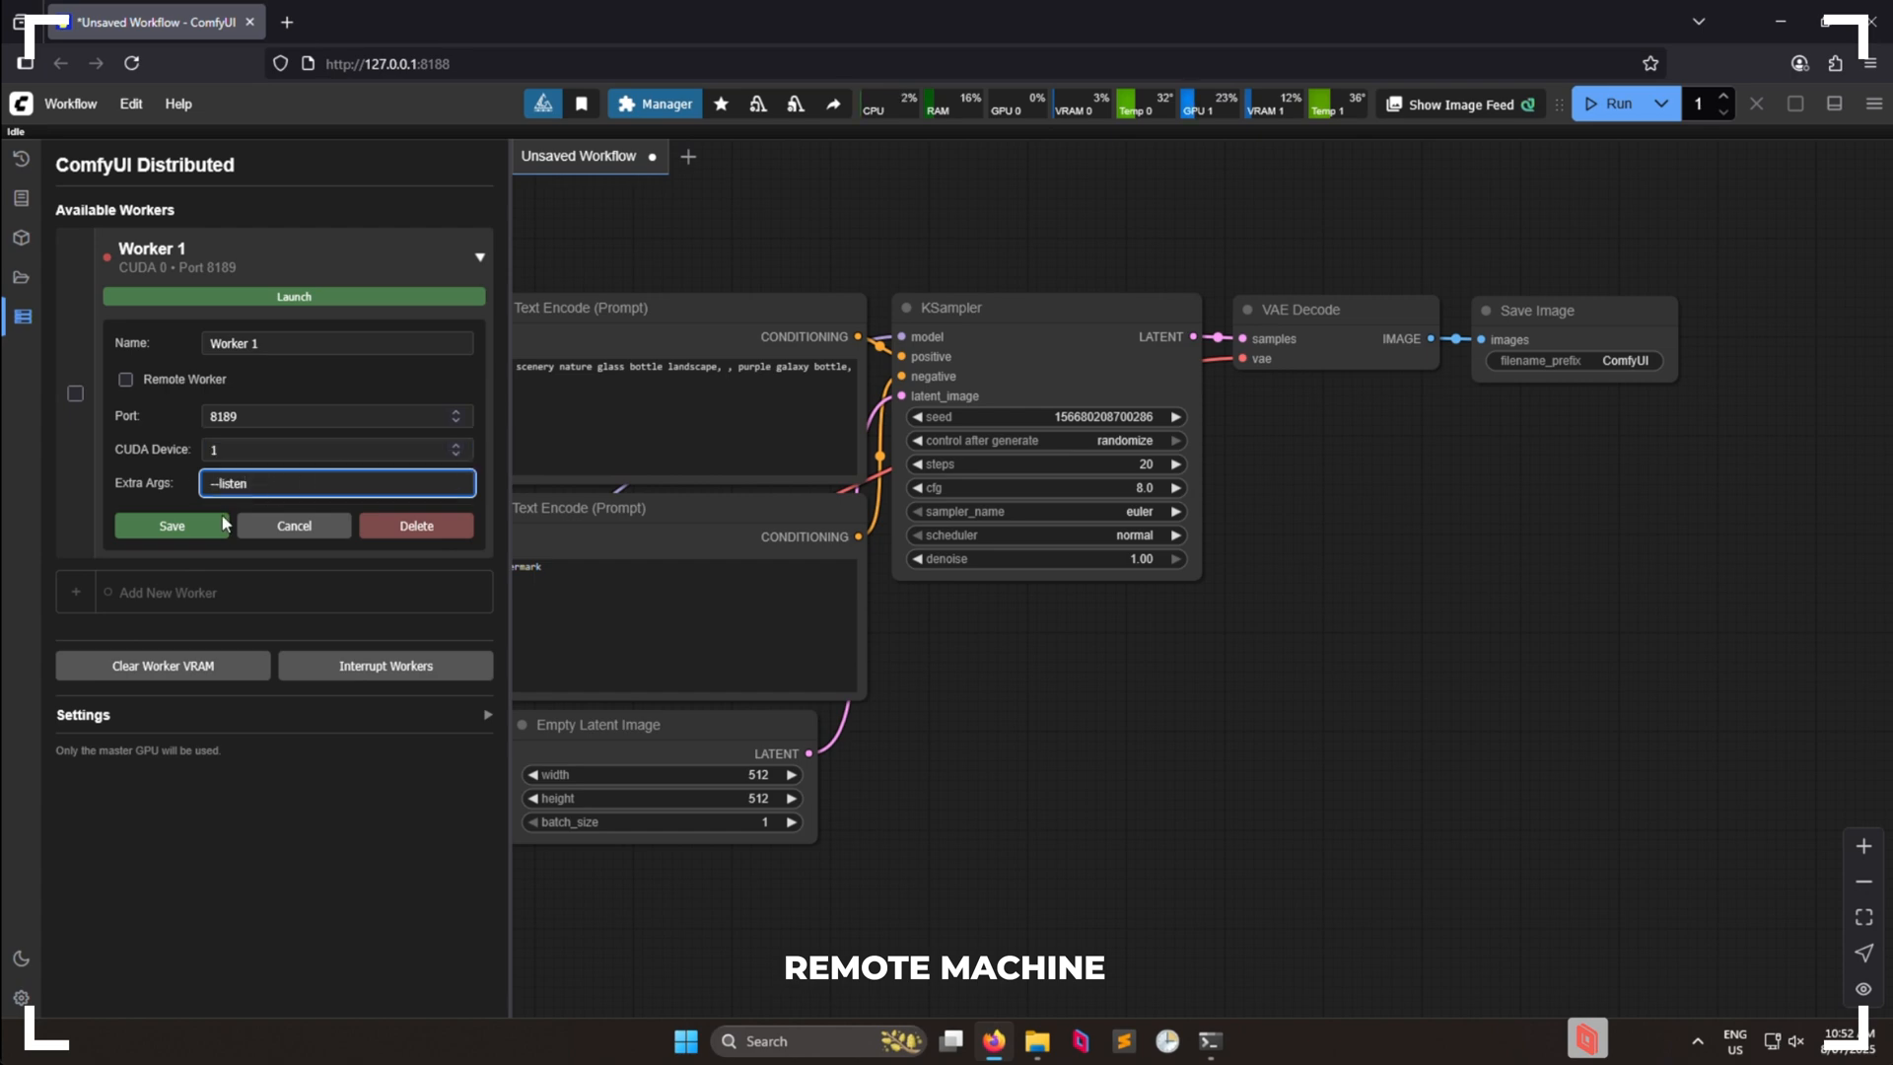
click(171, 526)
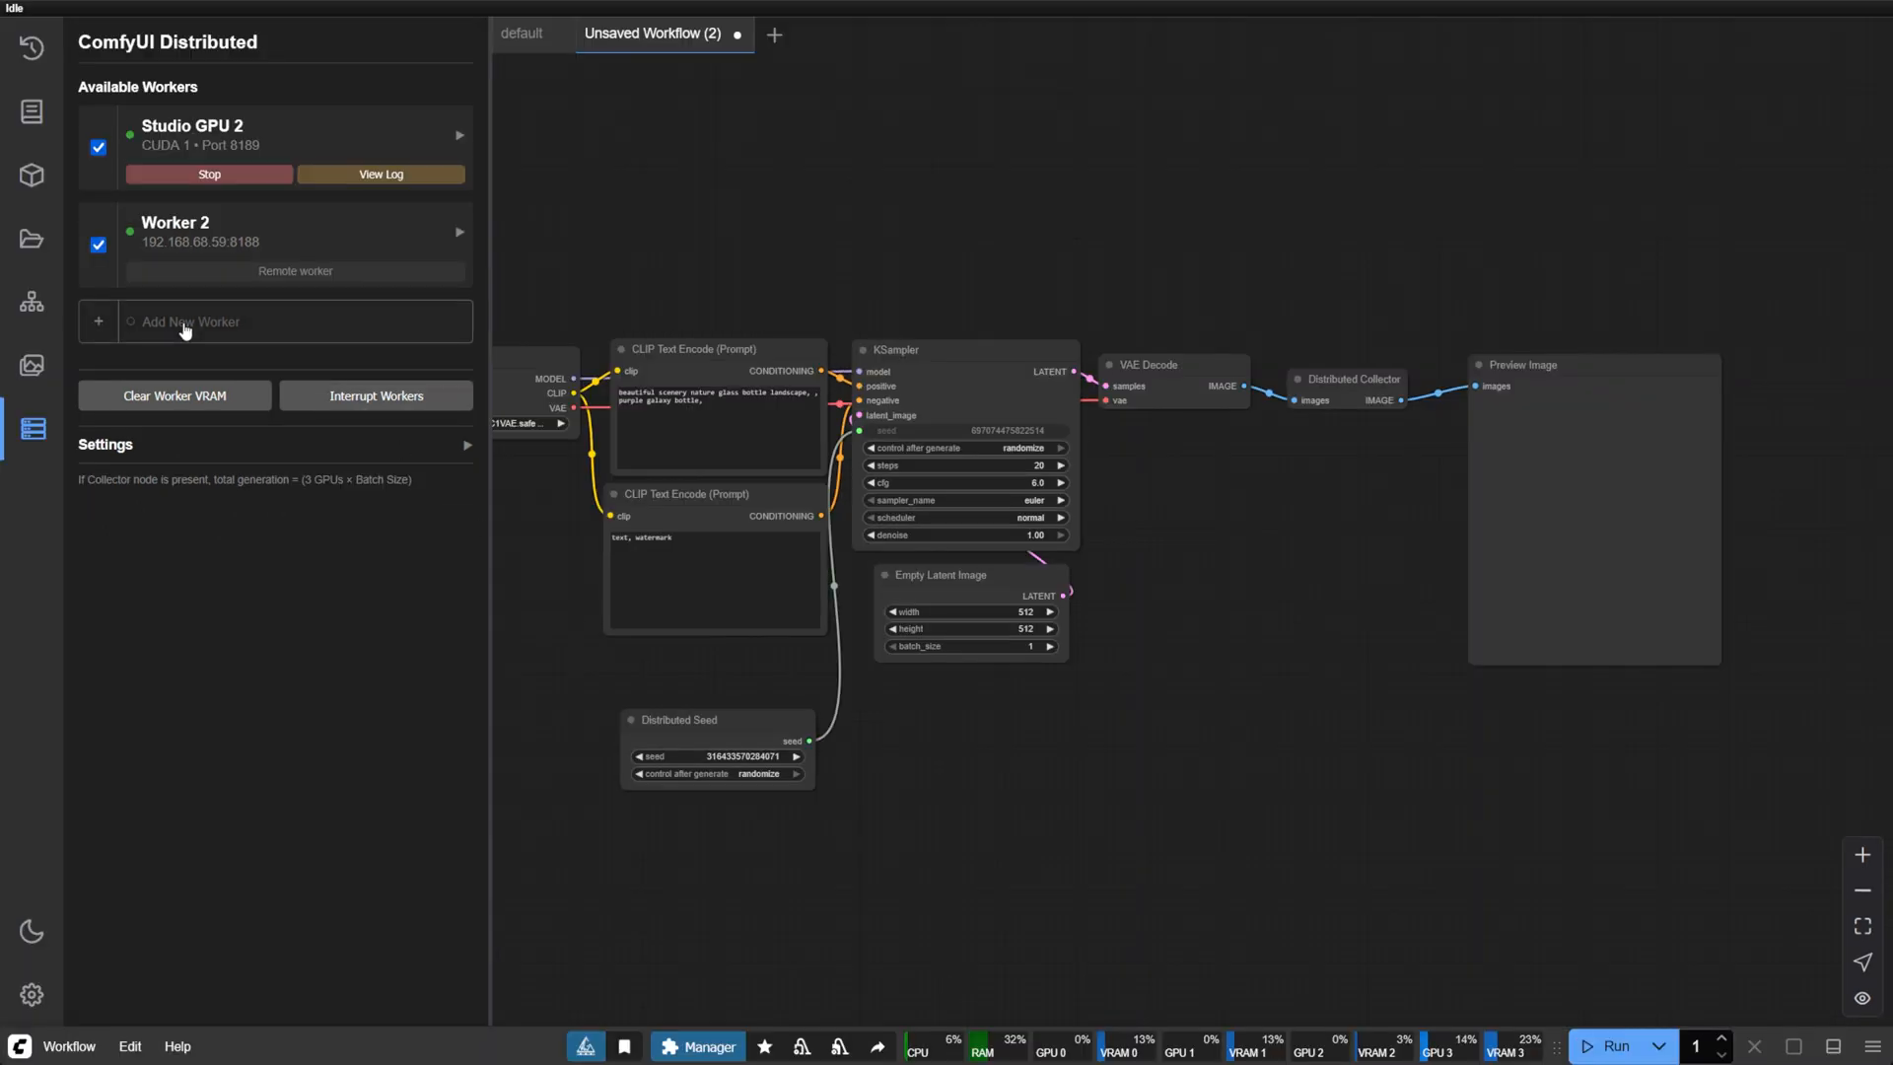
Step: Add remote Worker 3 at 192.168.68.59 port 8189, save it, and enable it
click(190, 321)
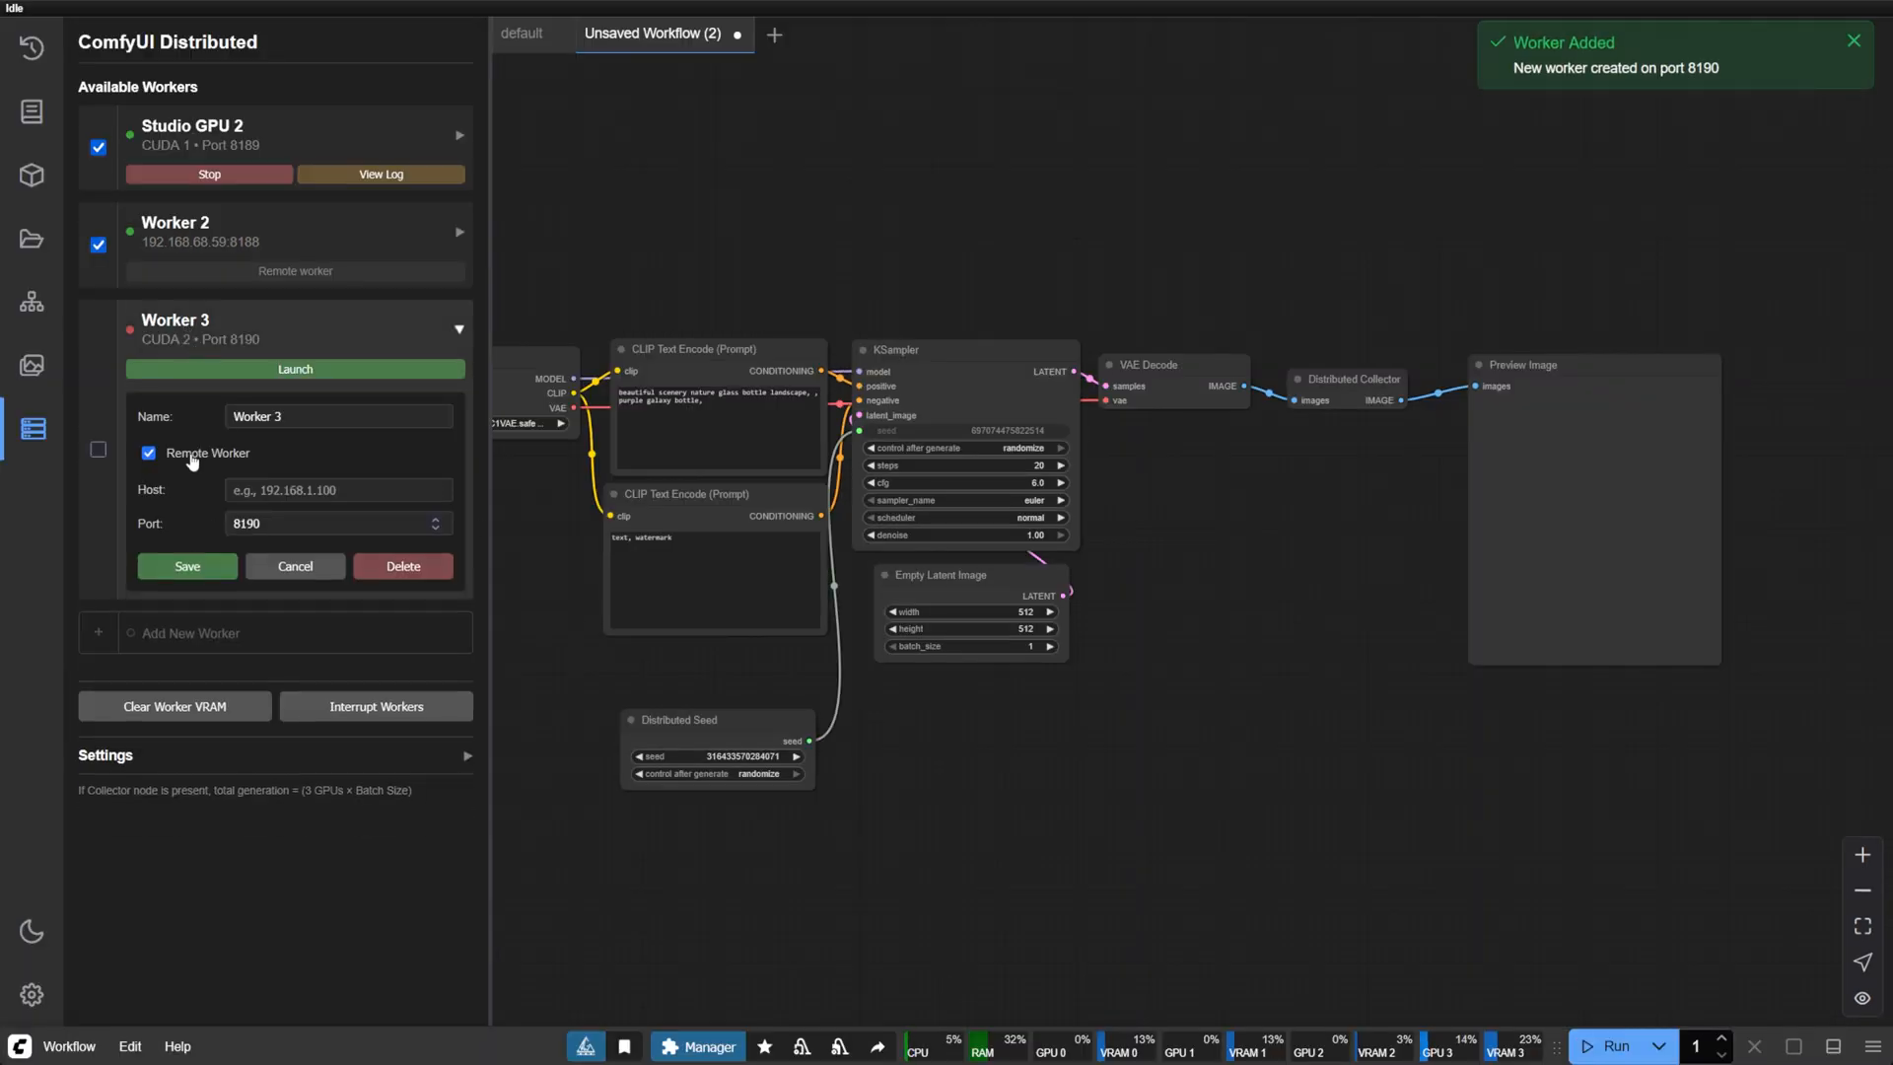
text(192.168.68.59)
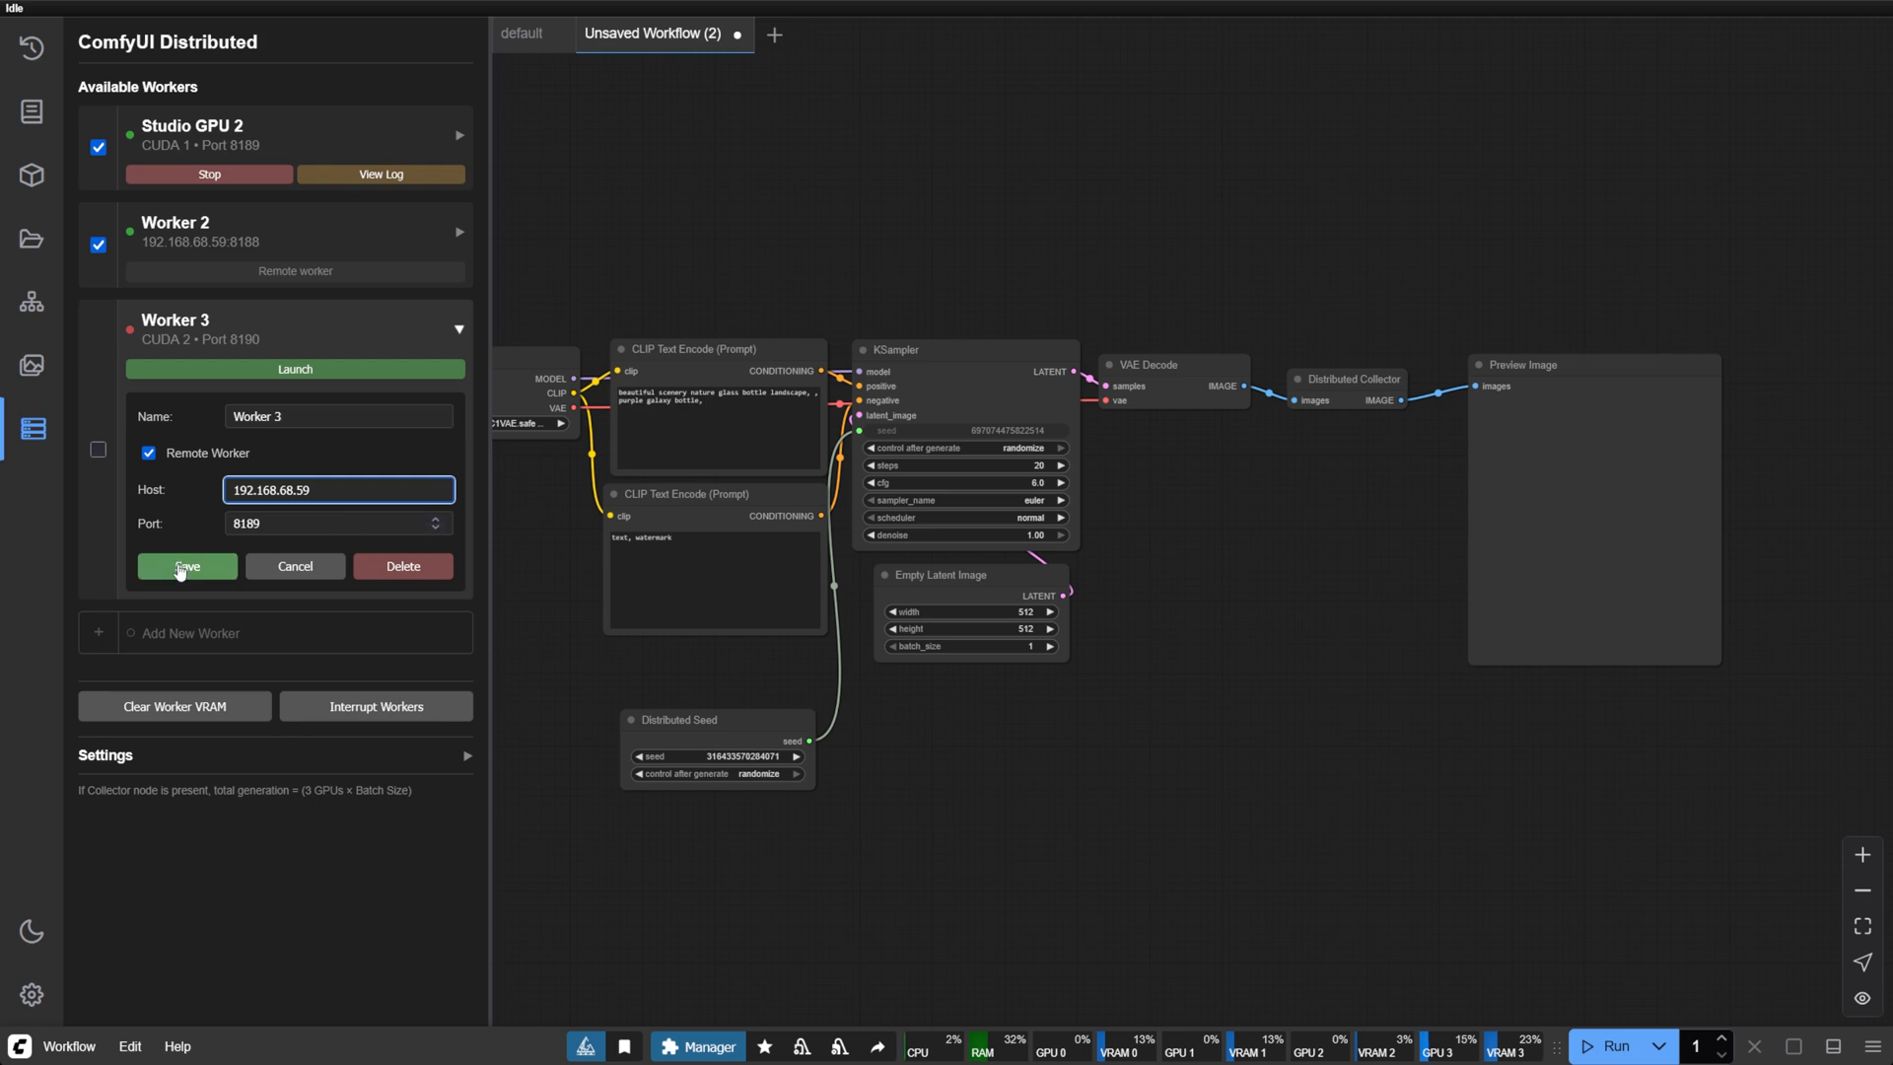
click(186, 566)
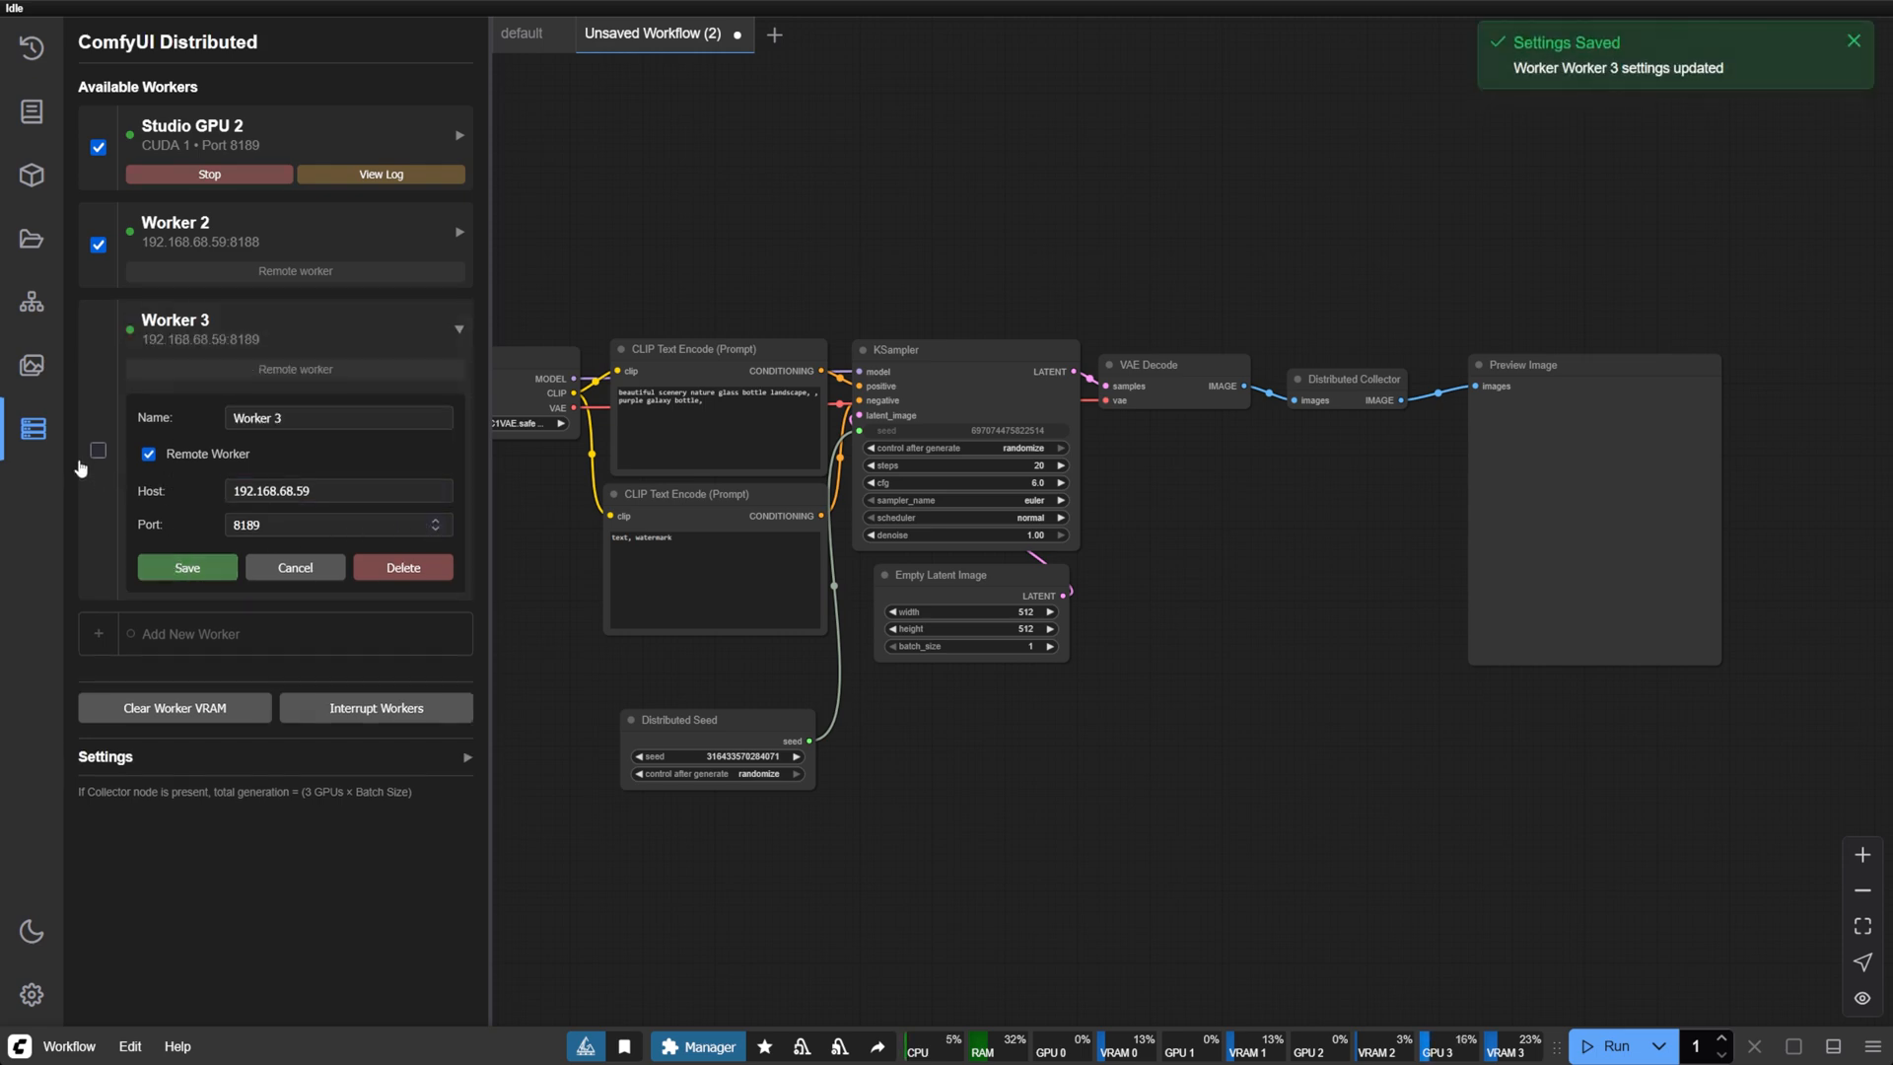
click(186, 568)
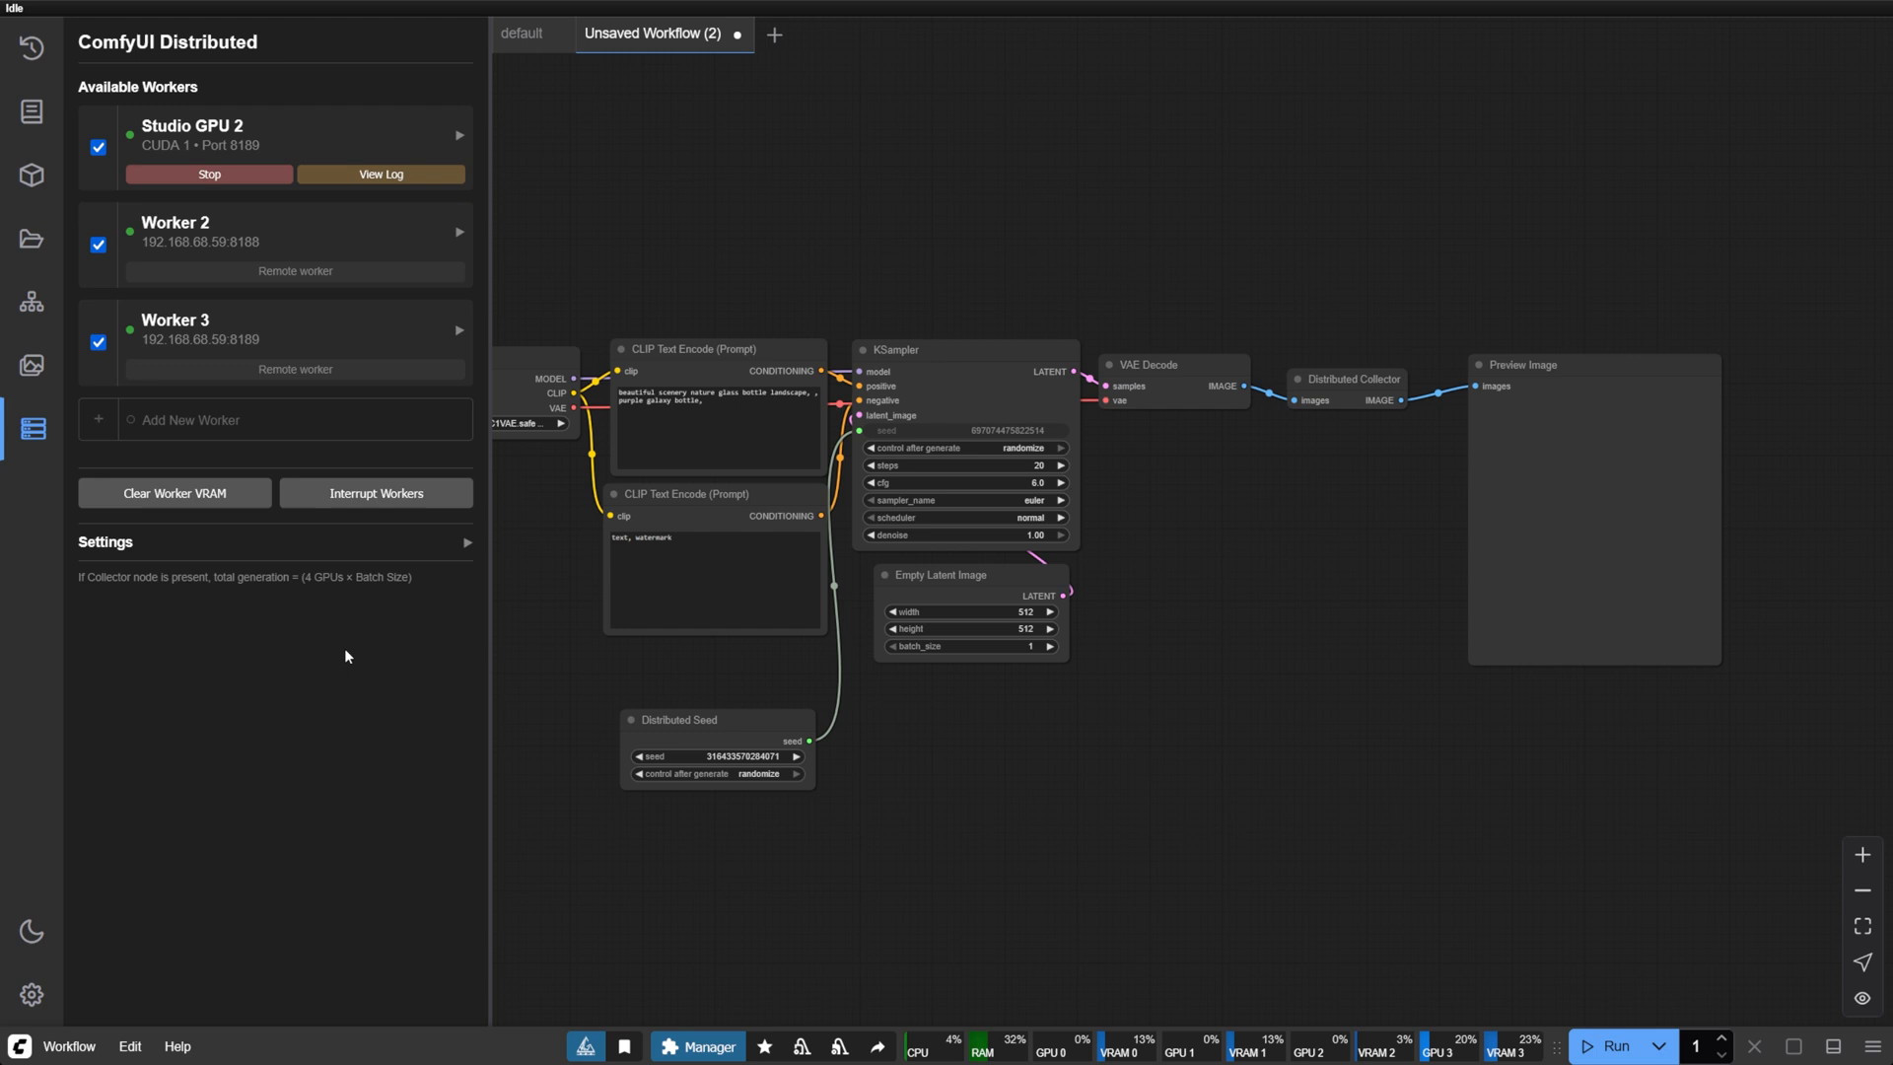
click(176, 493)
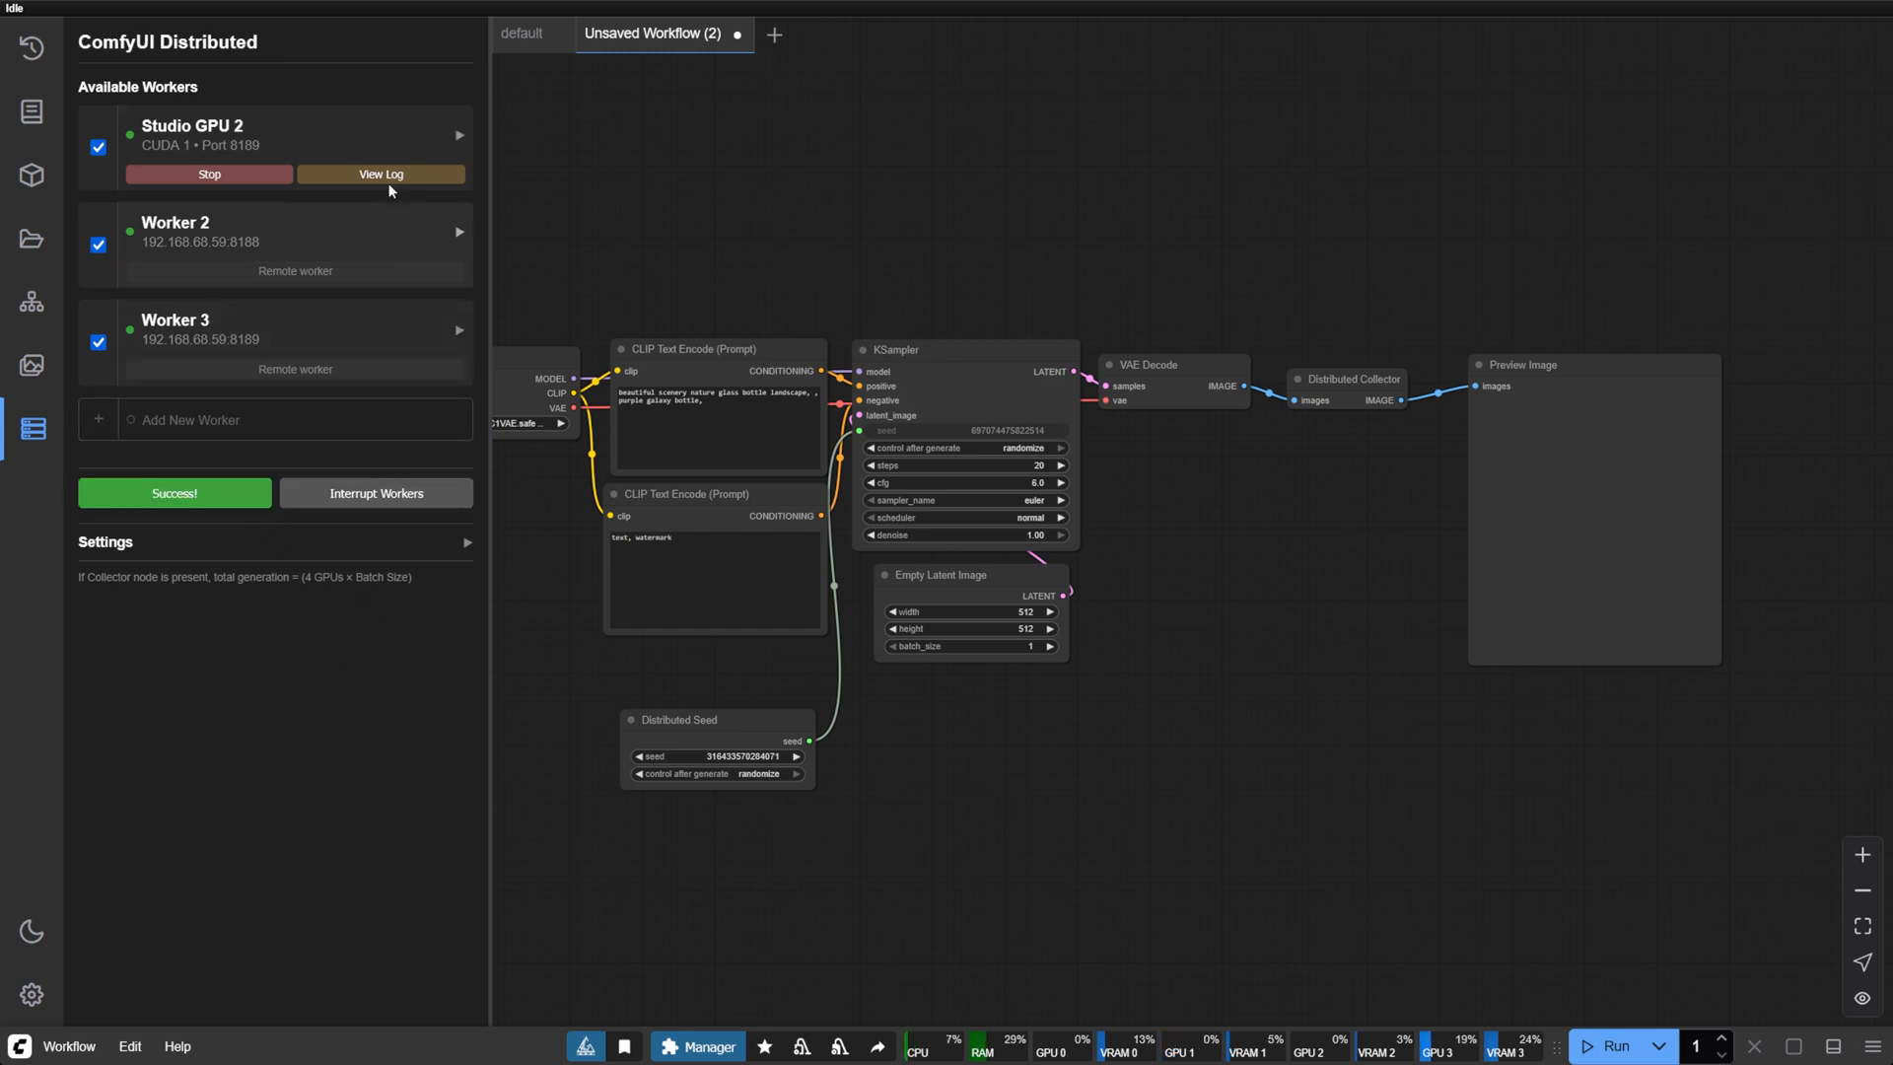
Step: Clear worker VRAM, then open the ComfyUI-Distributed GitHub page and scroll its README
click(380, 173)
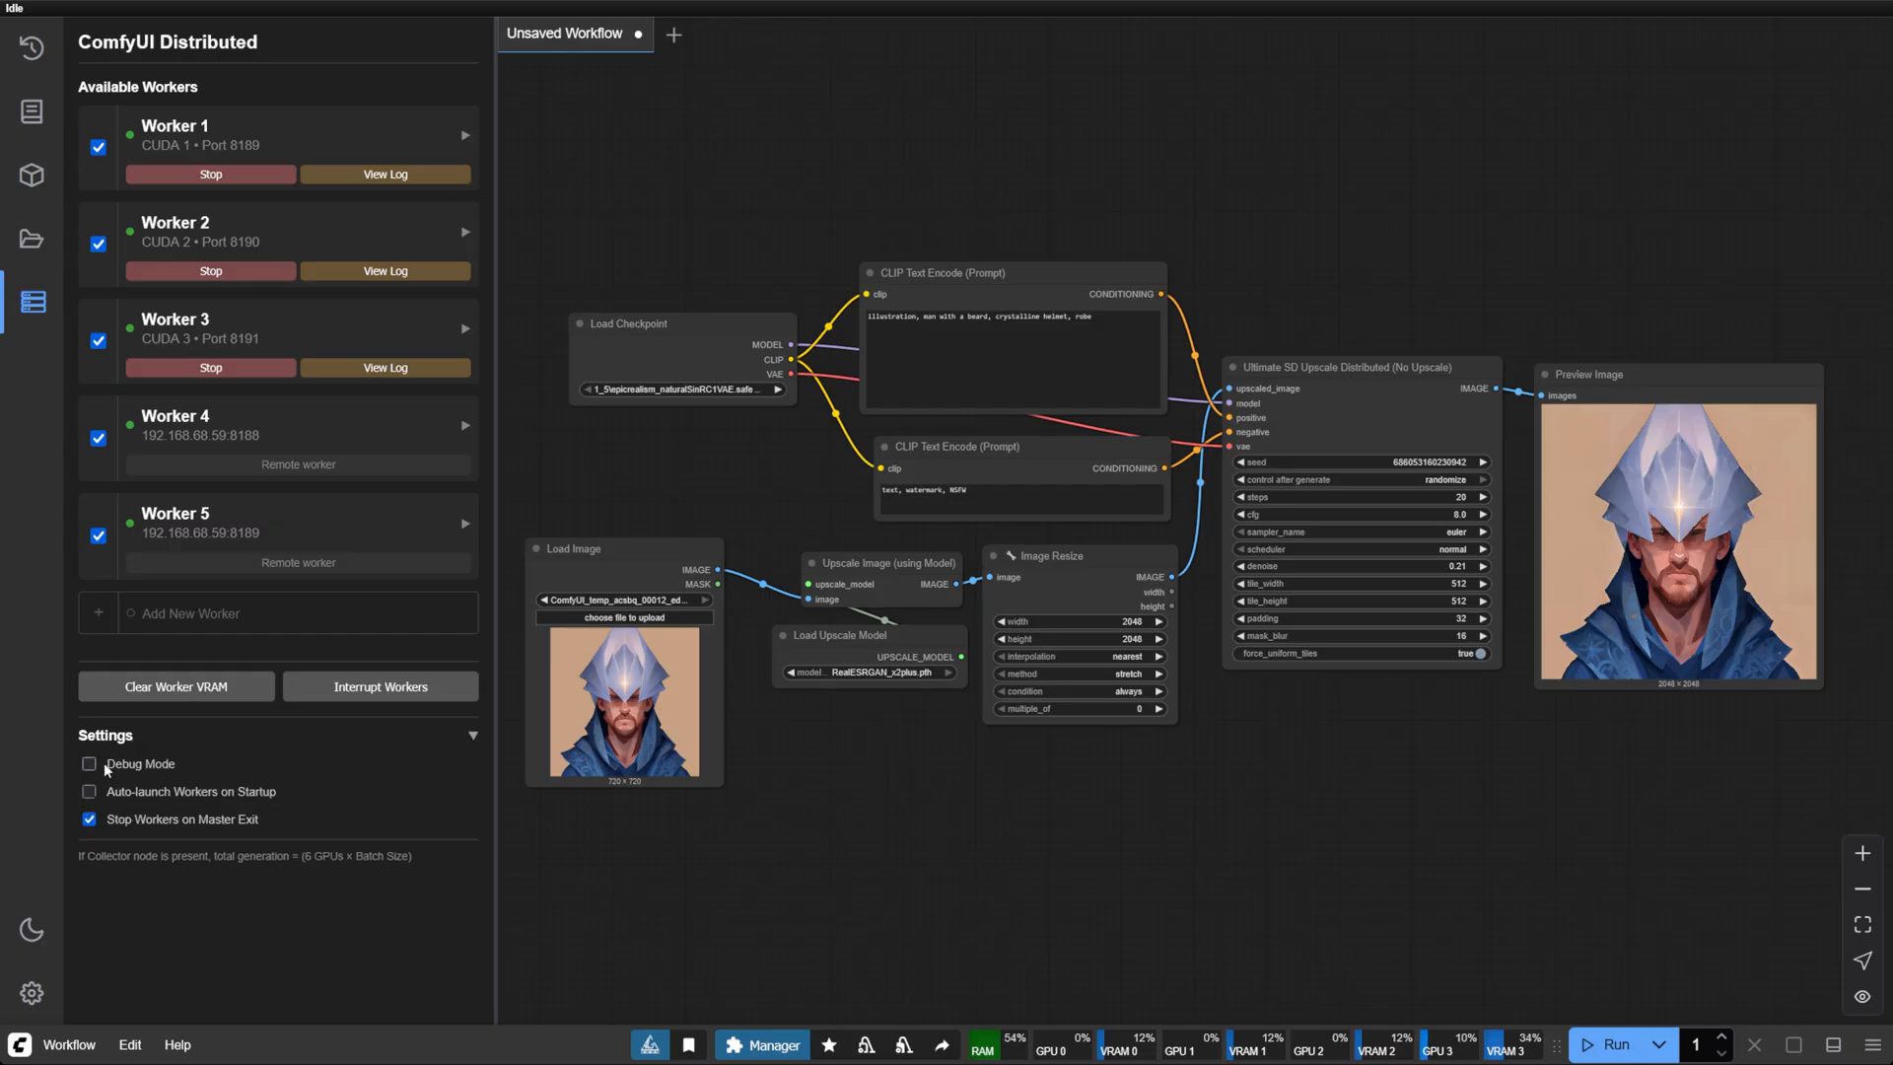
click(90, 763)
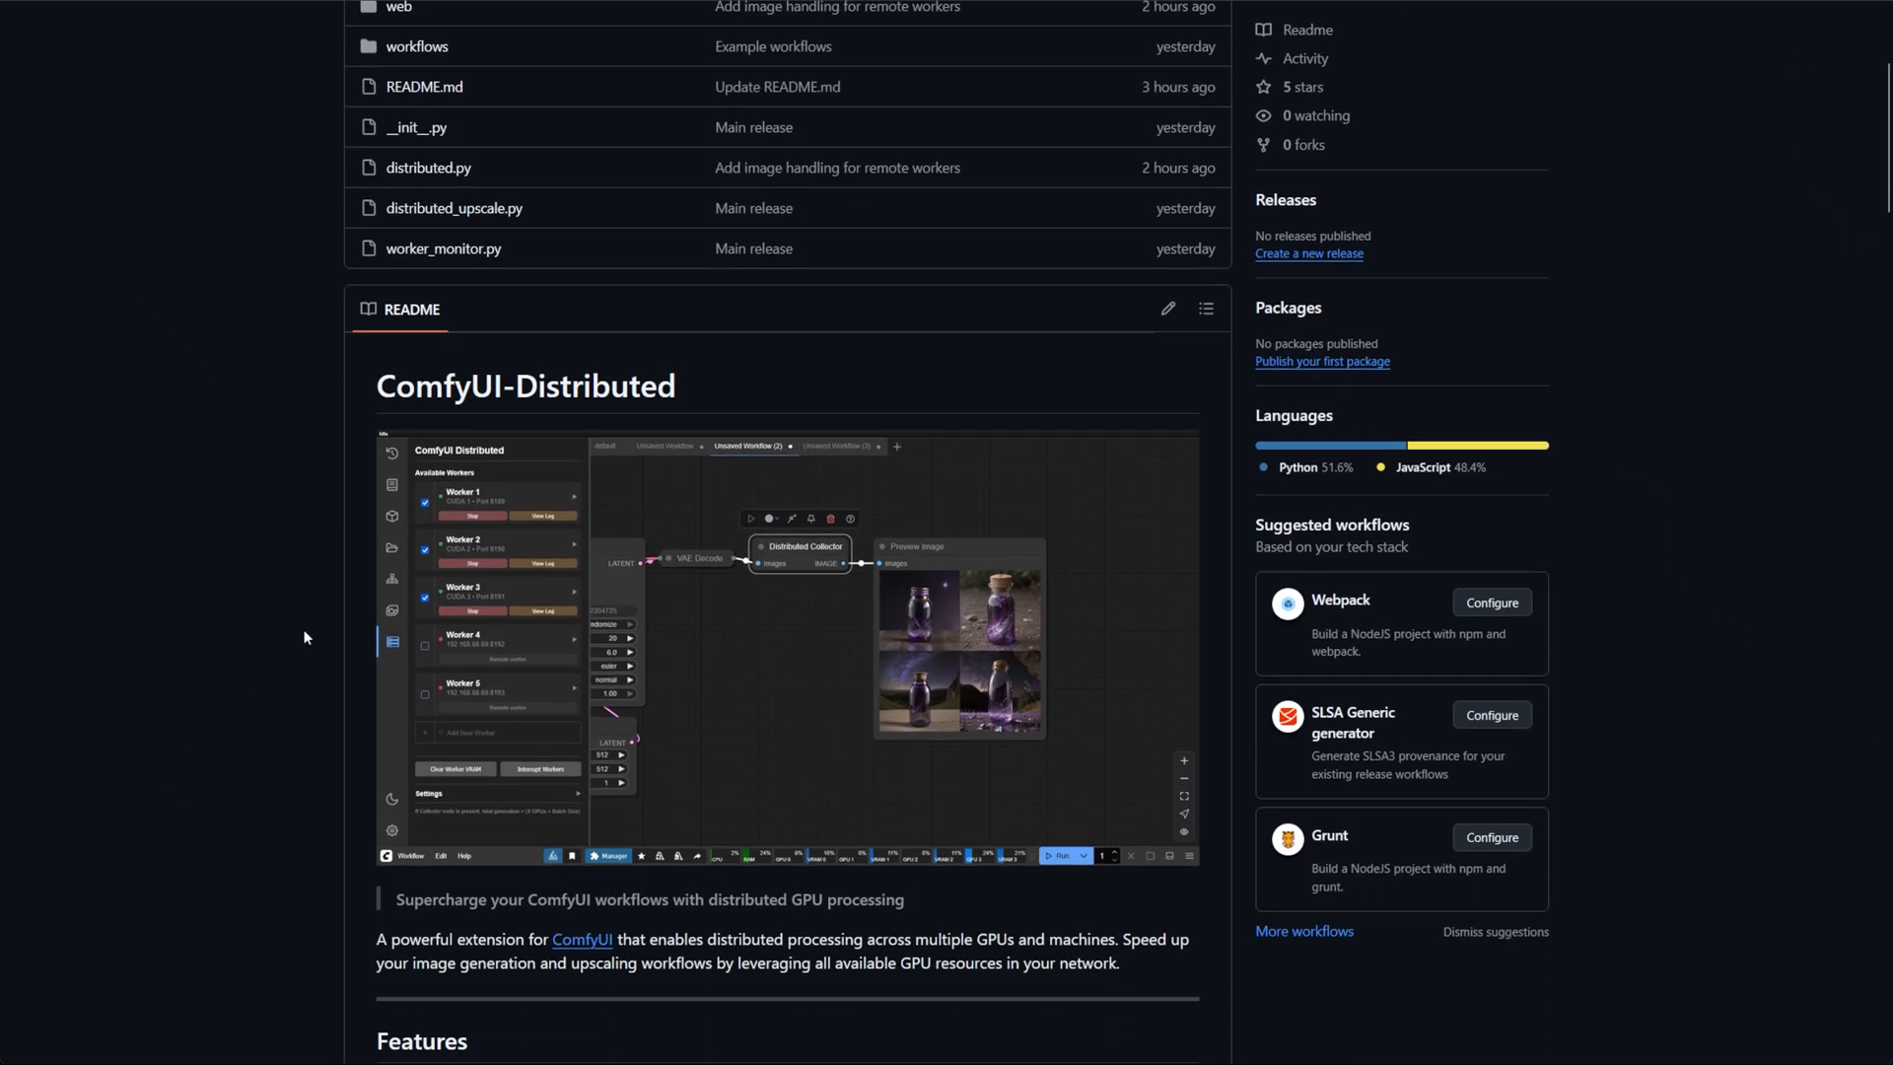
scroll(down, 3)
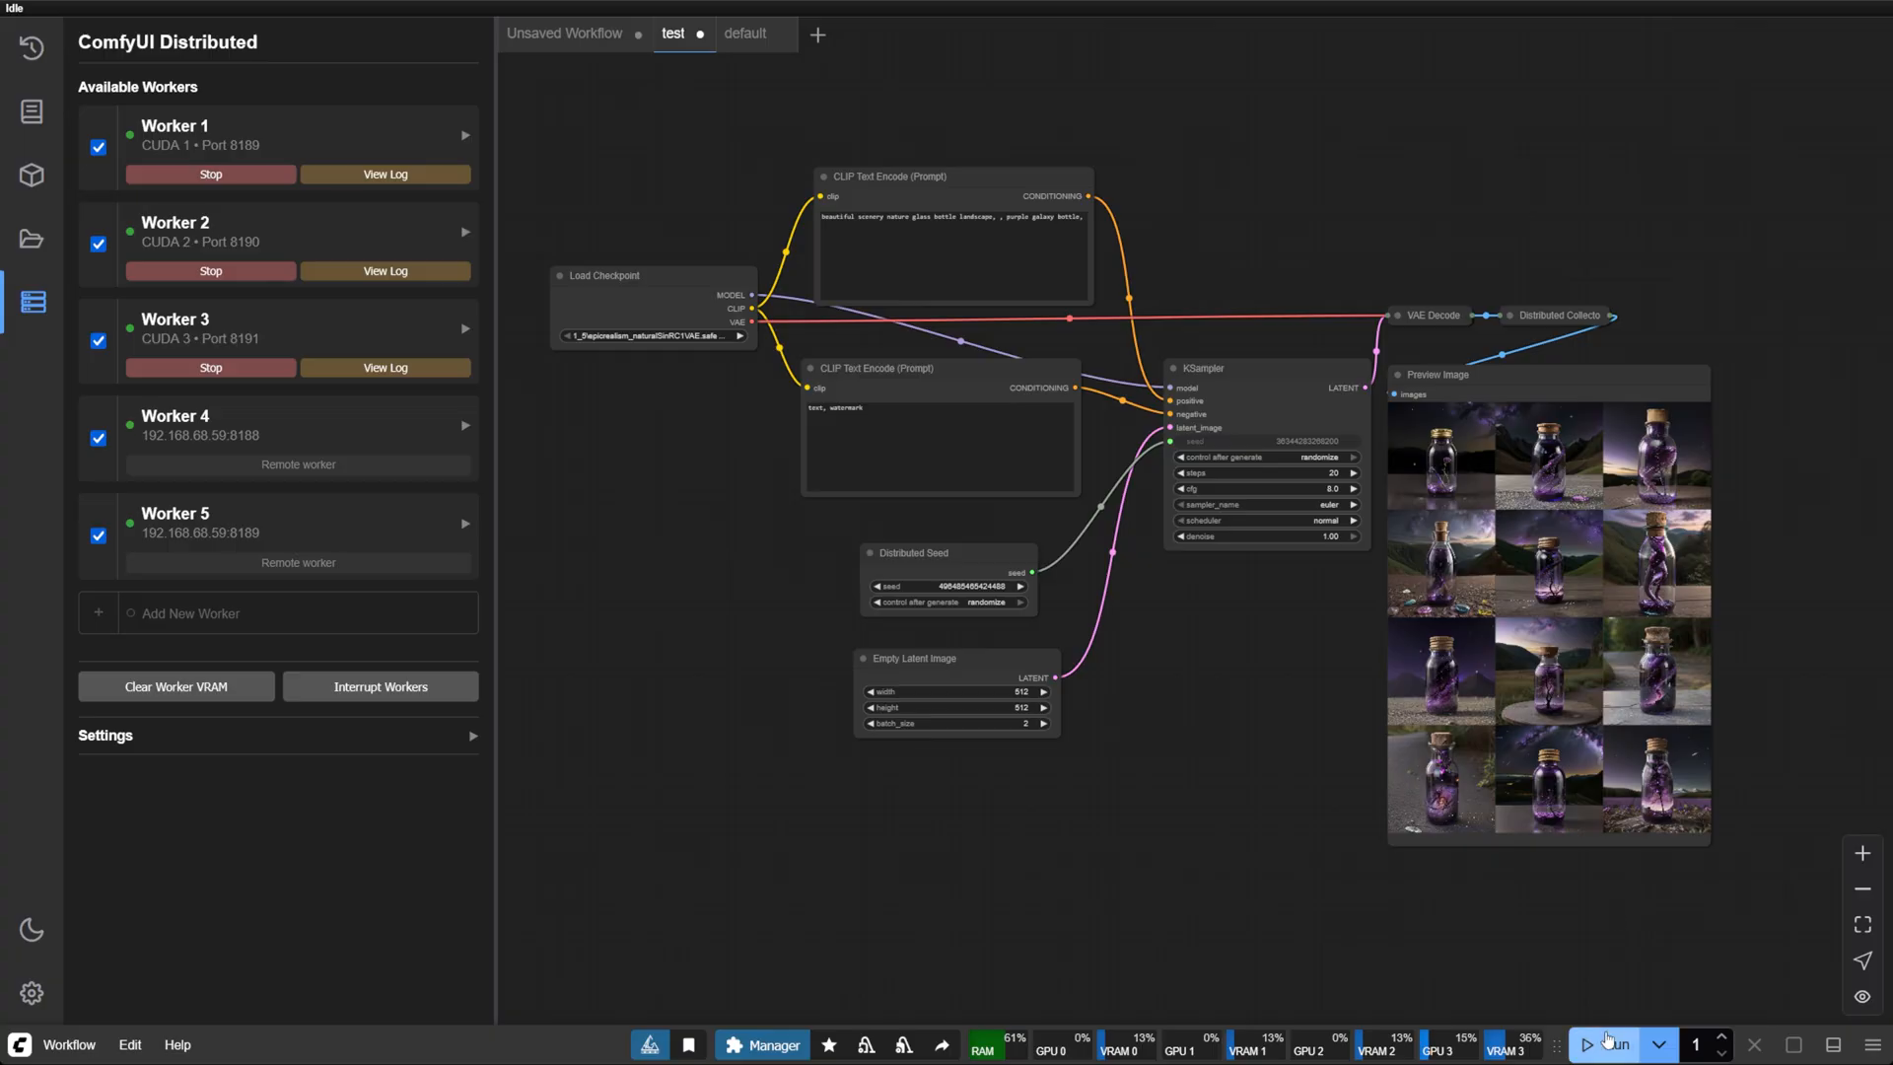
Step: Run the bottle workflow five times to generate galaxy bottle batches across all five workers
click(1609, 1044)
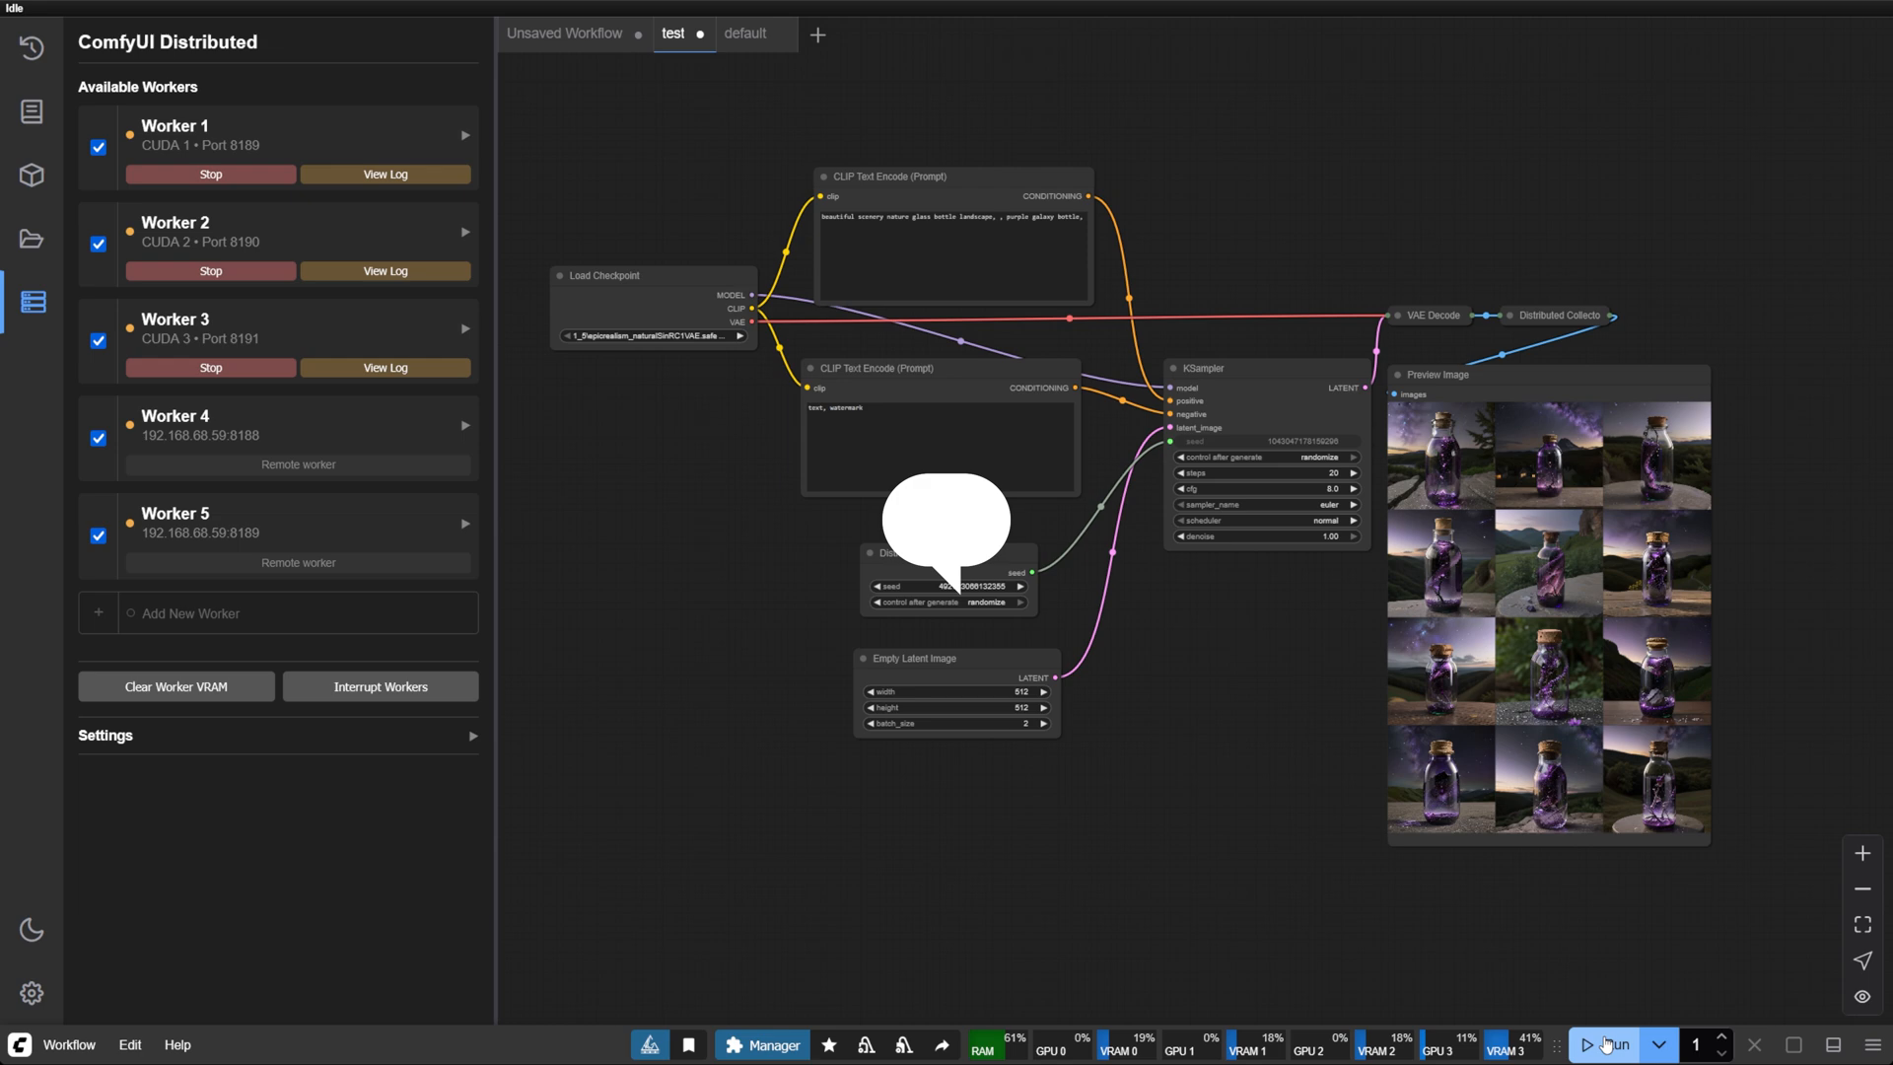
click(1608, 1044)
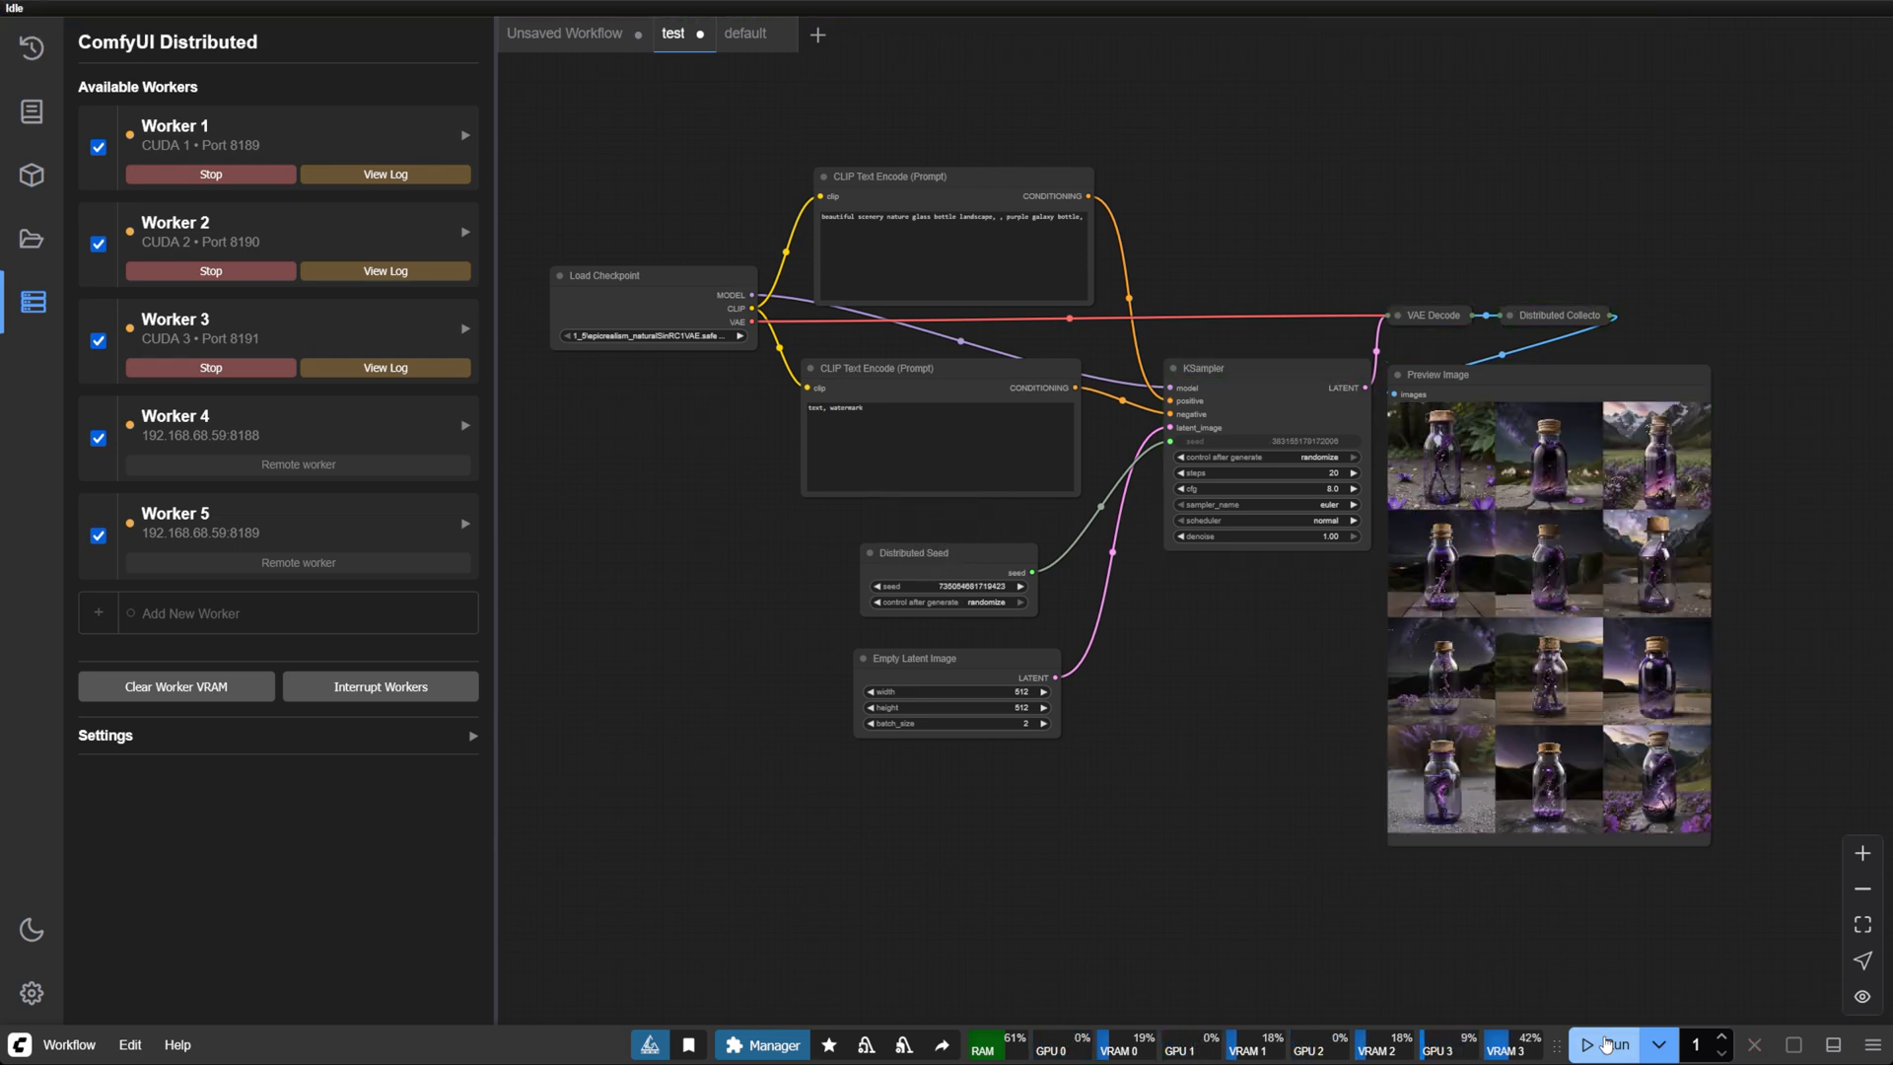
click(1608, 1044)
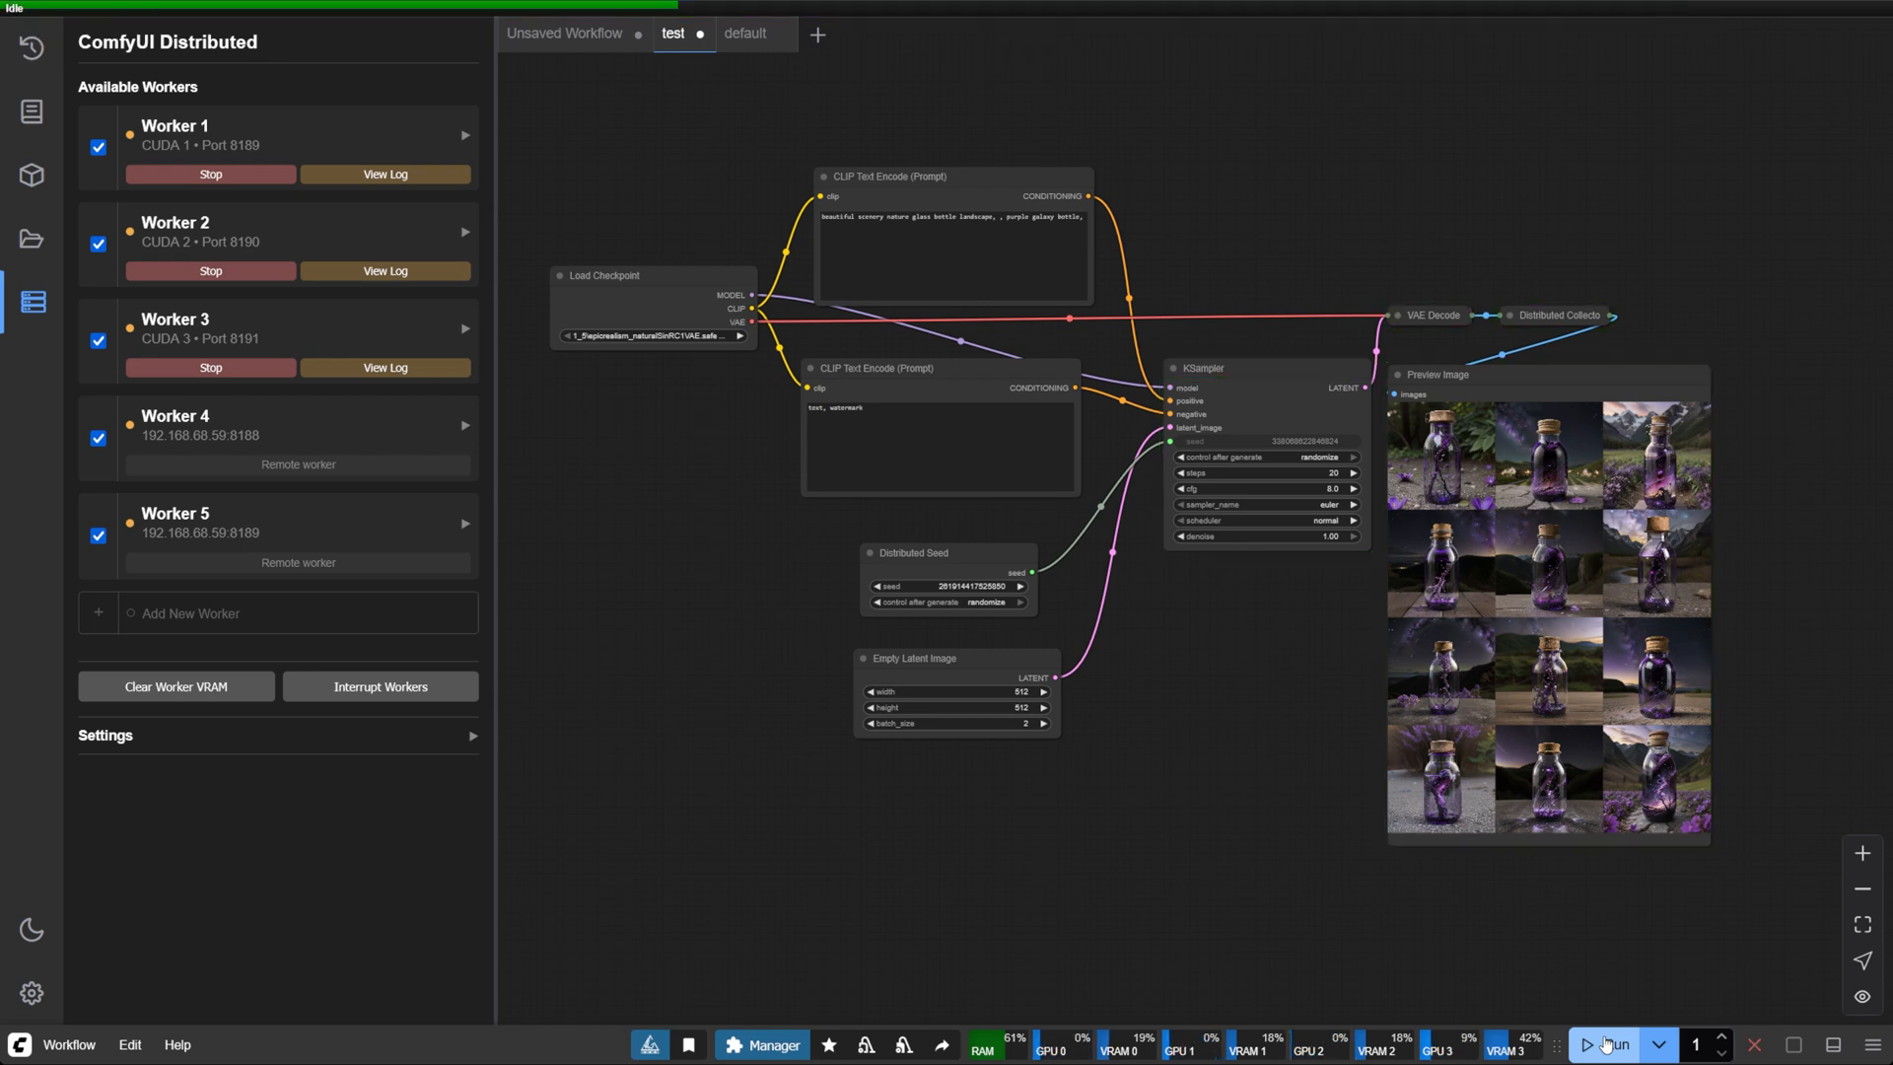
click(1608, 1044)
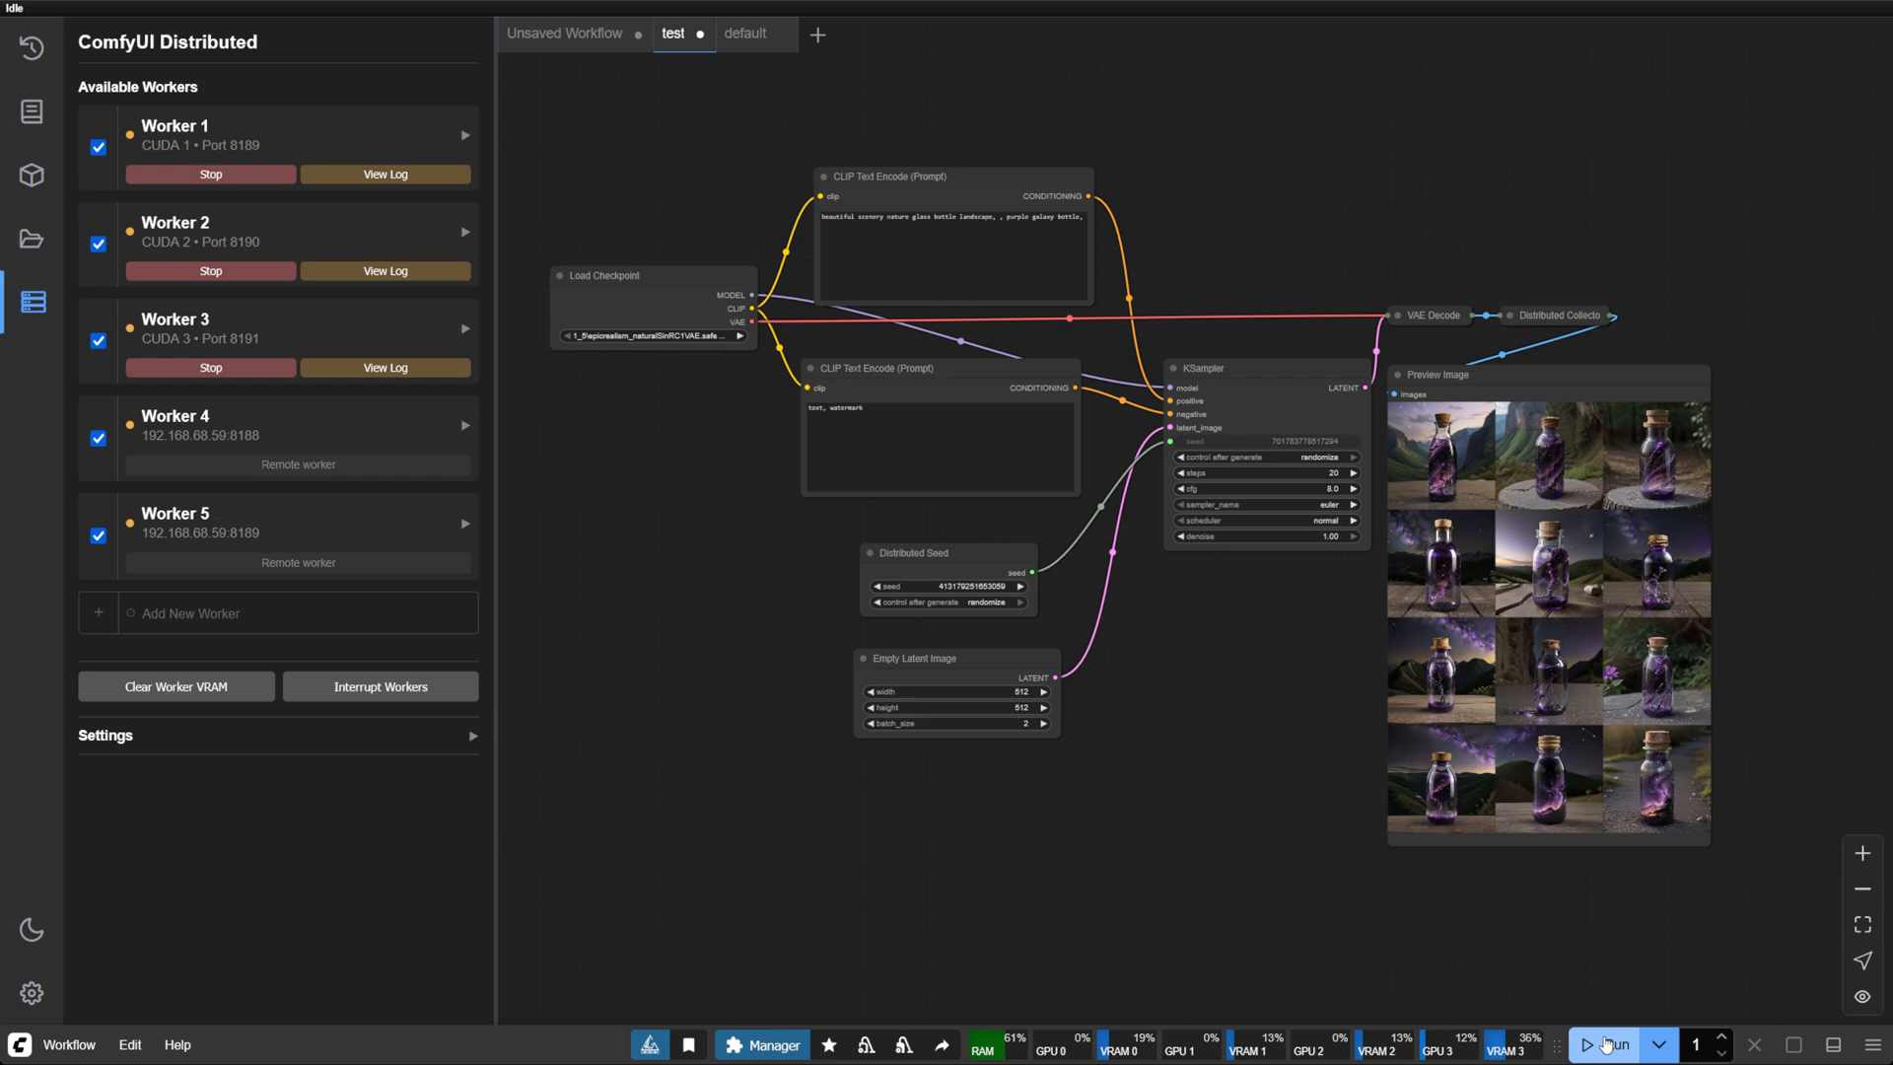
click(1610, 1043)
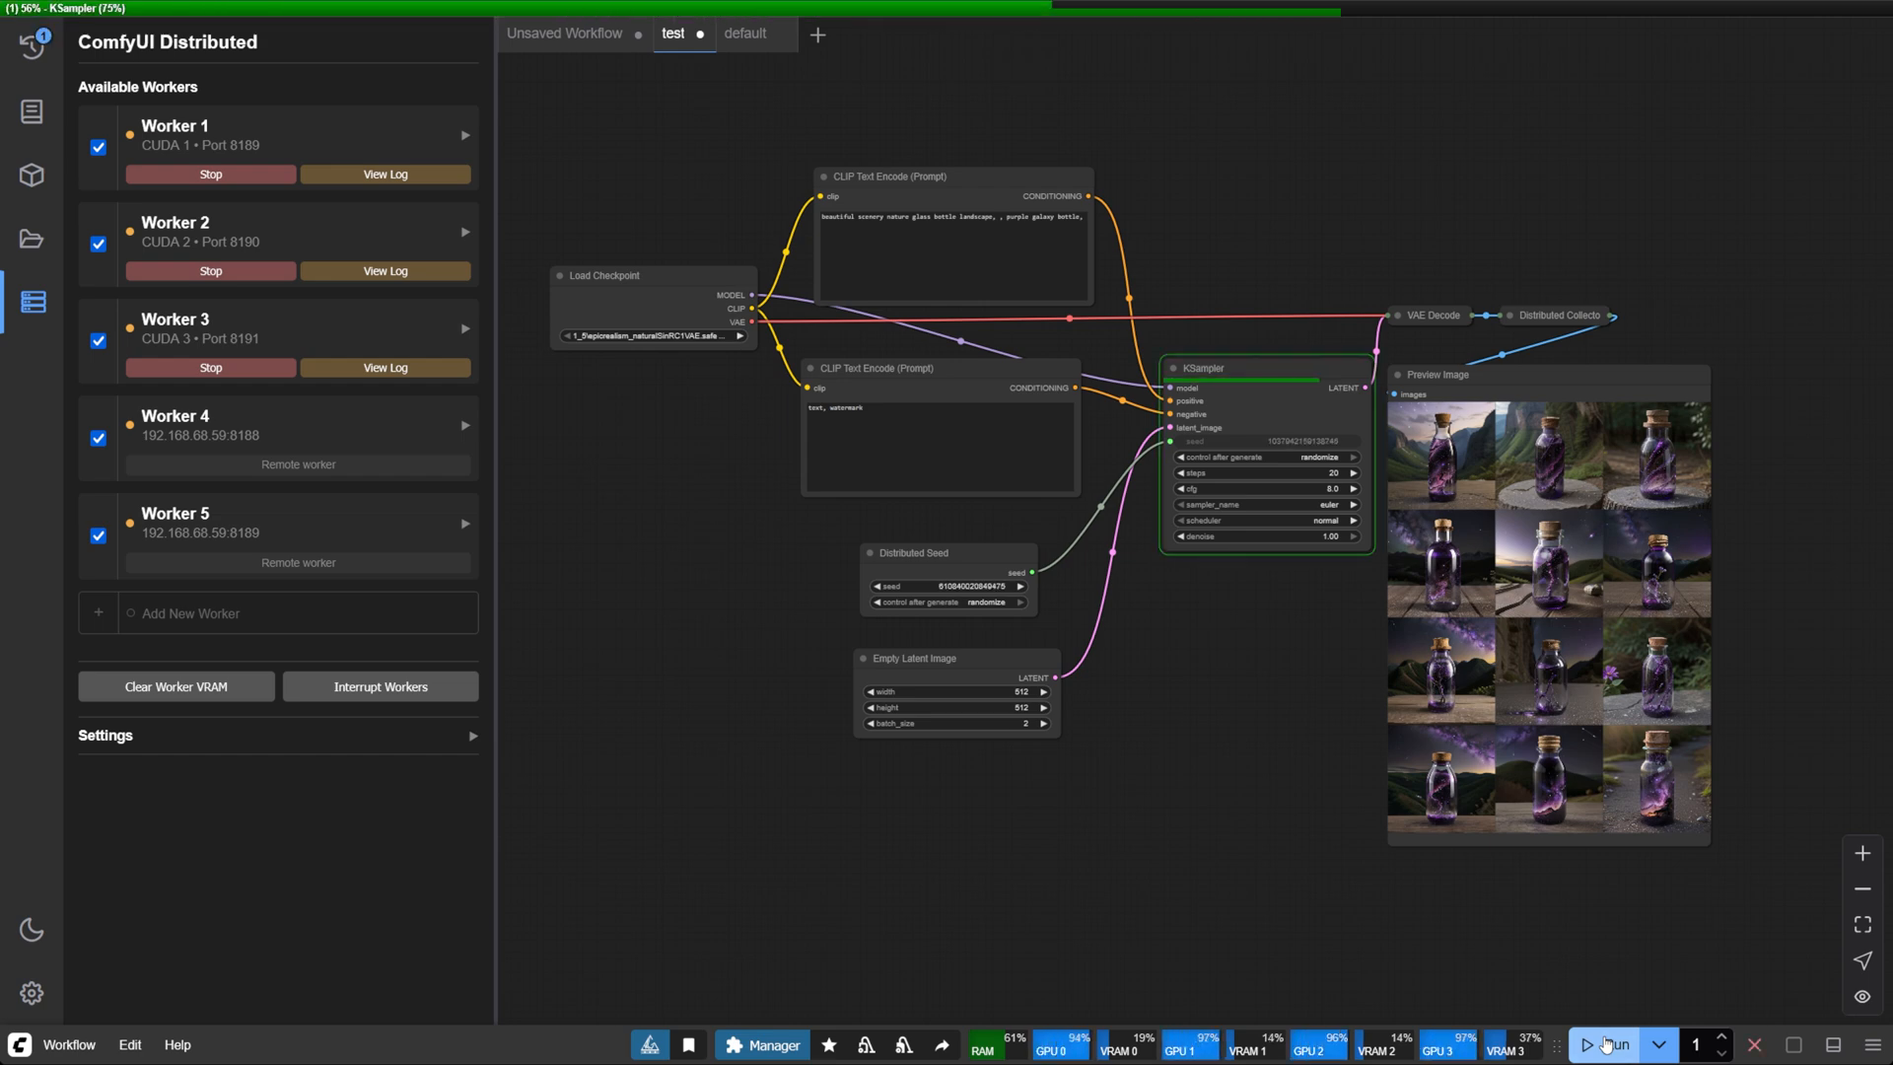